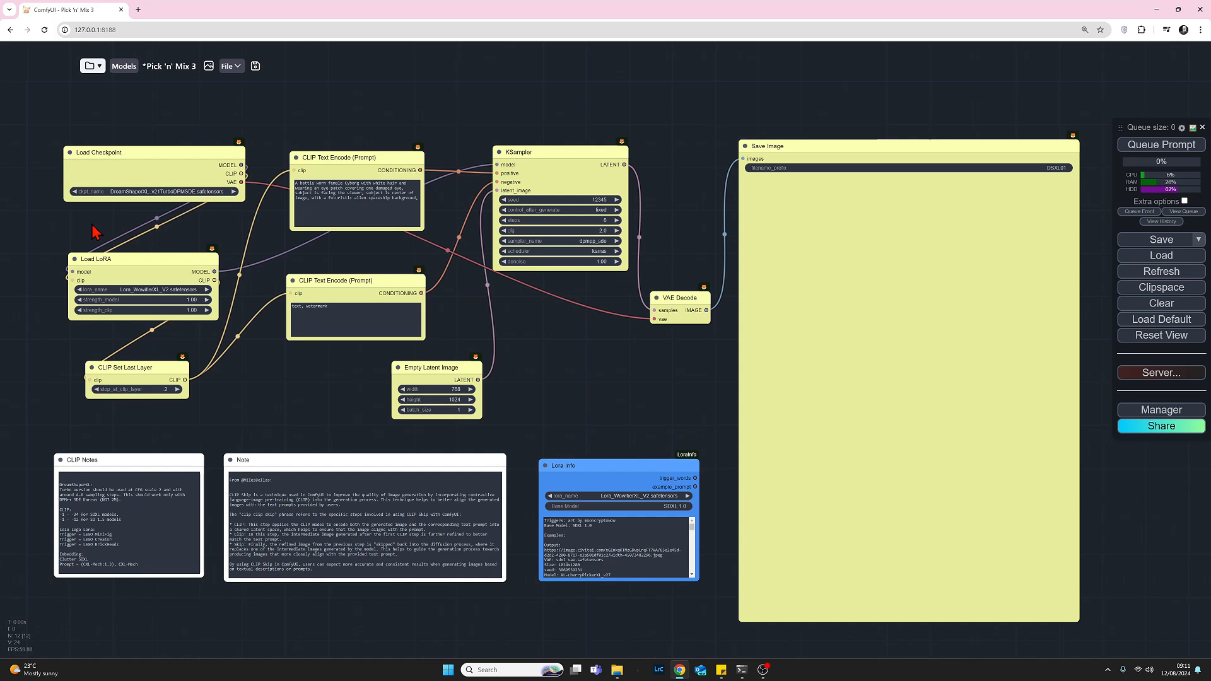
mouse_move(127, 272)
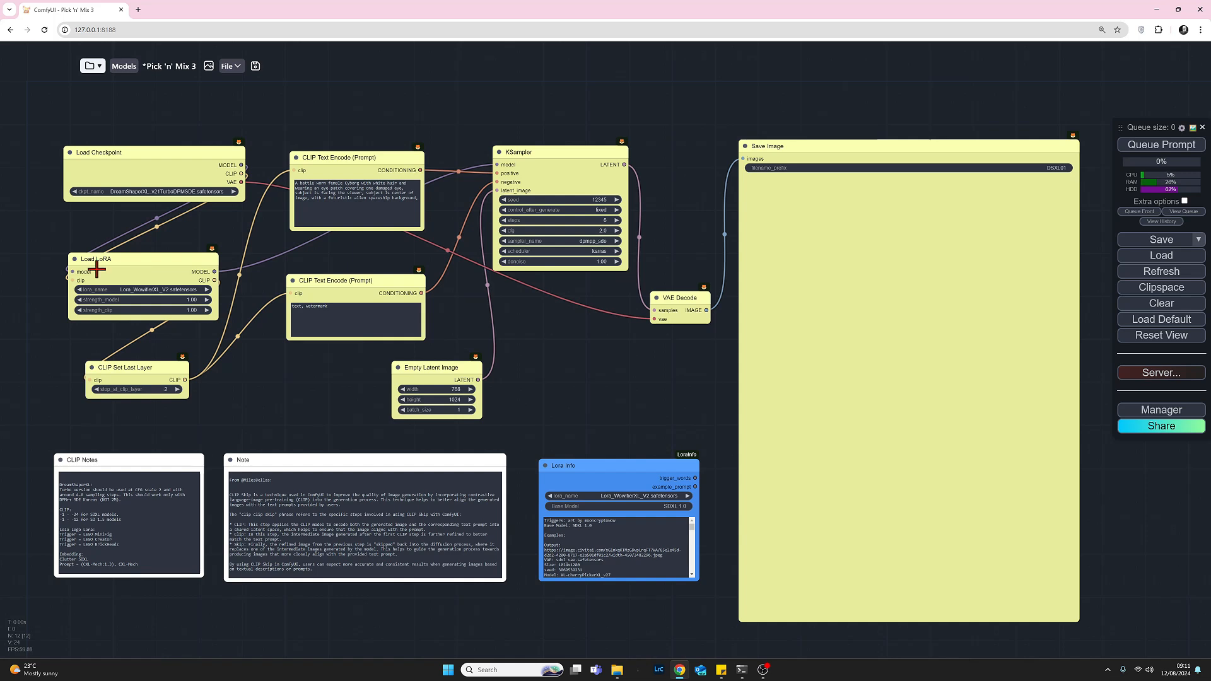
mouse_move(170, 304)
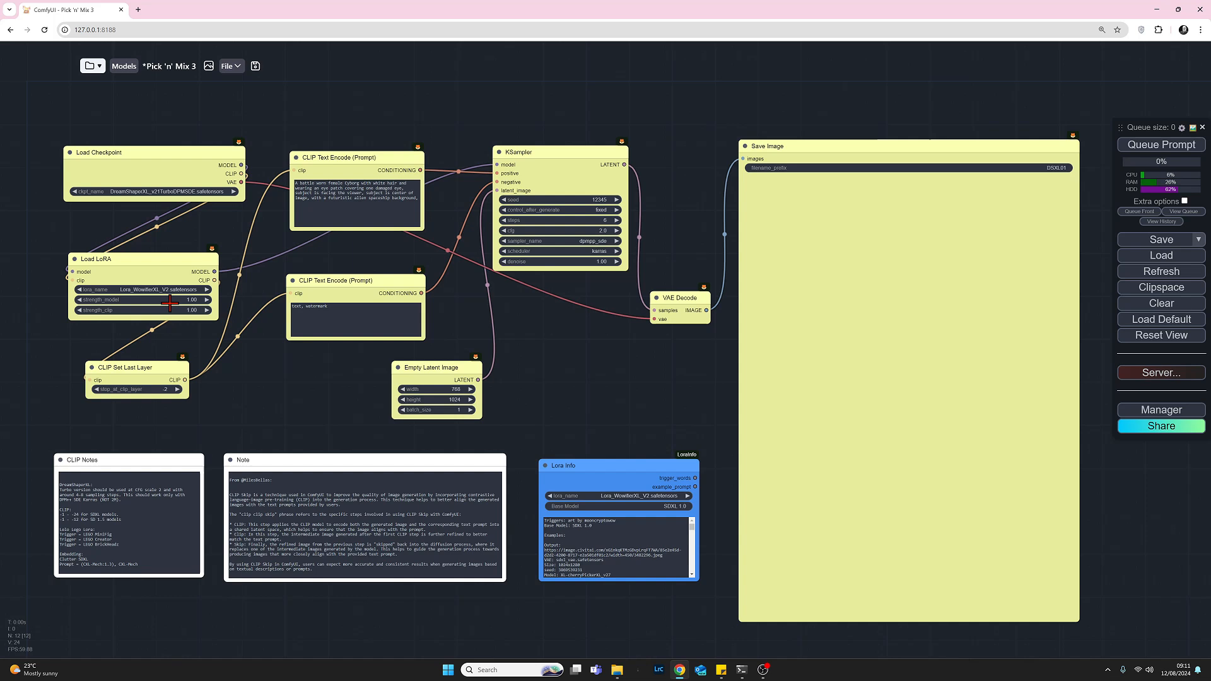
mouse_move(159, 356)
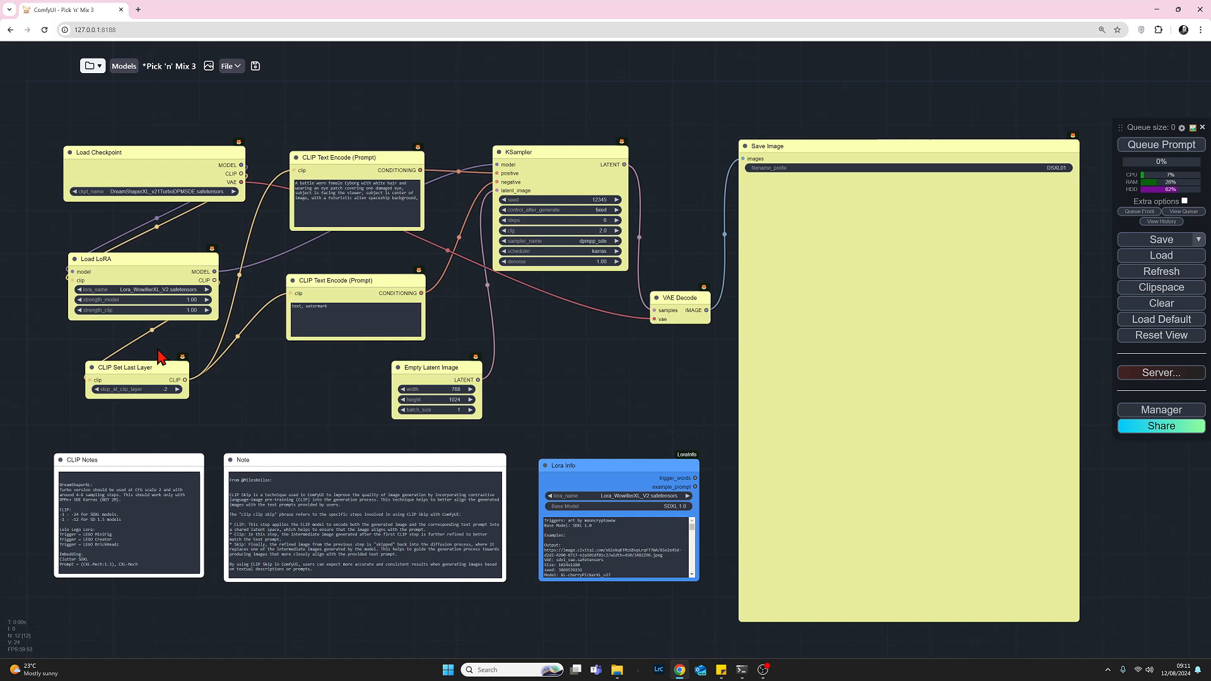
mouse_move(144, 348)
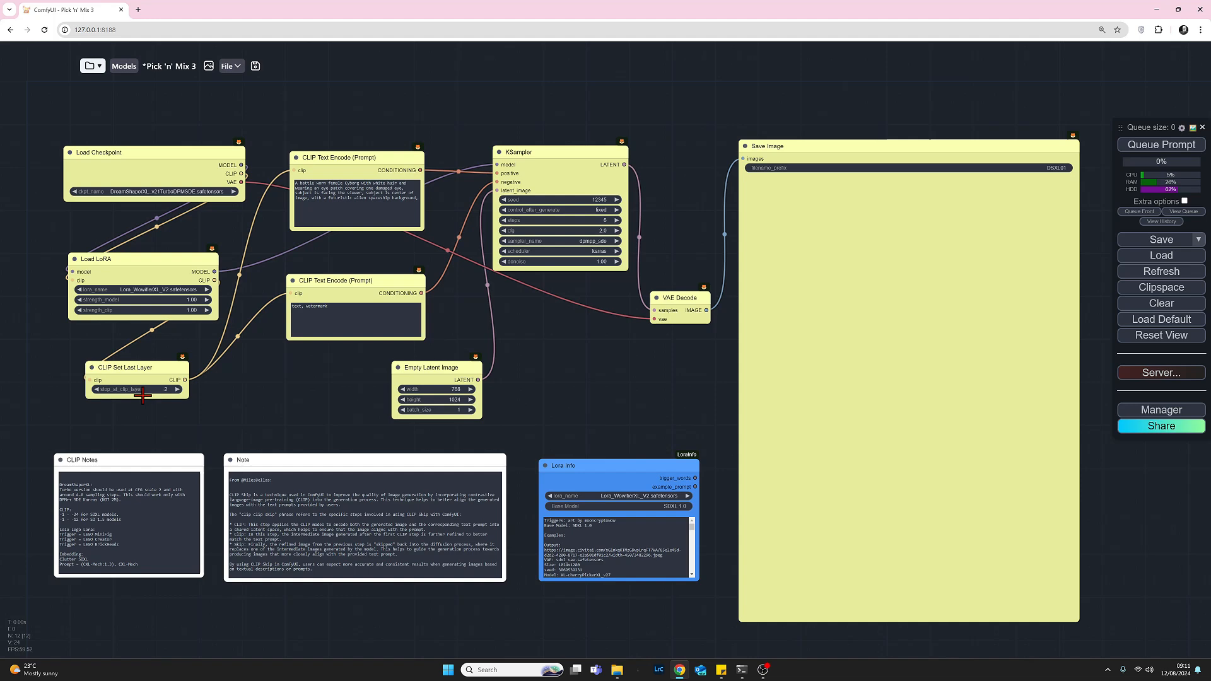
mouse_move(105, 420)
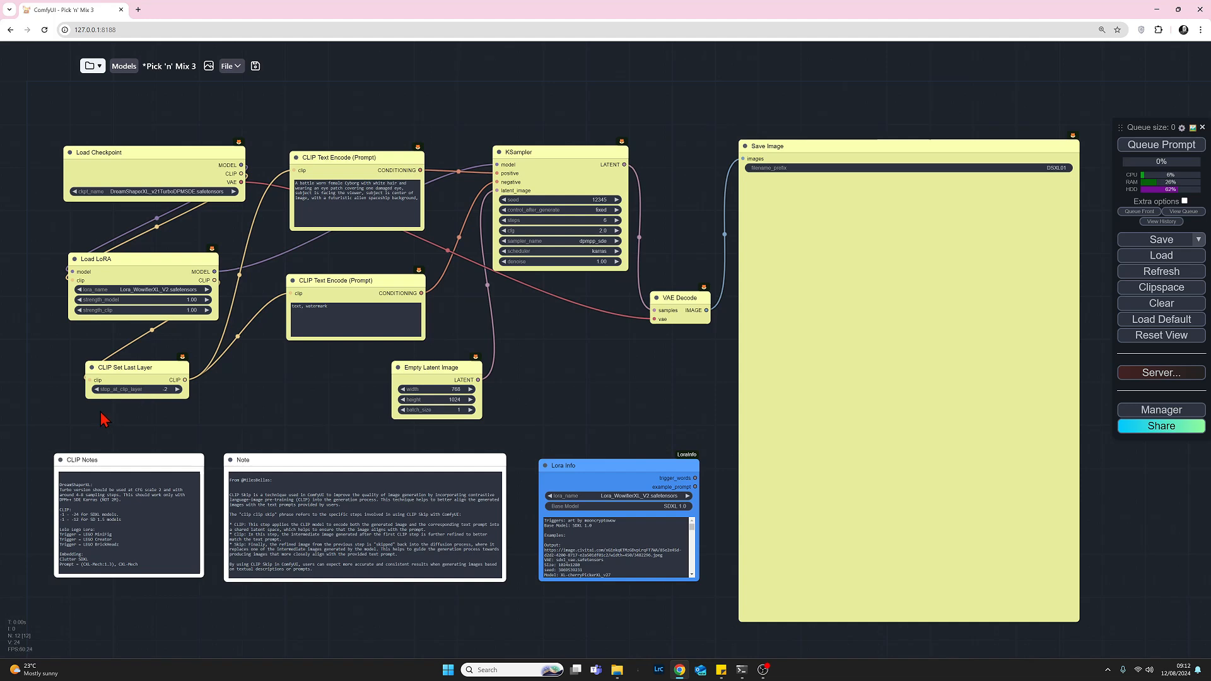
mouse_move(282, 237)
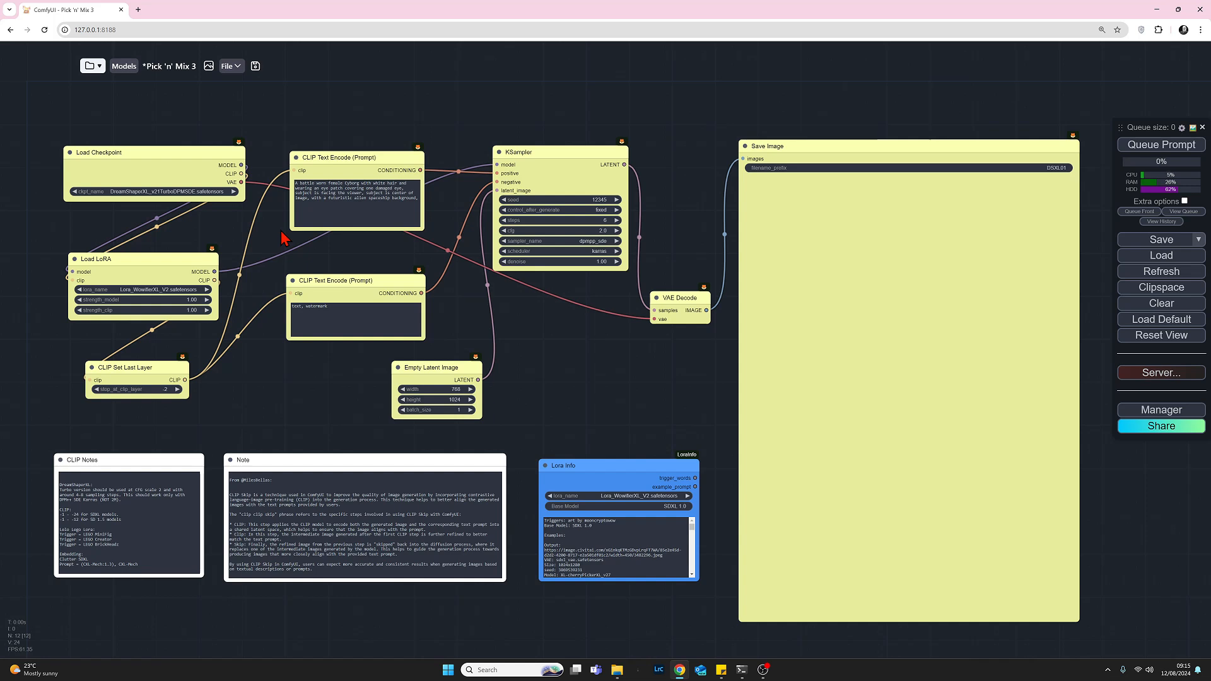
mouse_move(478, 157)
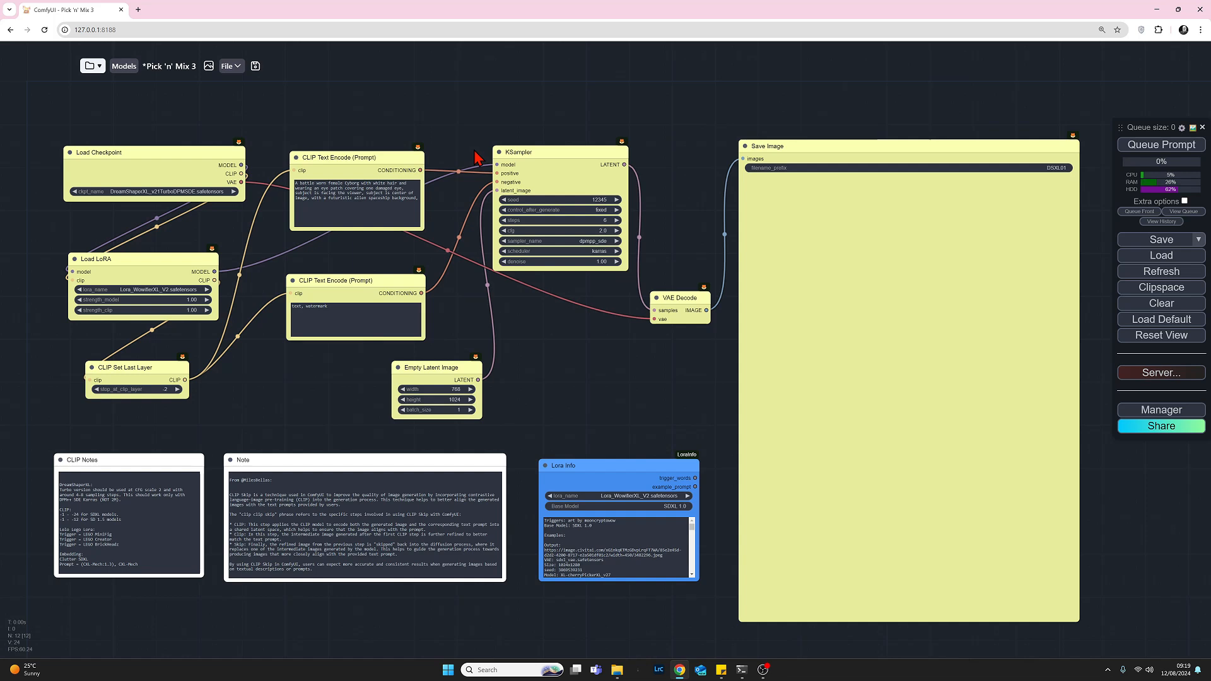
mouse_move(715, 349)
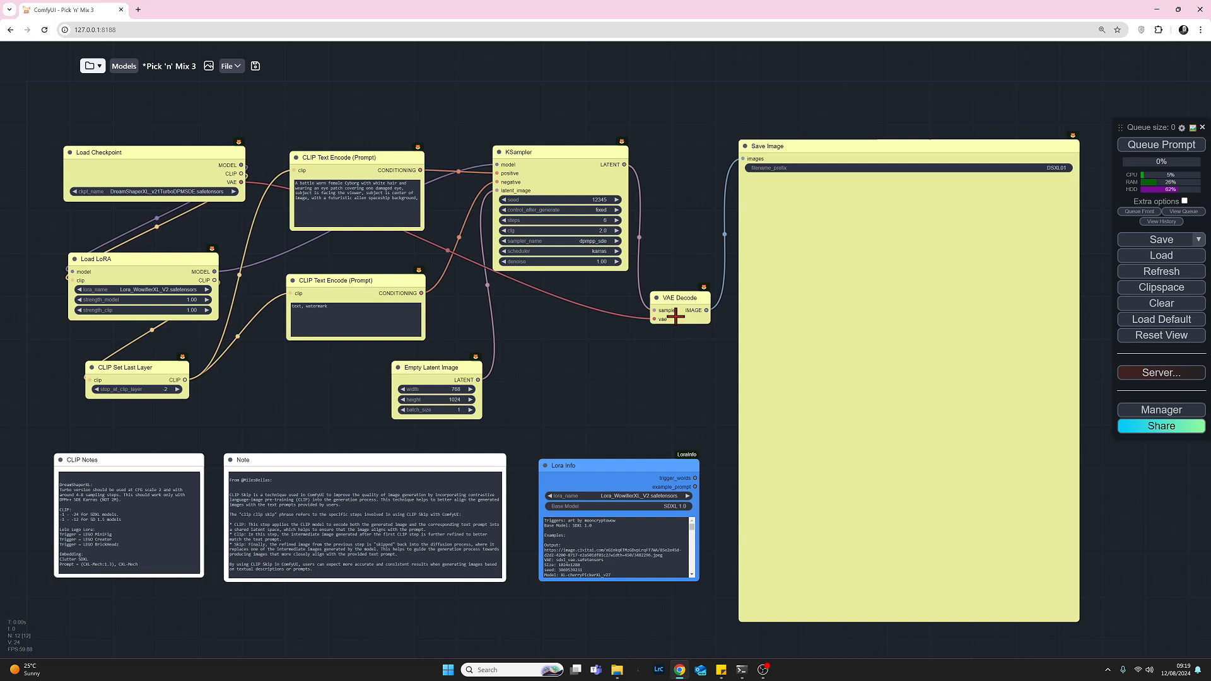
mouse_move(804, 193)
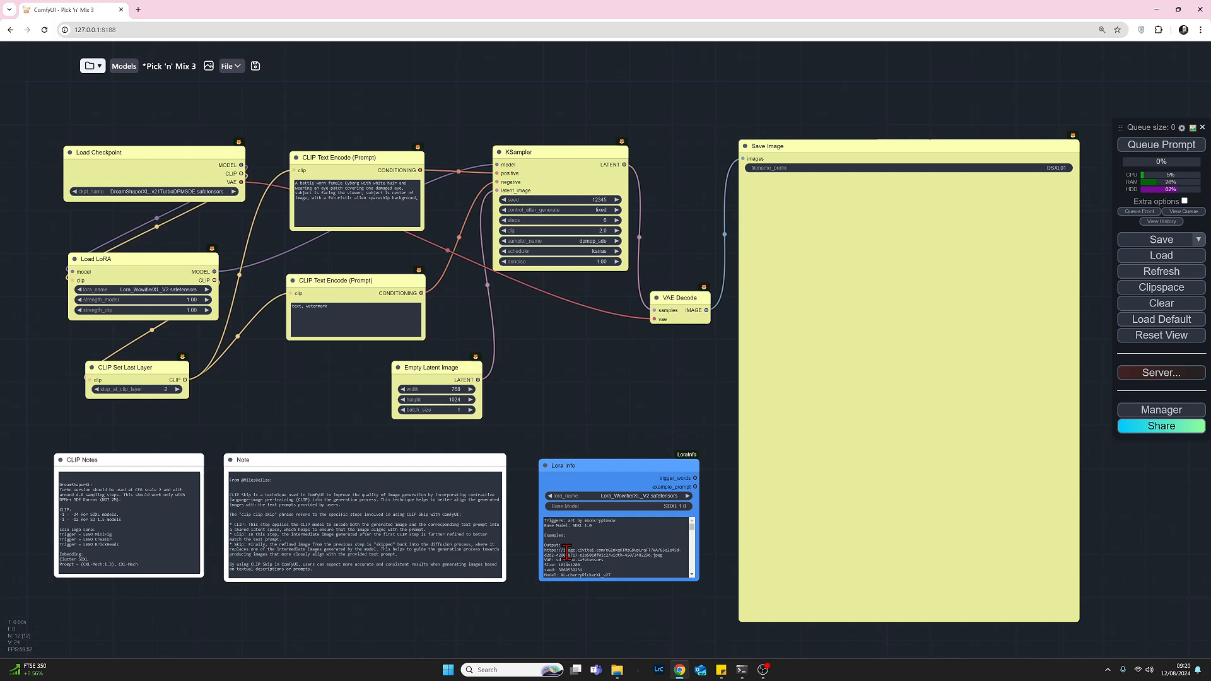
mouse_move(580, 469)
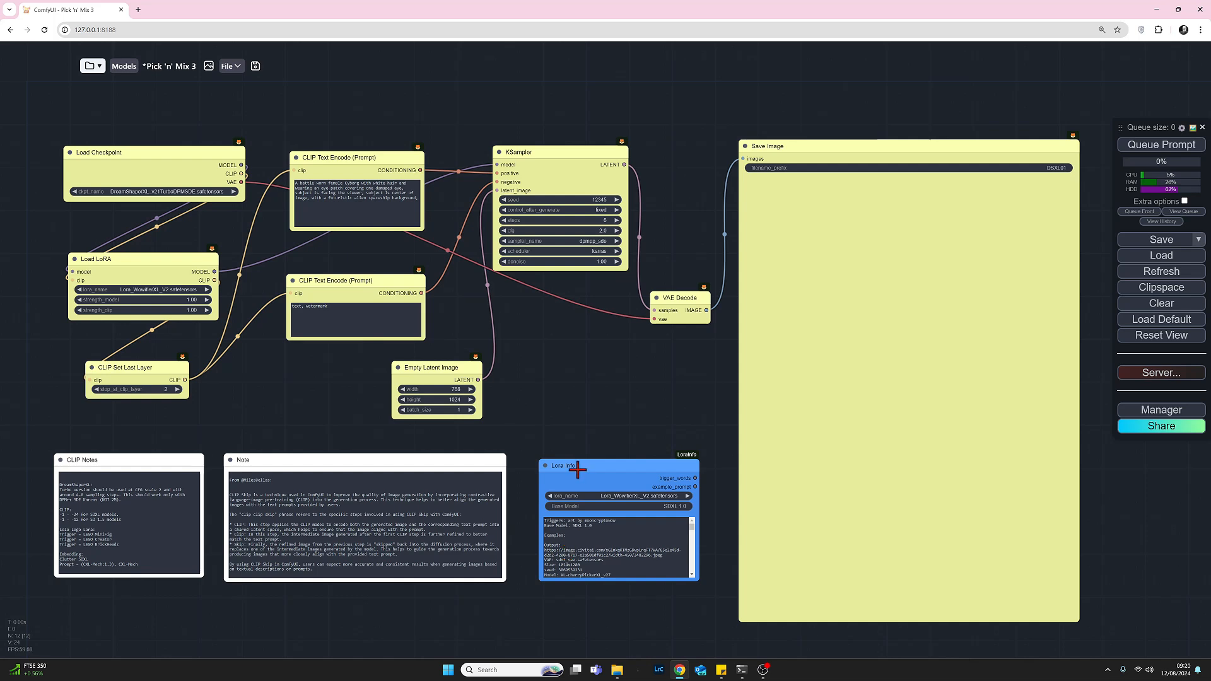
mouse_move(546, 447)
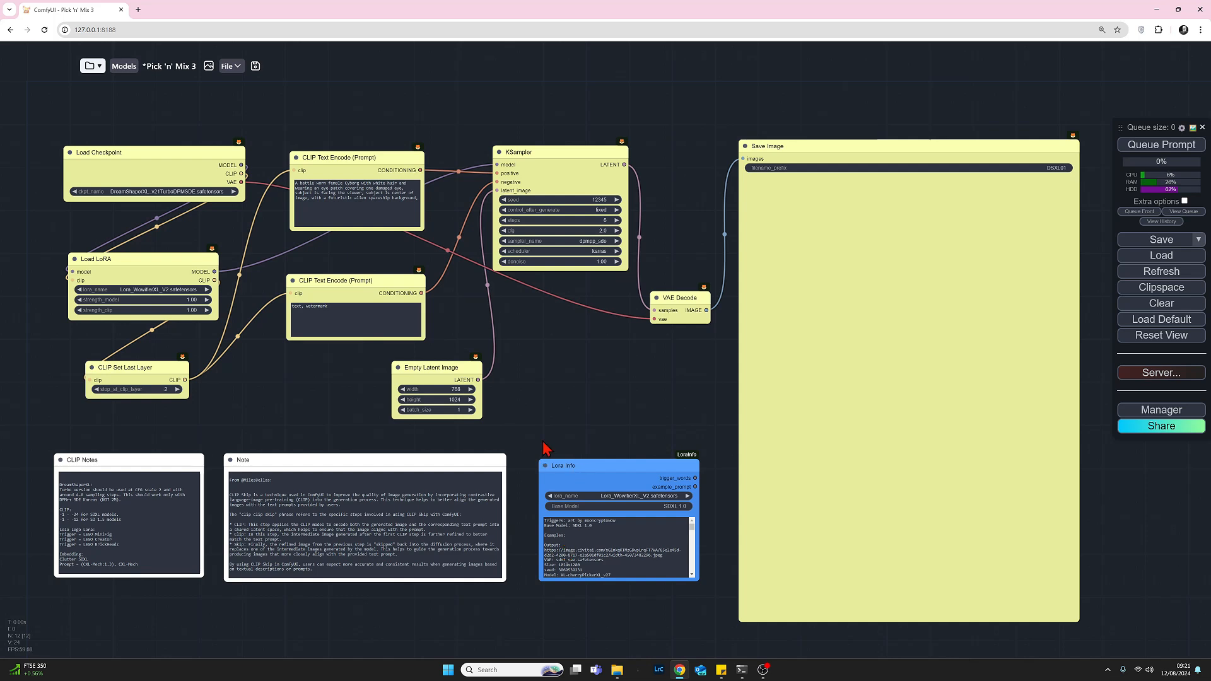
mouse_move(552, 437)
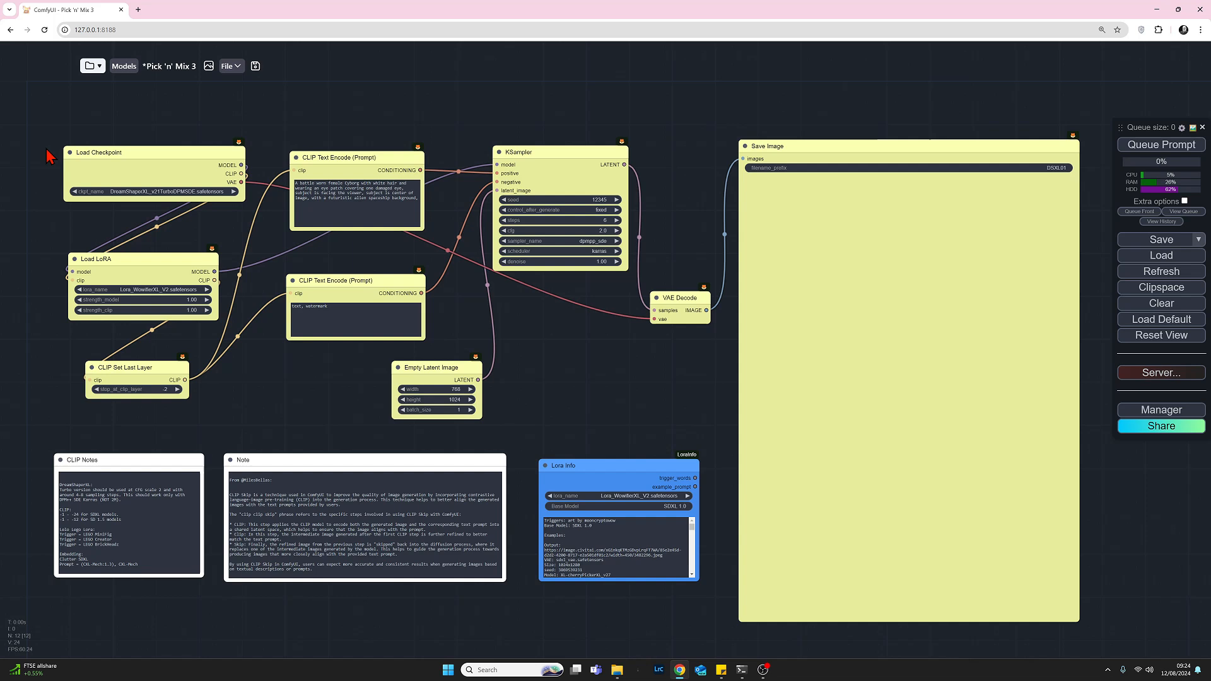
mouse_move(5, 171)
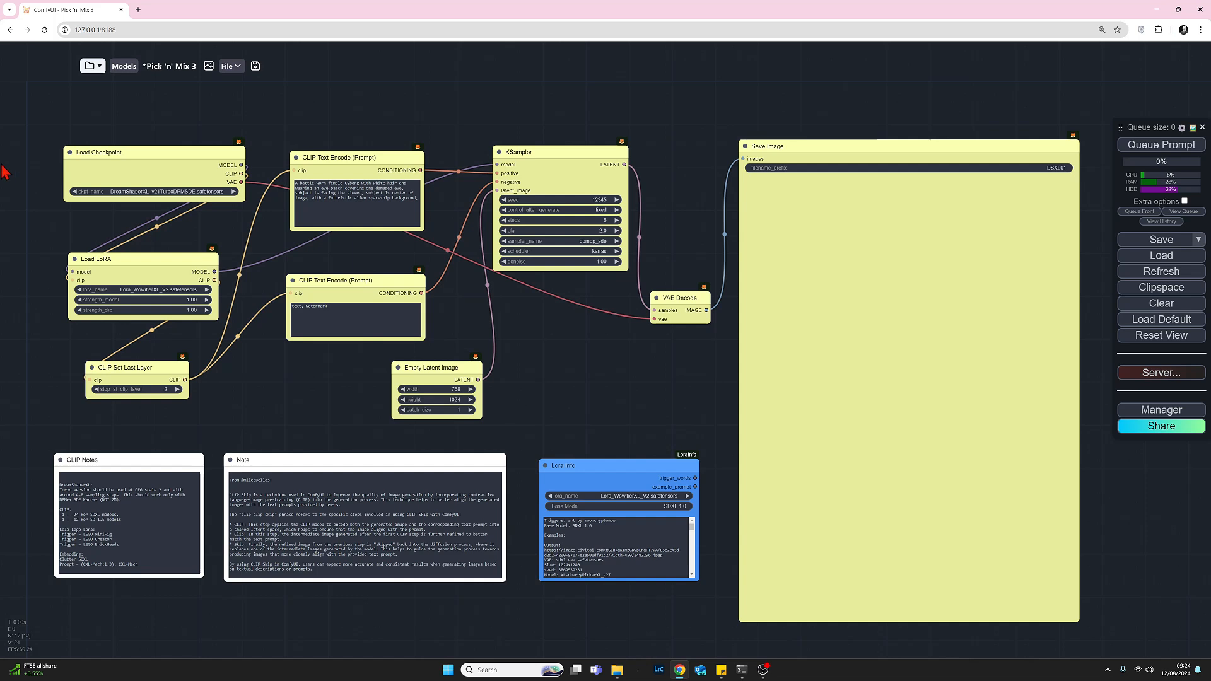
mouse_move(91, 251)
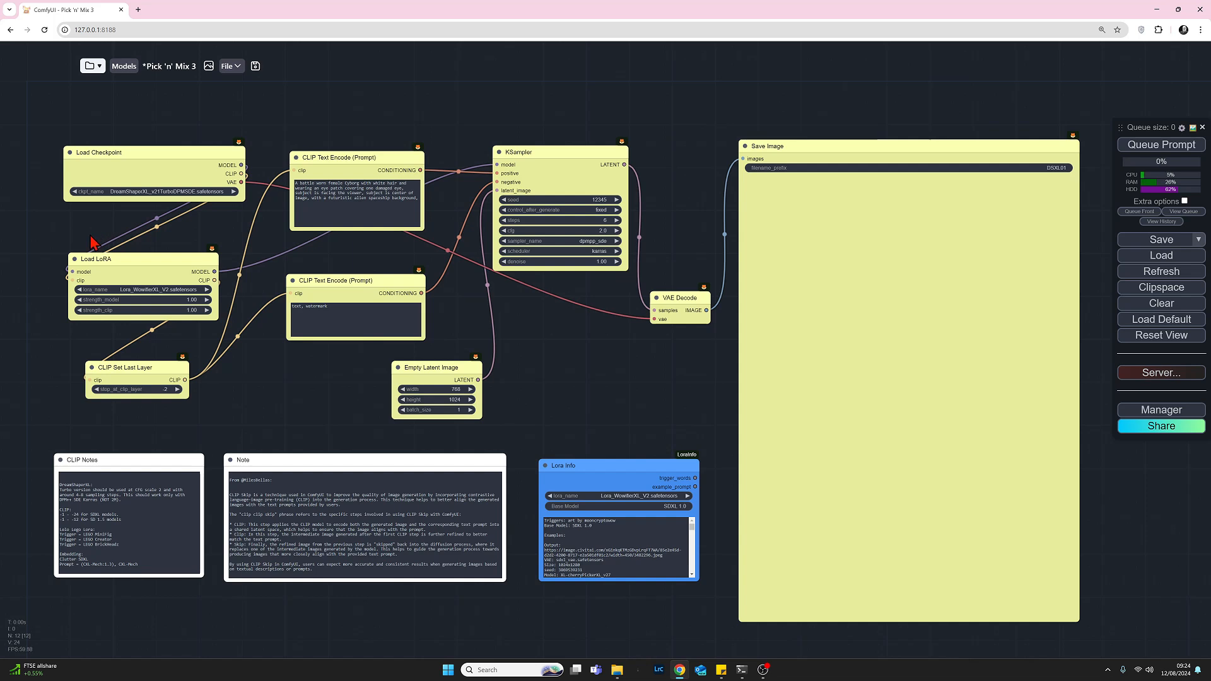
Step: Bypass the Load LoRA node from its right-click menu so connections pass straight through
right_click(95, 259)
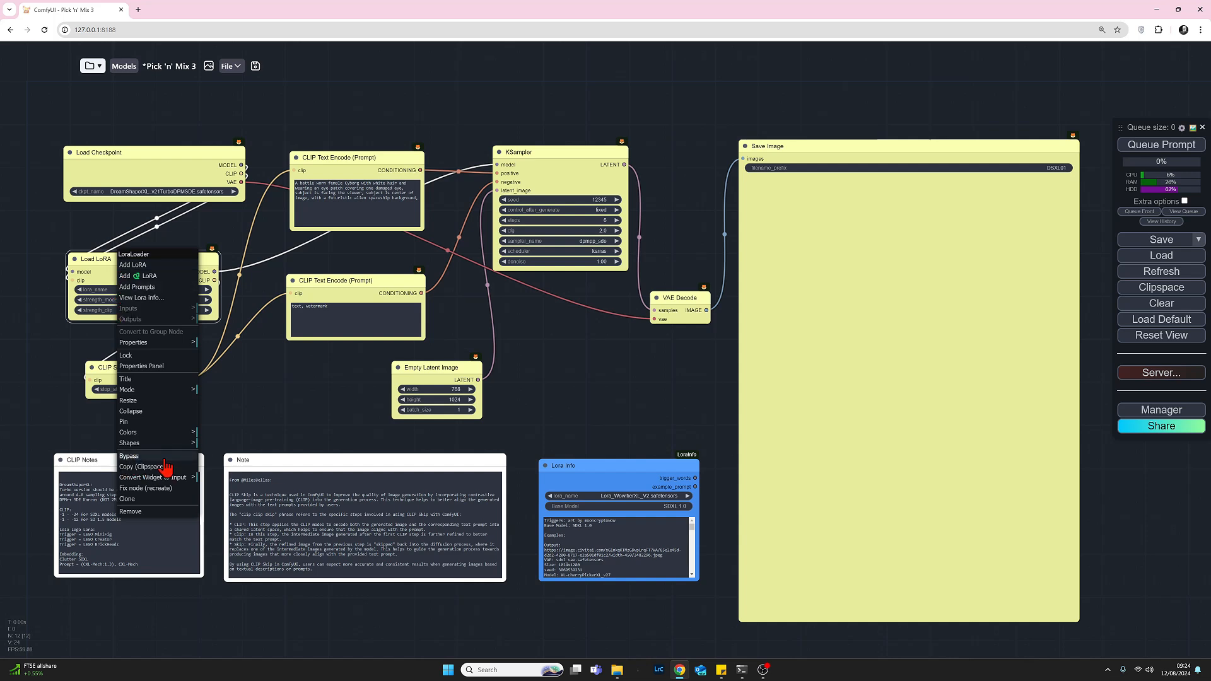
click(129, 455)
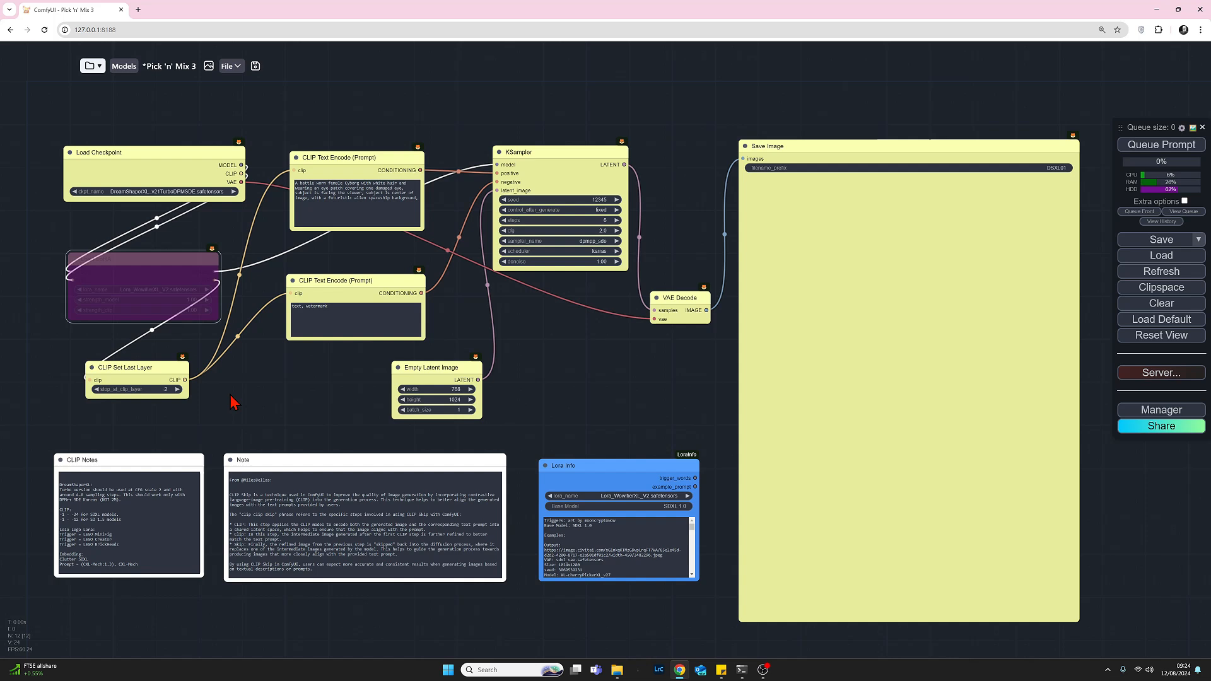
mouse_move(212, 396)
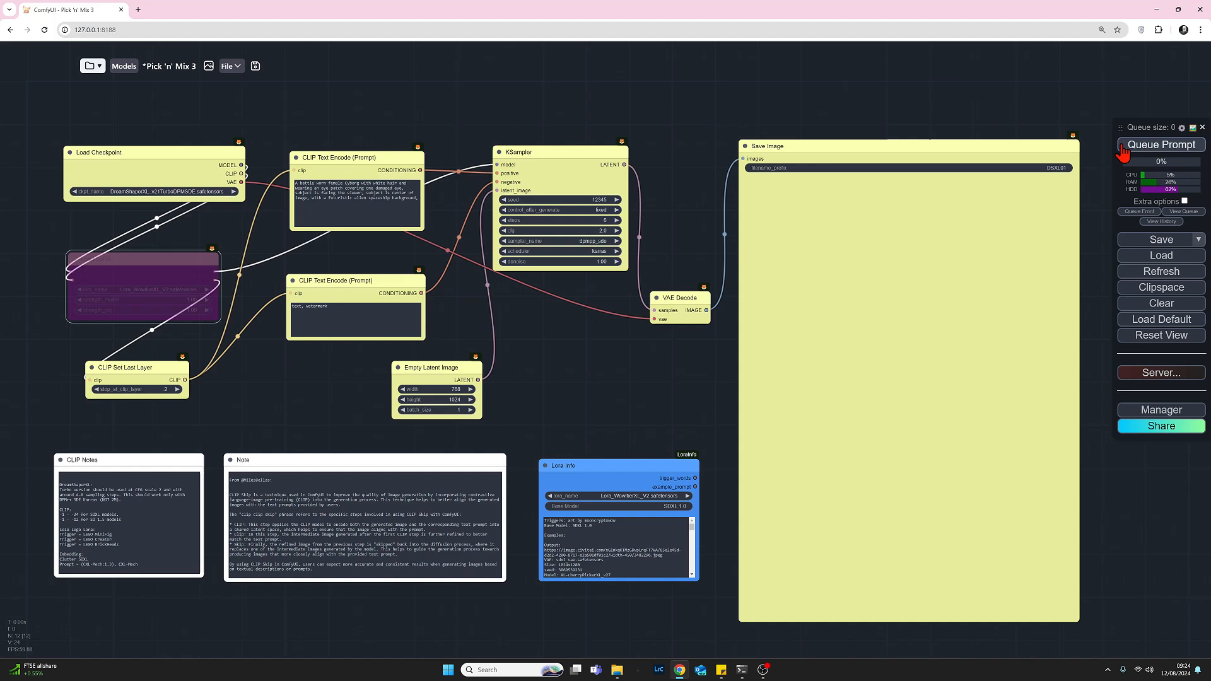
Step: Queue the workflow to render the white-haired cyborg woman with the LoRA bypassed
click(1161, 144)
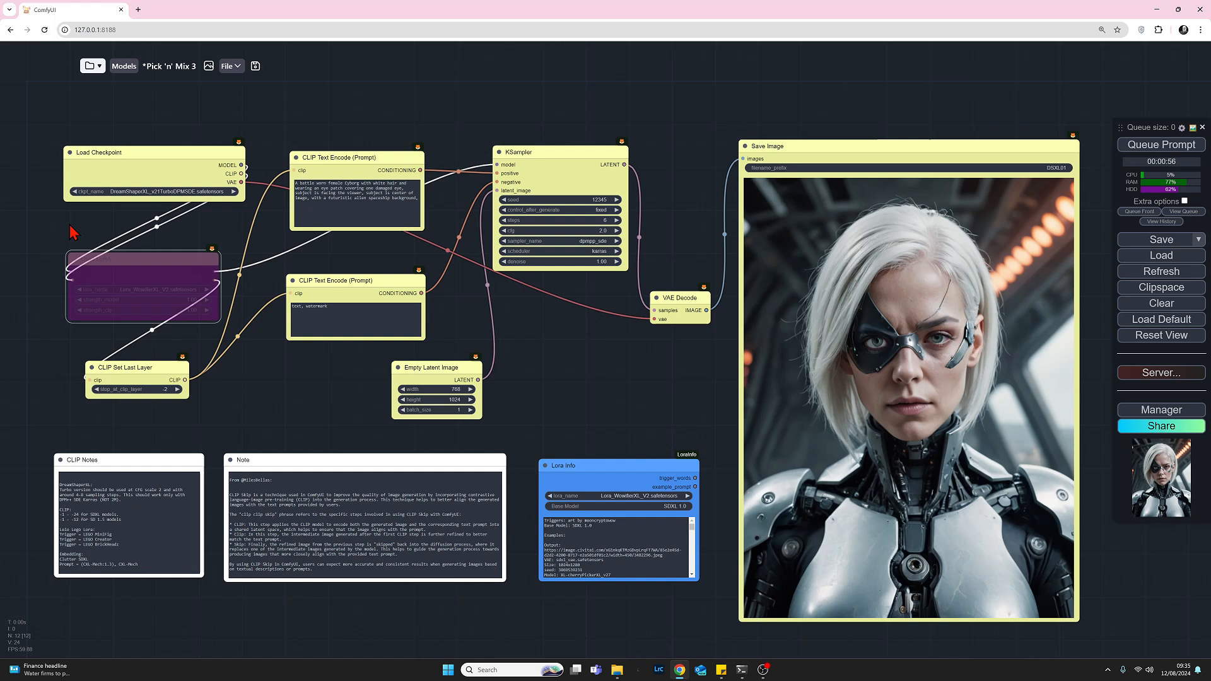
mouse_move(173, 106)
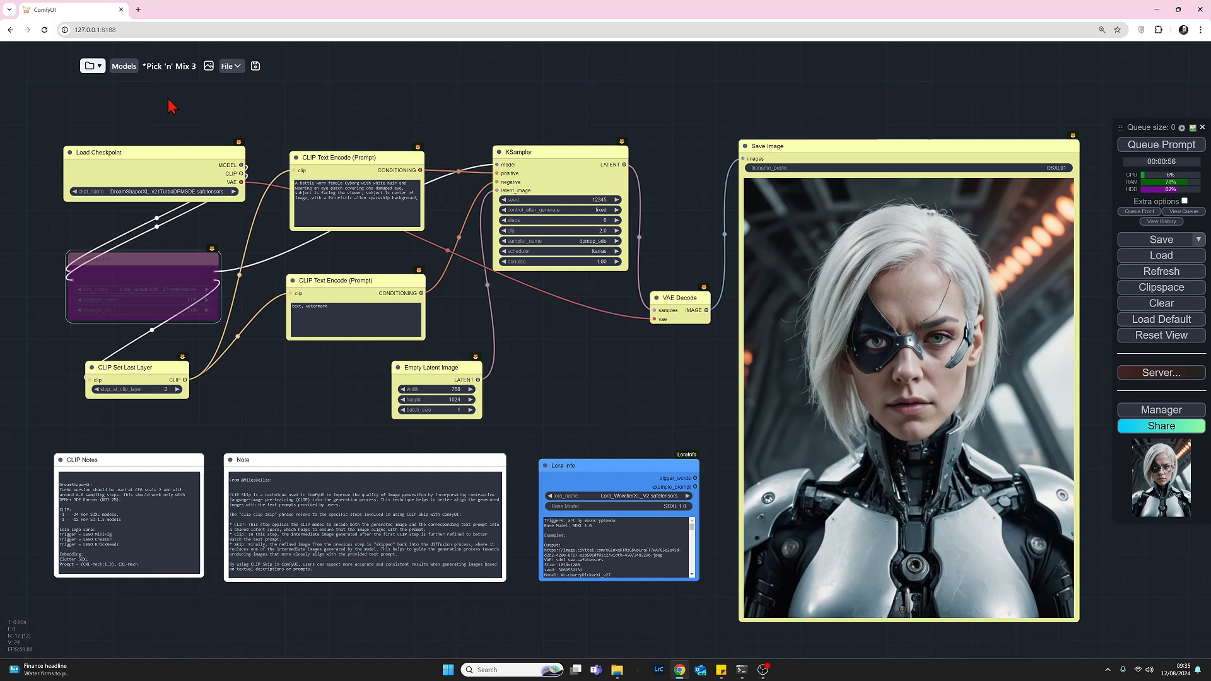
mouse_move(300, 68)
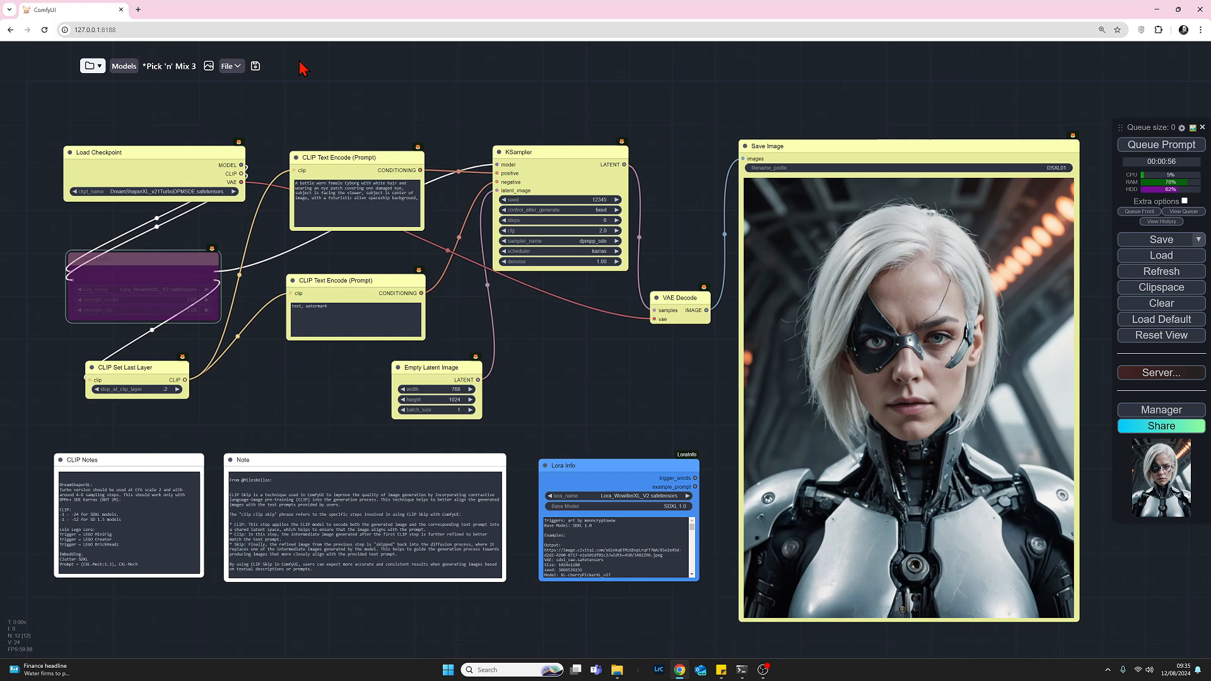
mouse_move(133, 104)
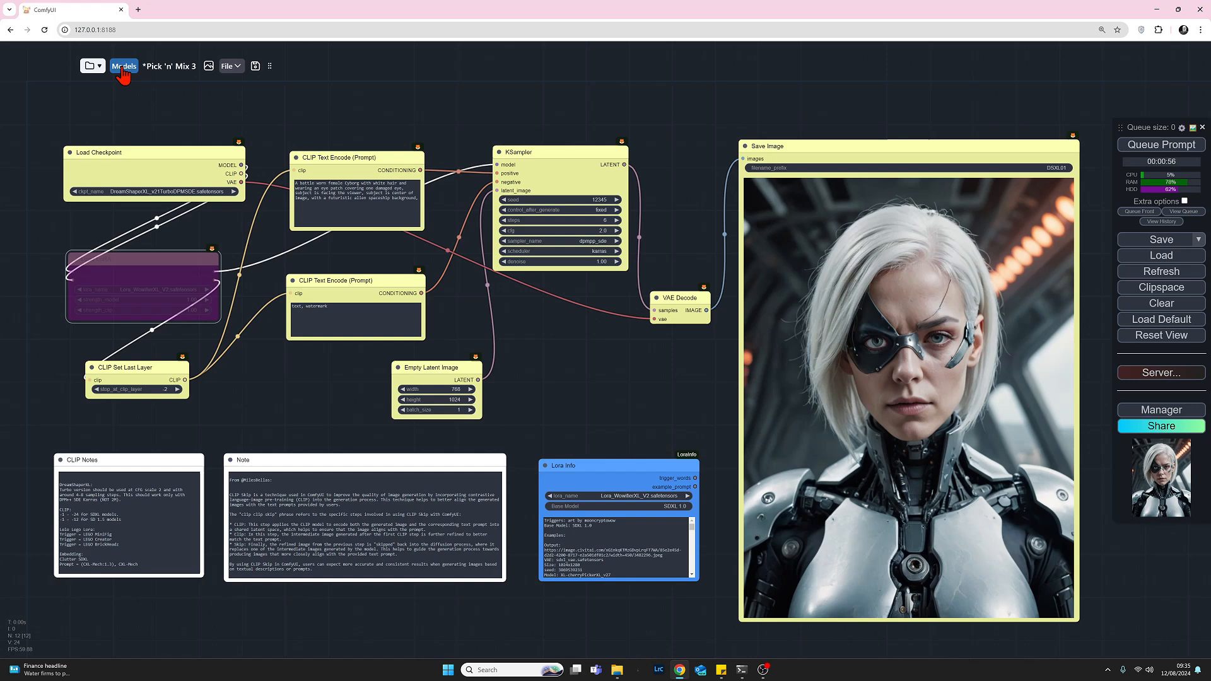
Step: Browse installed models, switch to the embeddings list, and open CXL-Mech's details
click(124, 66)
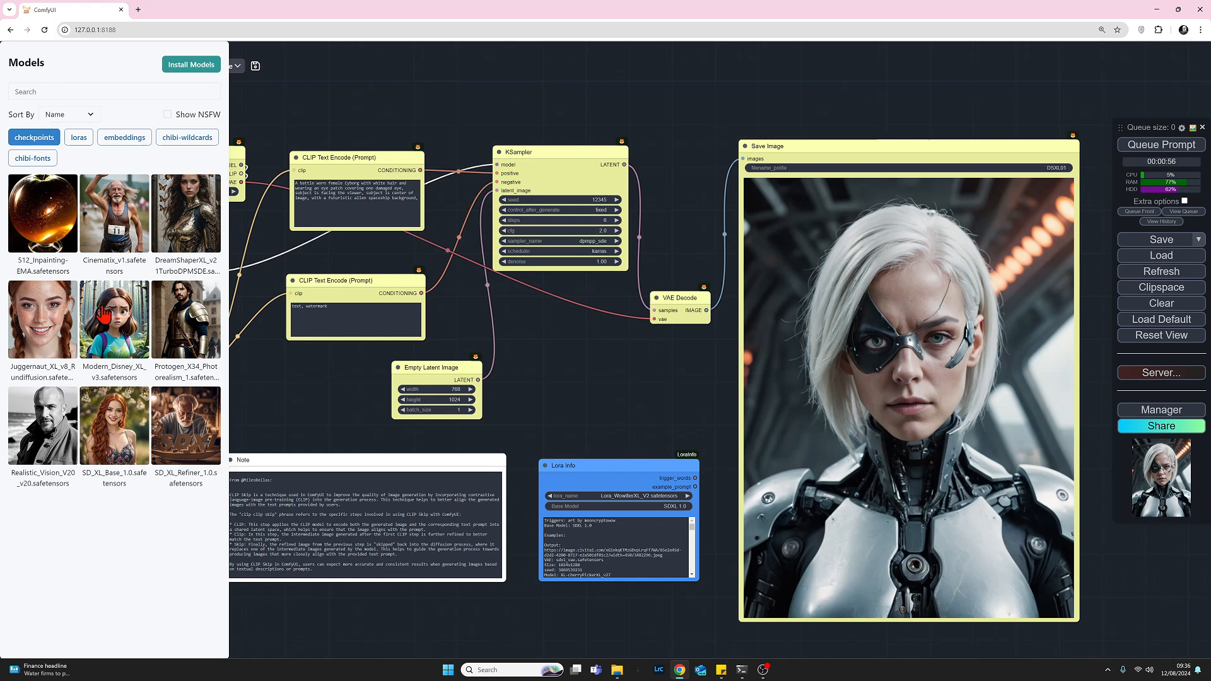
mouse_move(95, 278)
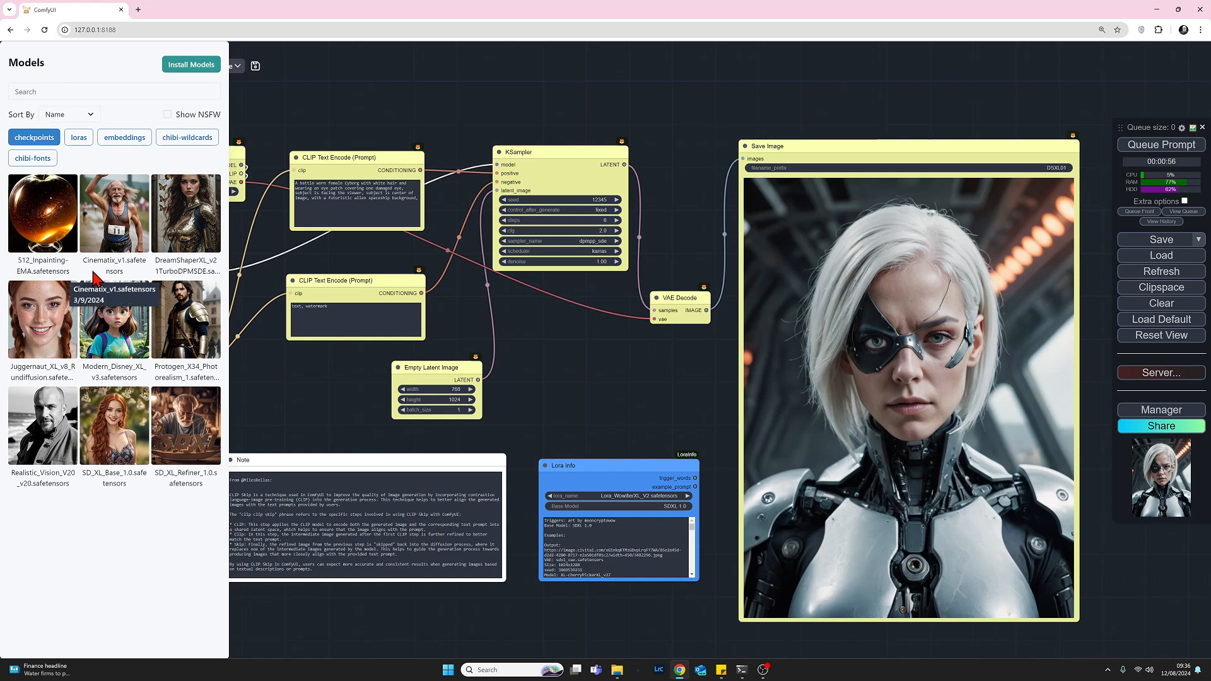
click(79, 137)
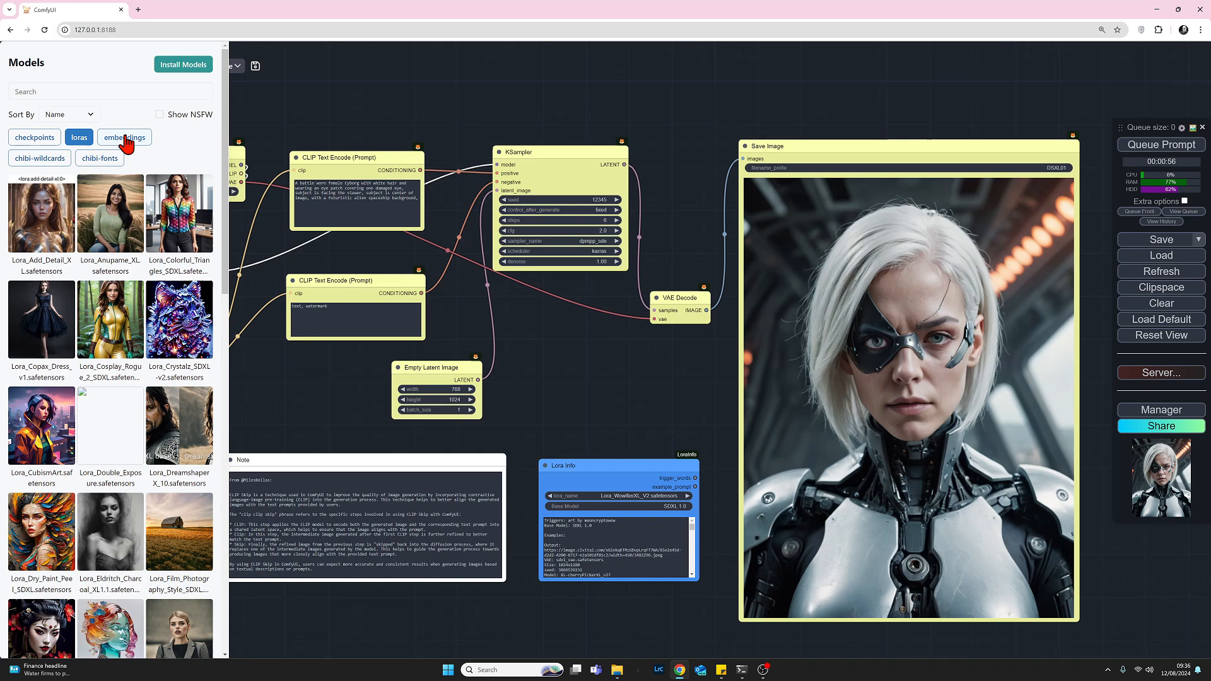
click(125, 137)
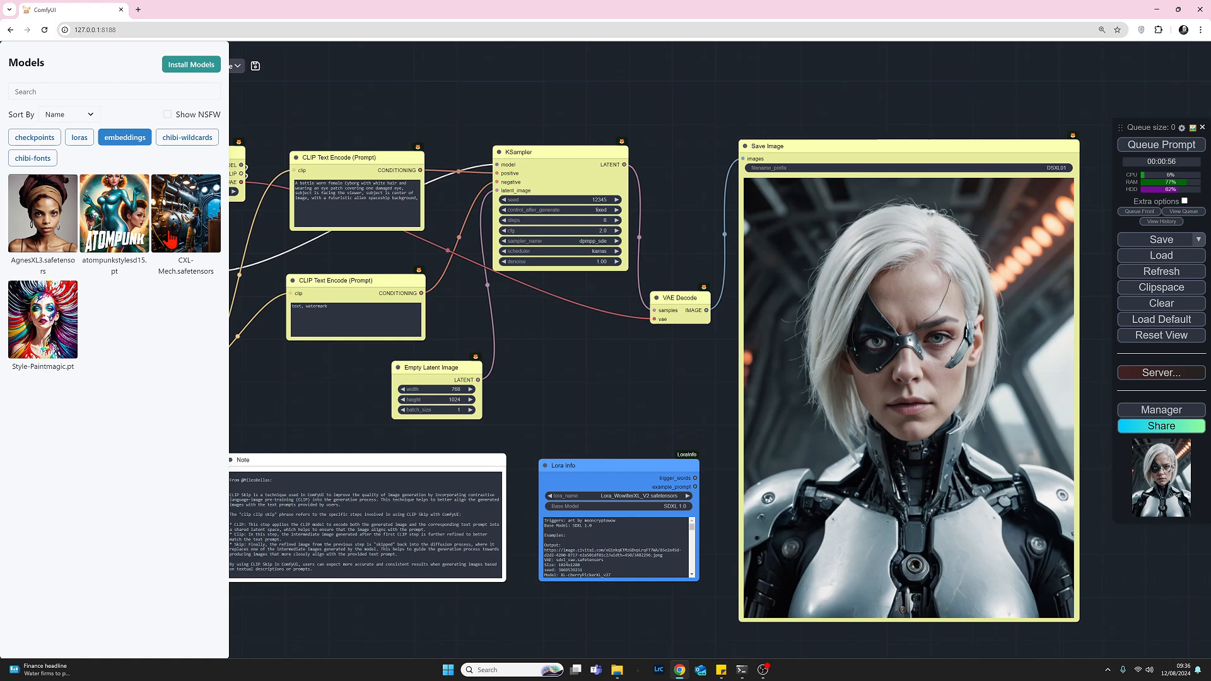
click(176, 10)
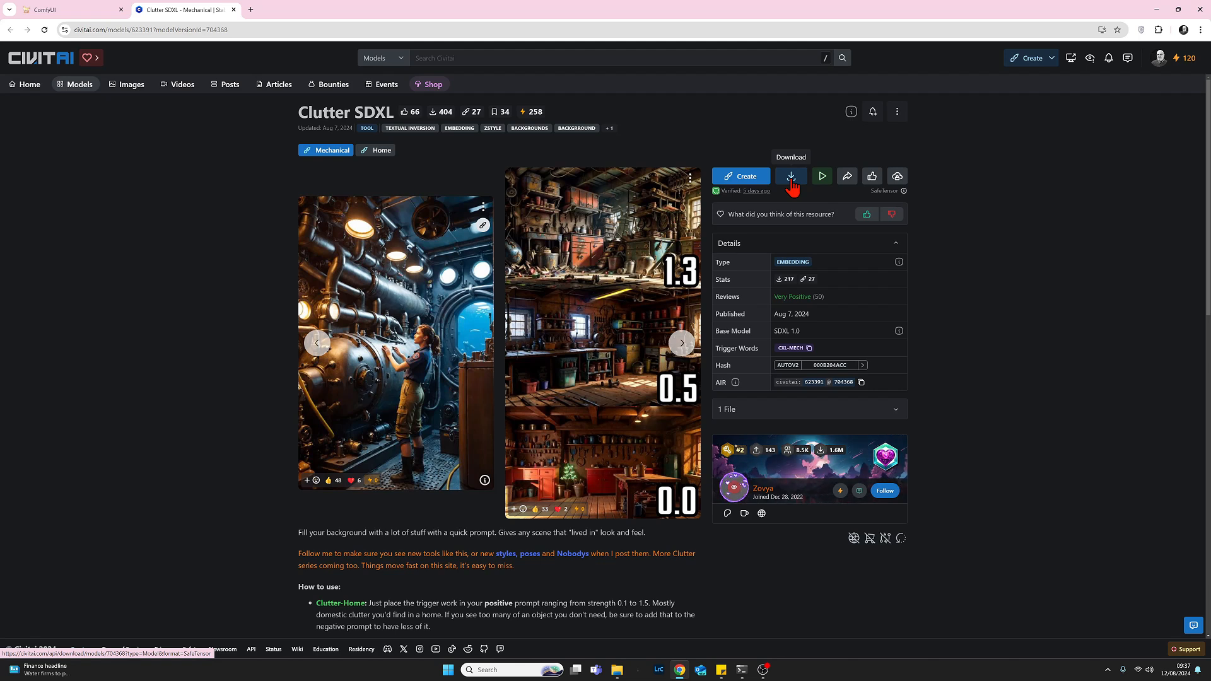
mouse_move(822, 296)
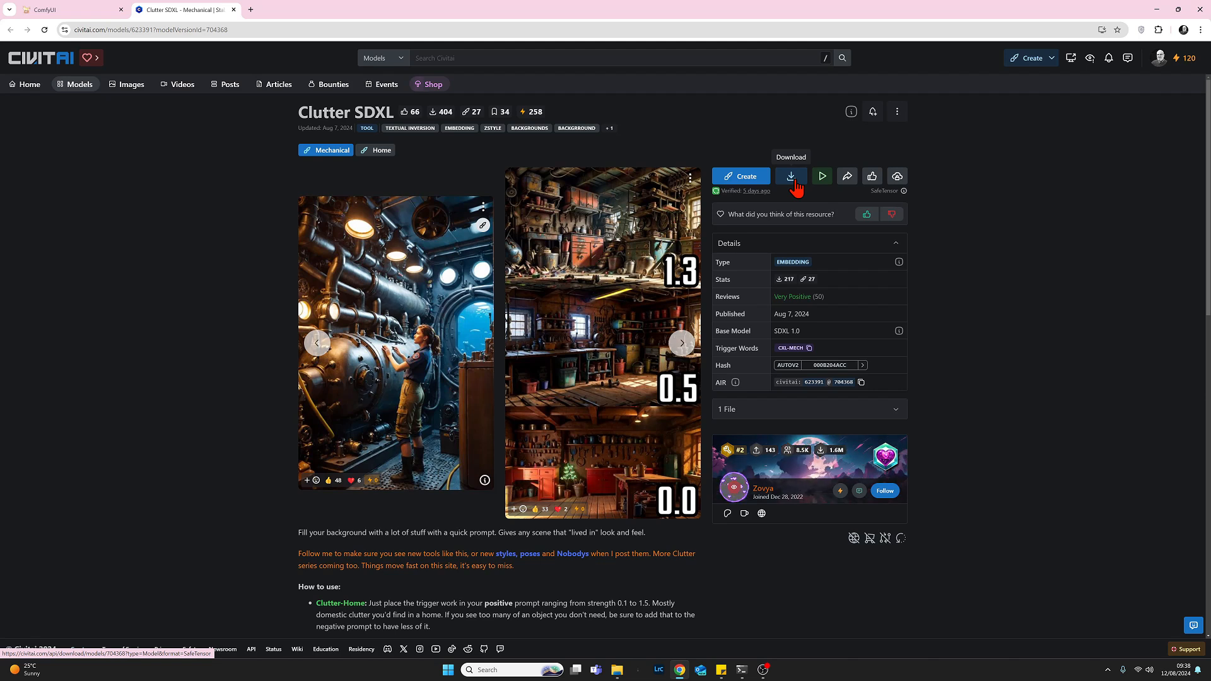
mouse_move(102, 7)
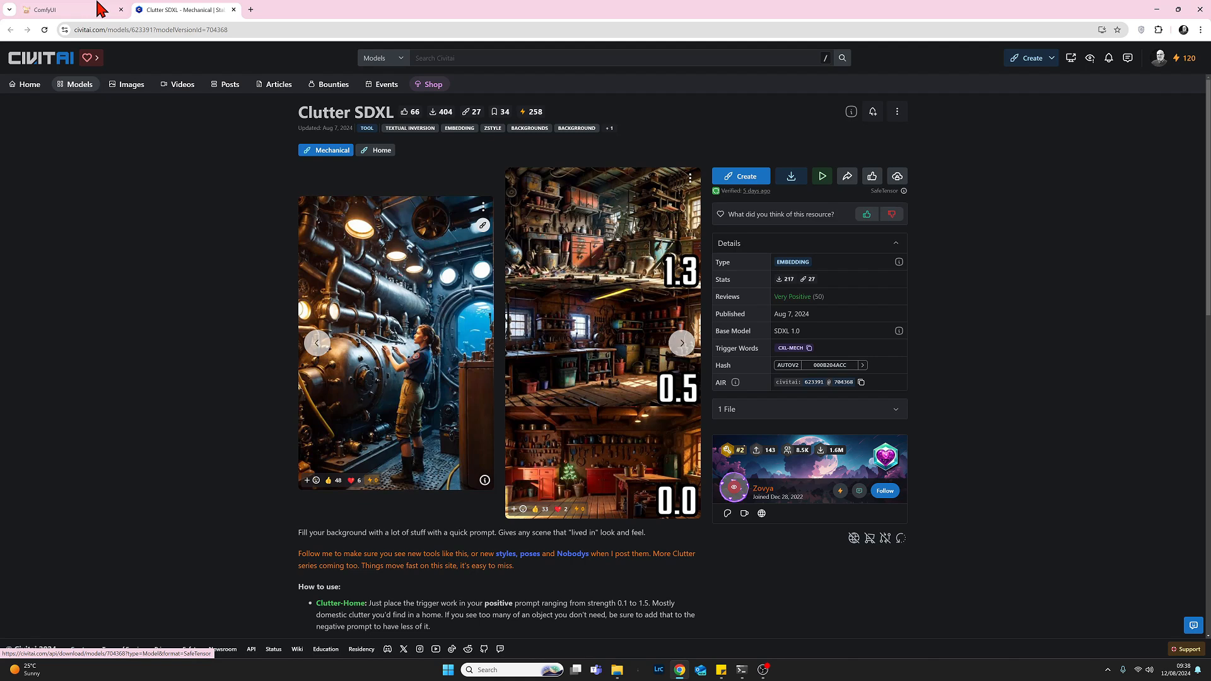
Step: Append '(CXL-Mech:1.1), CXL-Mech' to the positive prompt and queue a new render
click(60, 10)
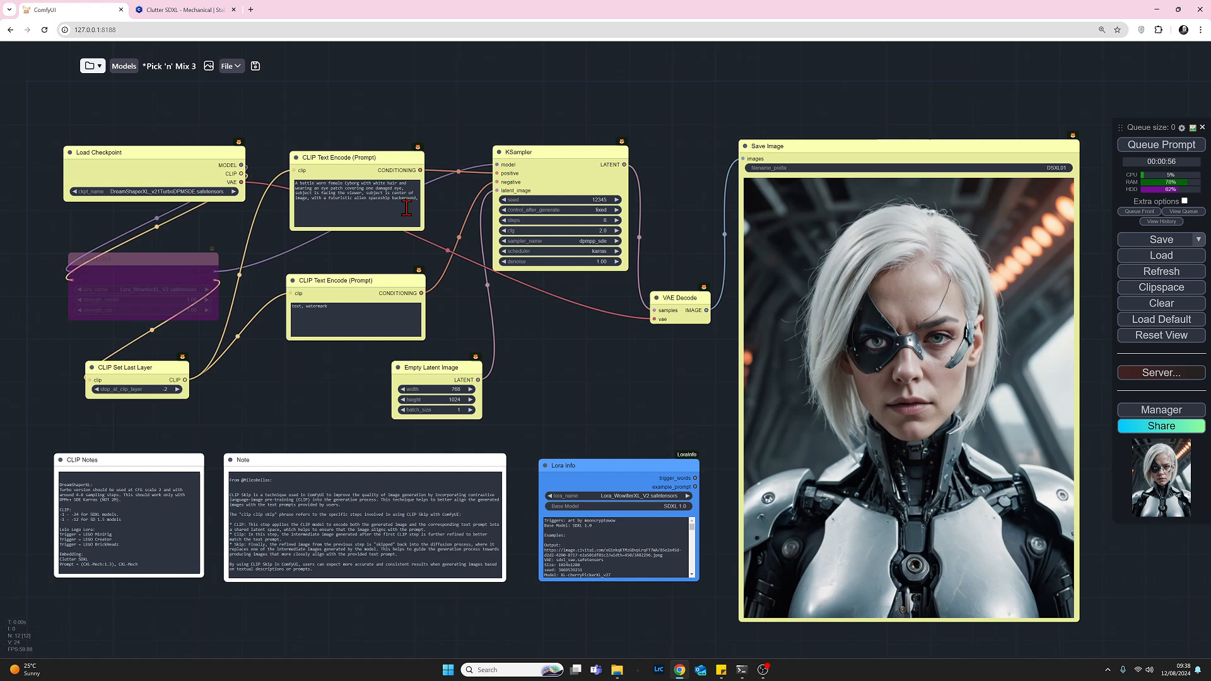
mouse_move(30, 456)
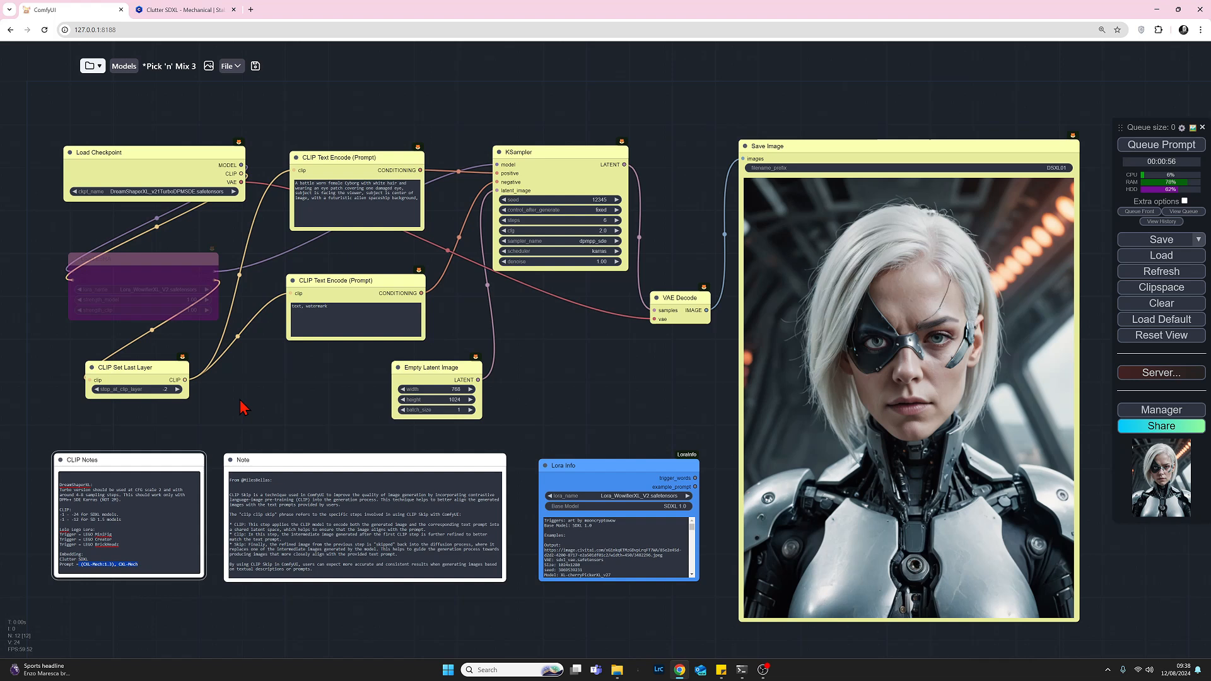
click(332, 208)
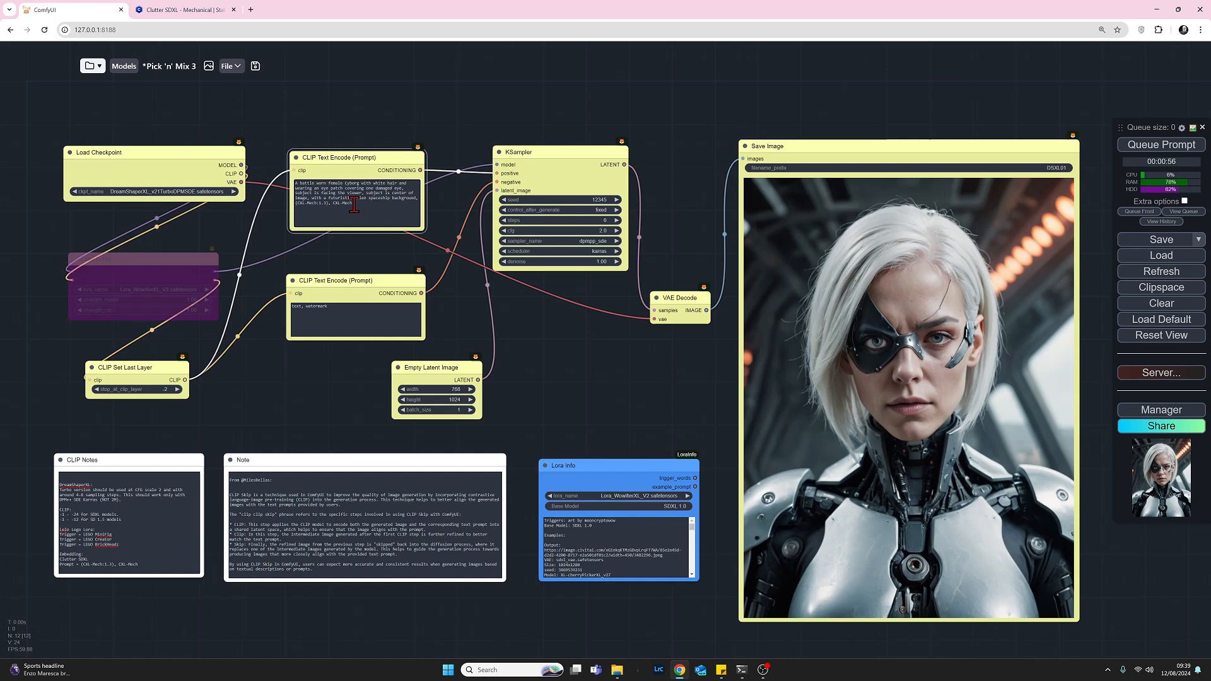
click(183, 11)
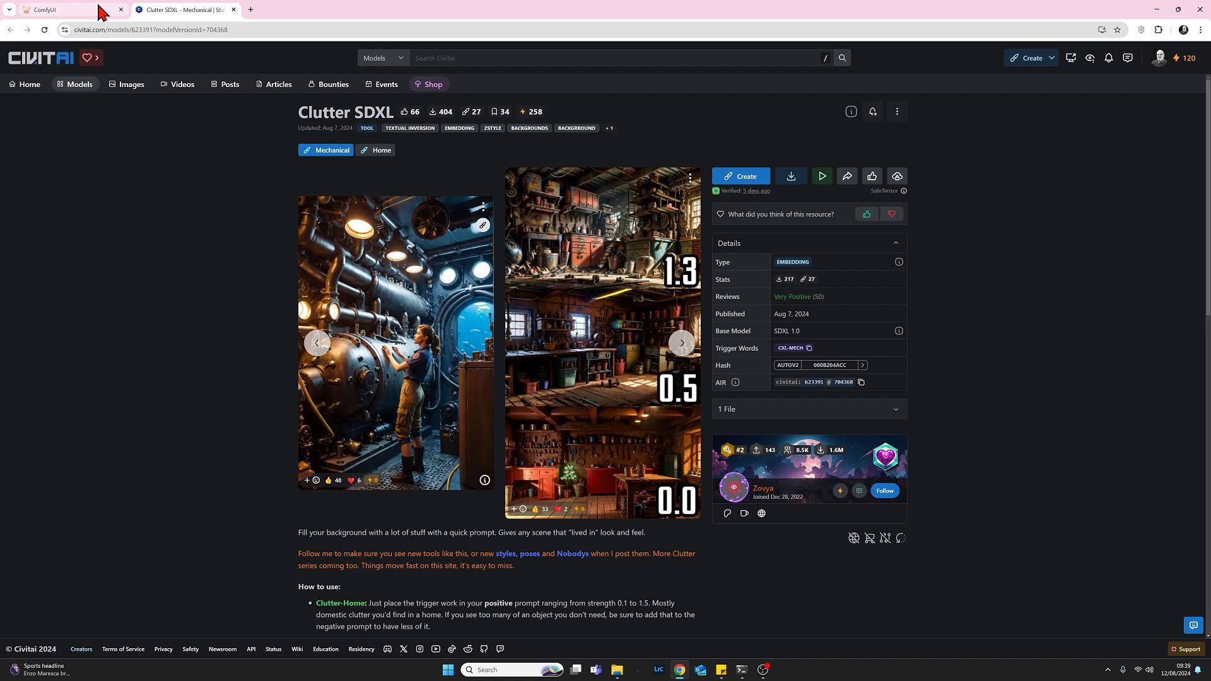
click(53, 17)
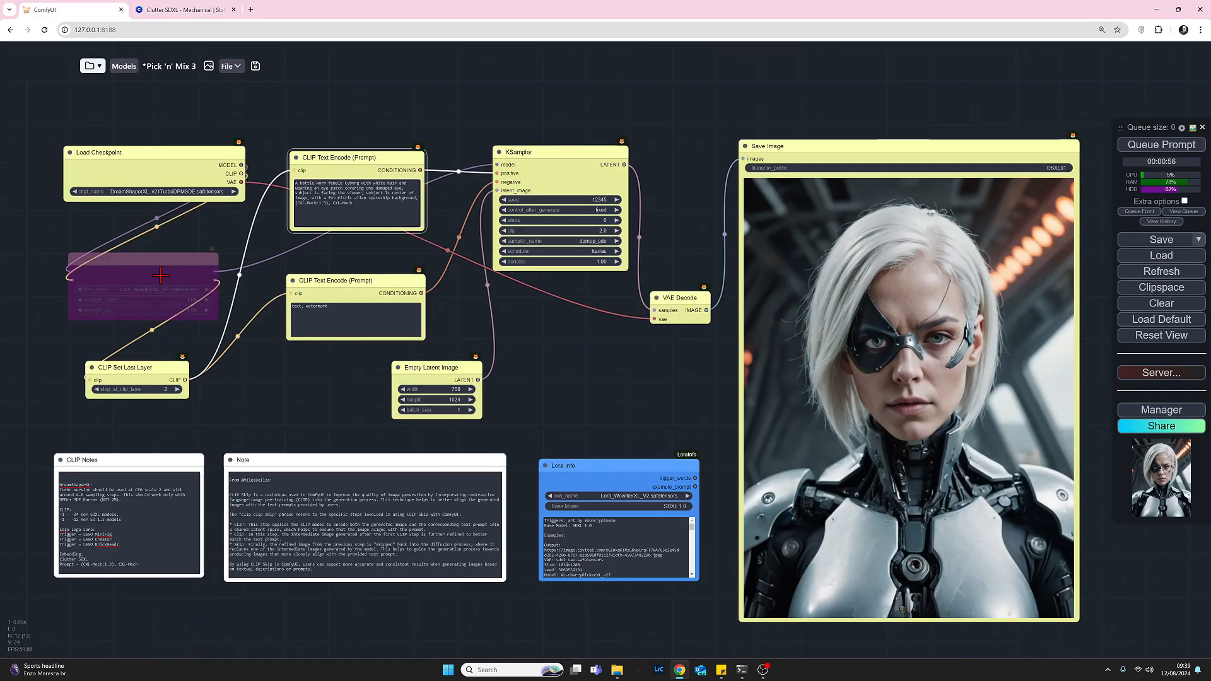
mouse_move(155, 283)
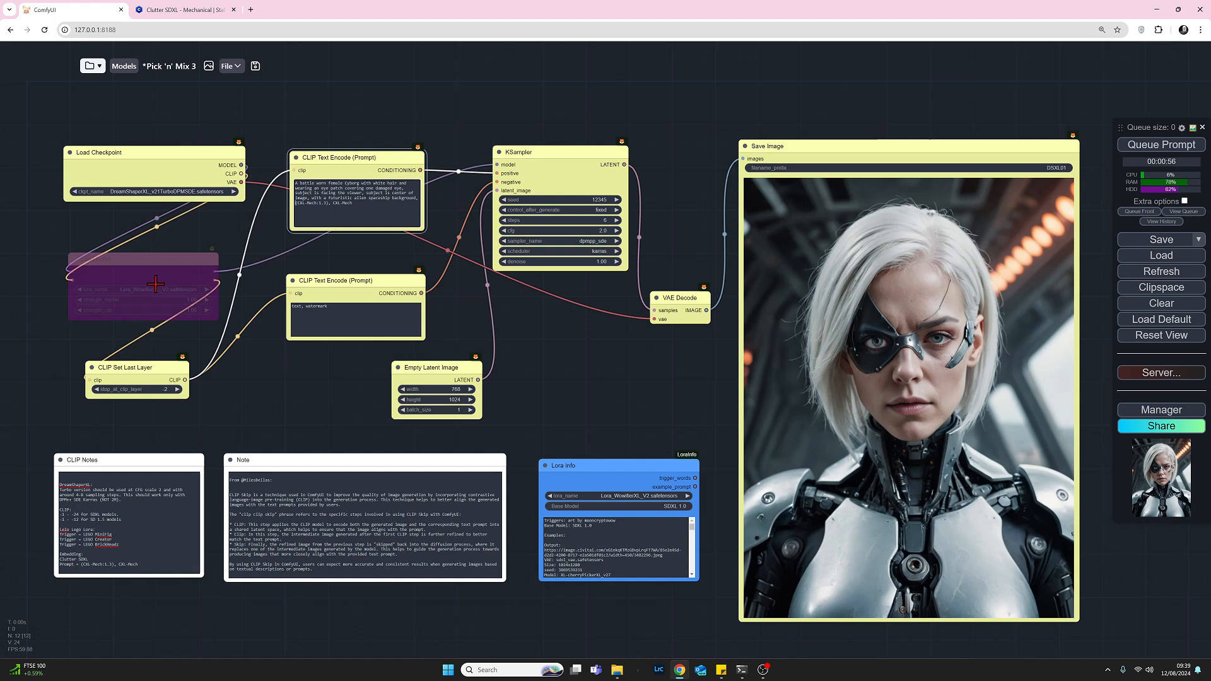
mouse_move(436, 261)
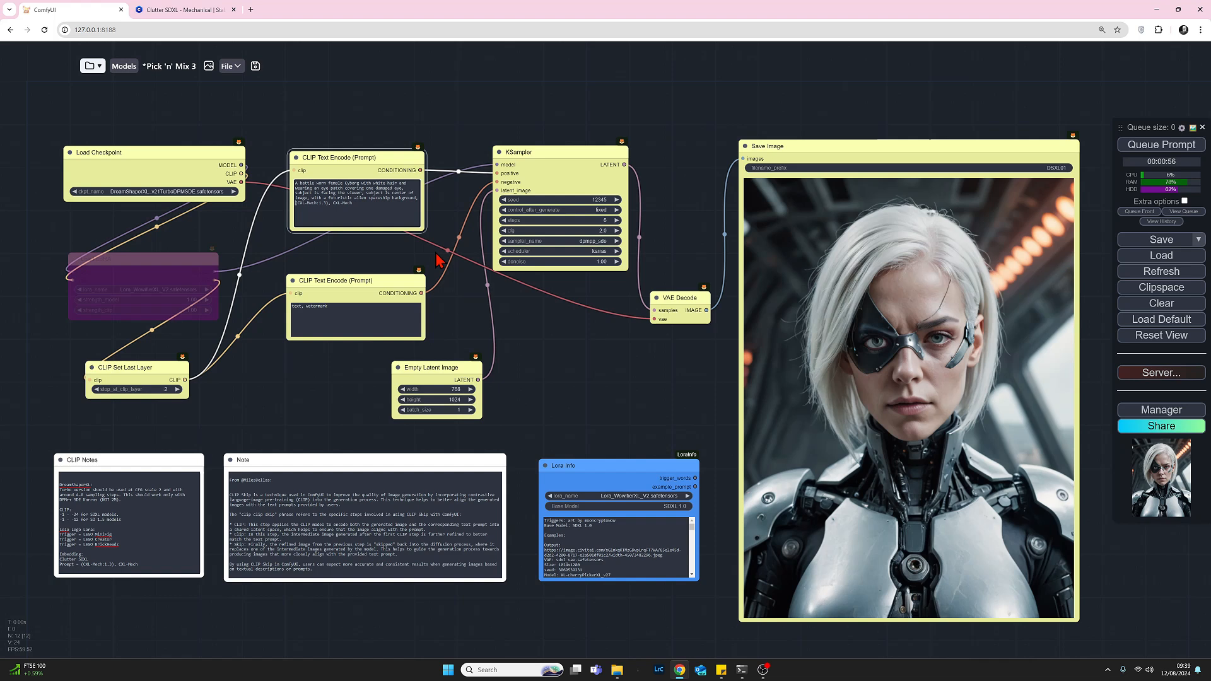
click(1161, 145)
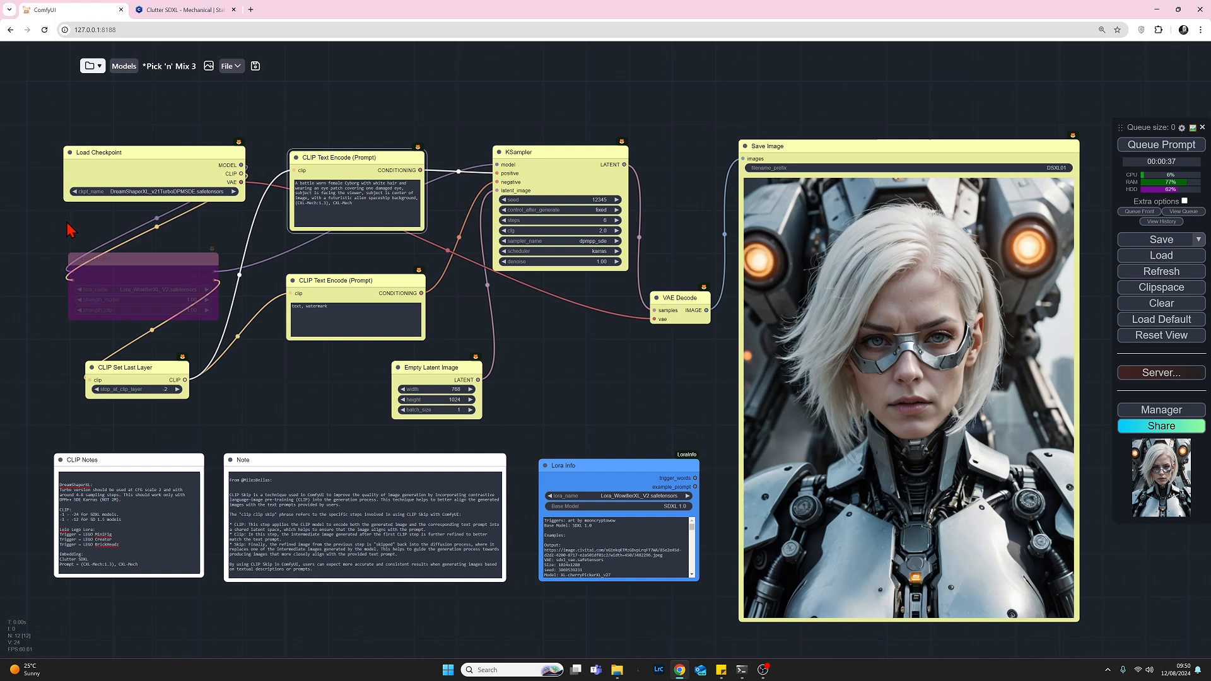
mouse_move(876, 518)
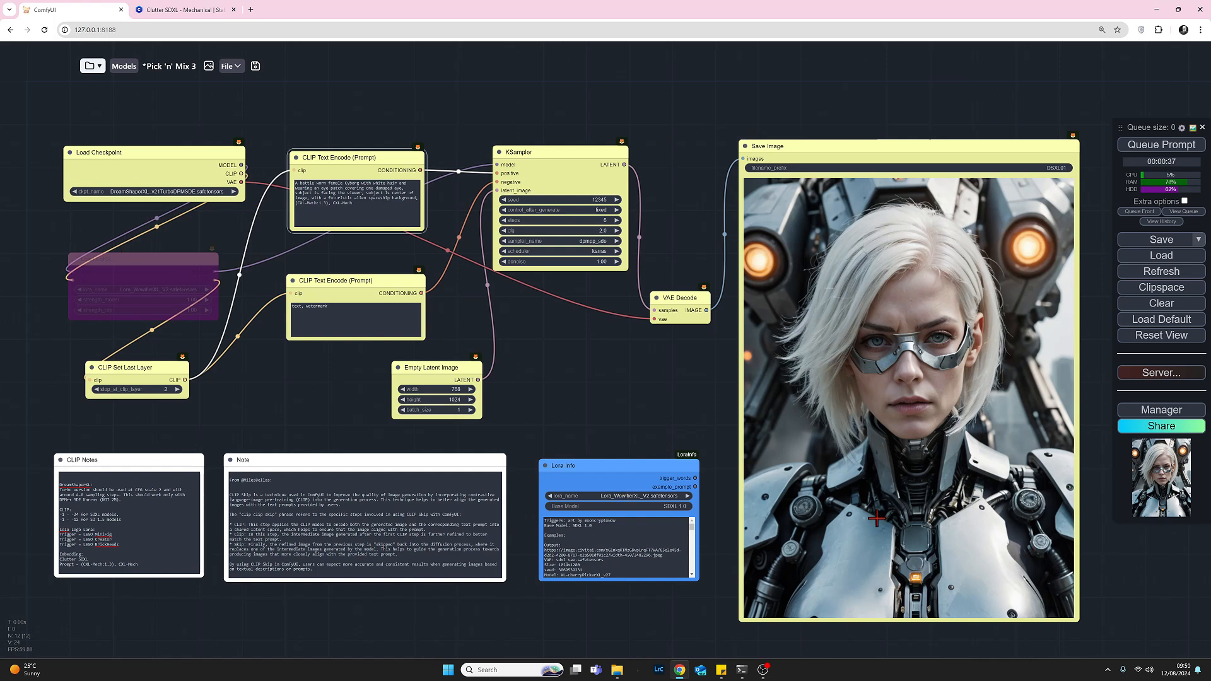
mouse_move(968, 416)
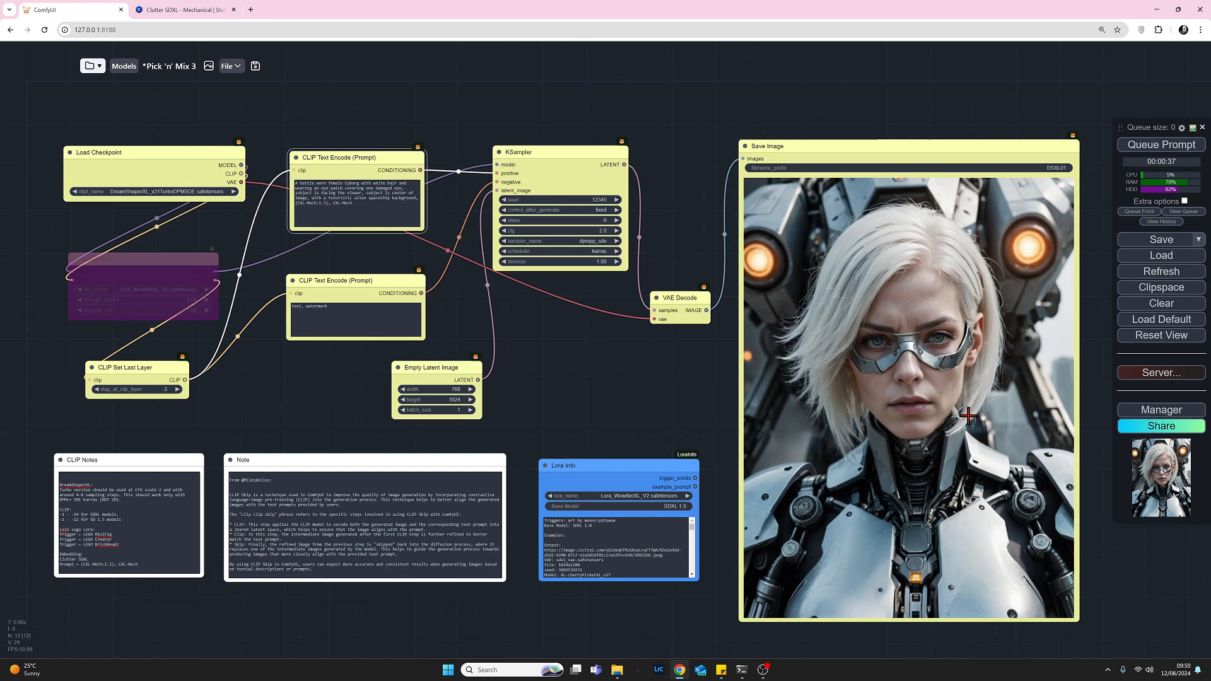
mouse_move(910, 346)
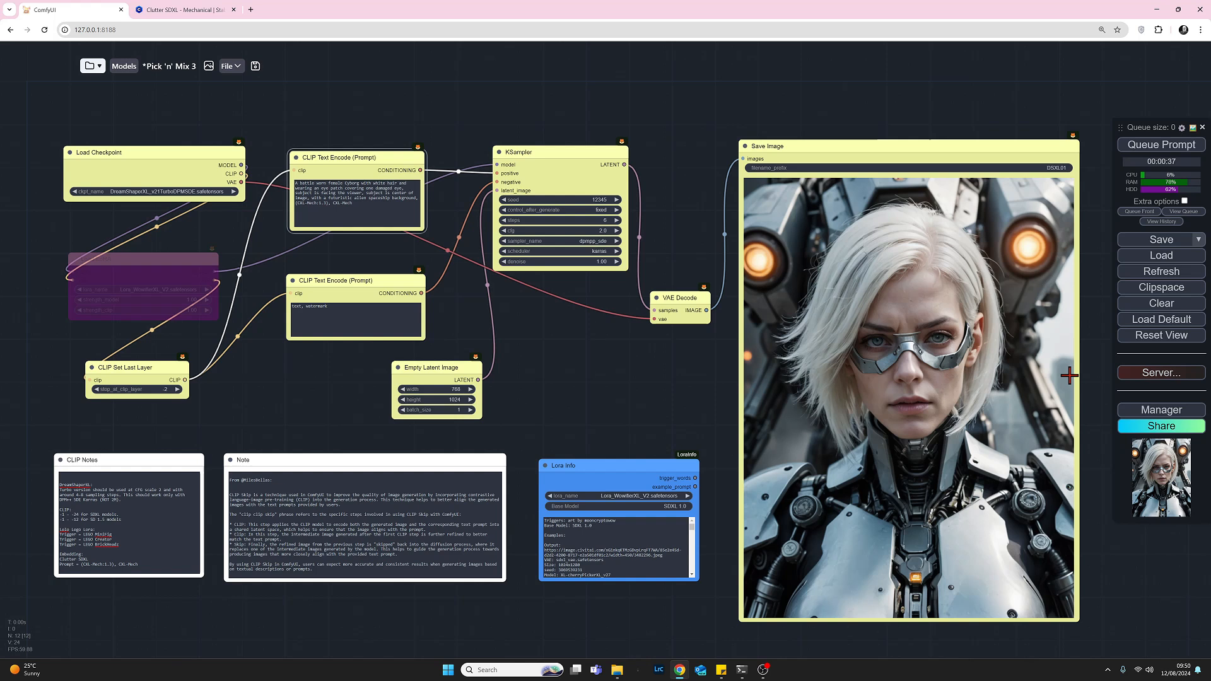
mouse_move(1042, 294)
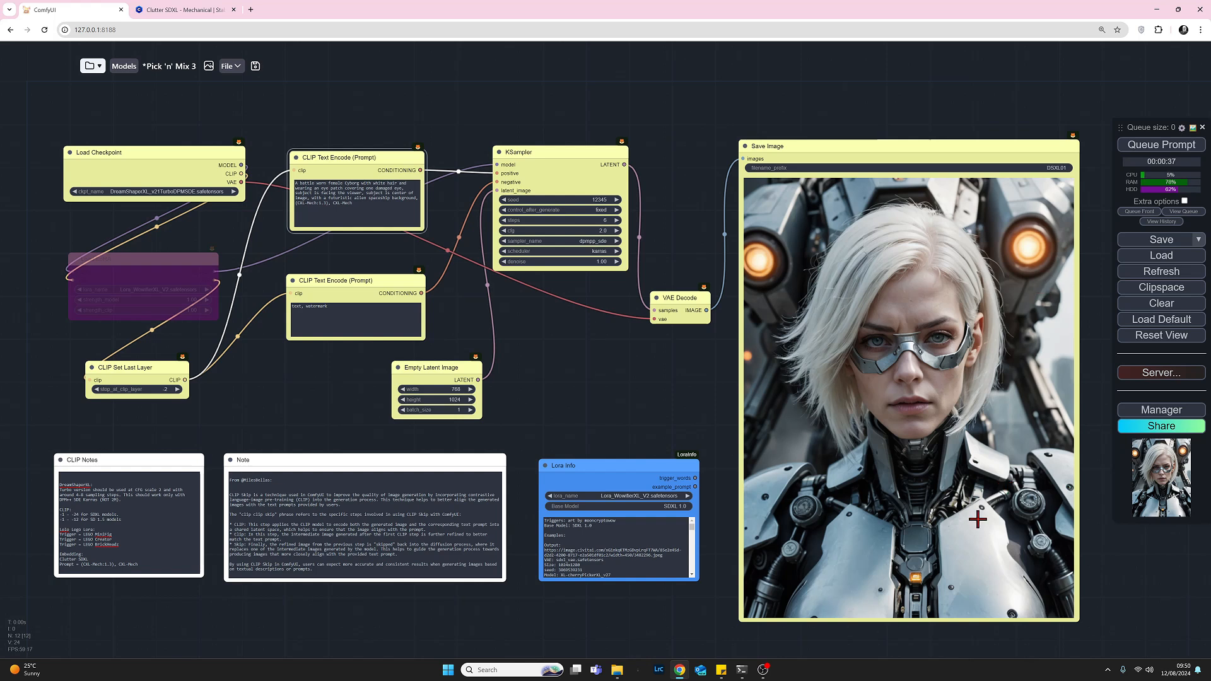
mouse_move(820, 514)
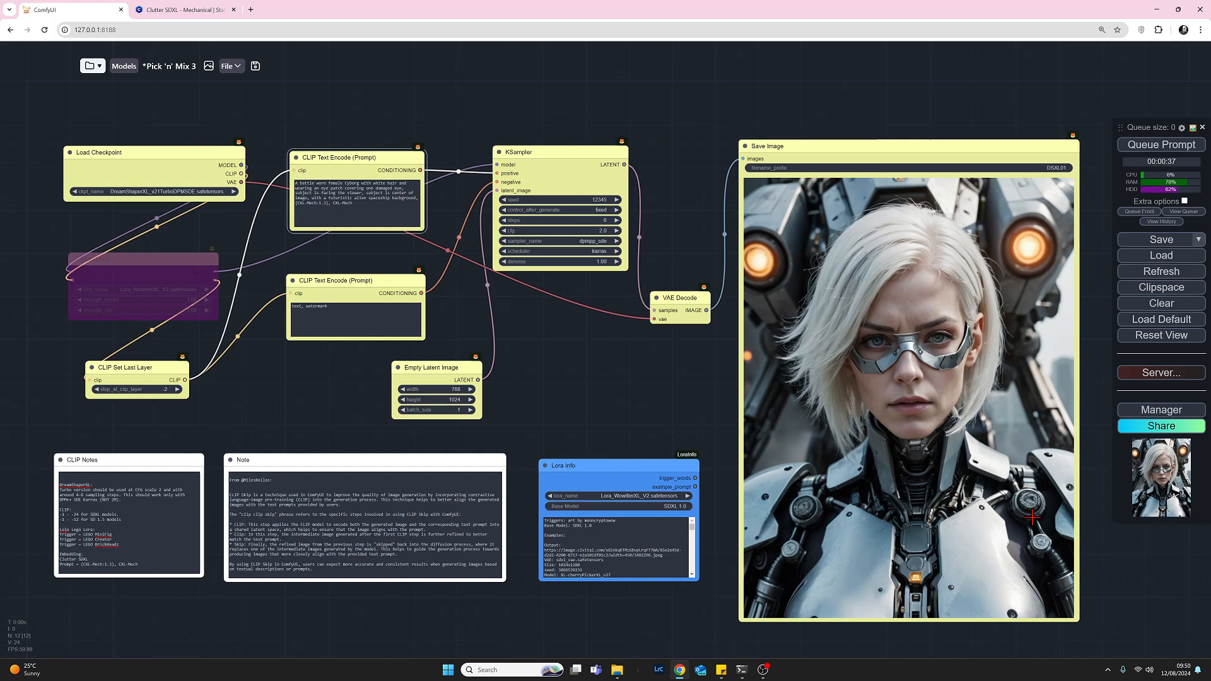
mouse_move(1002, 545)
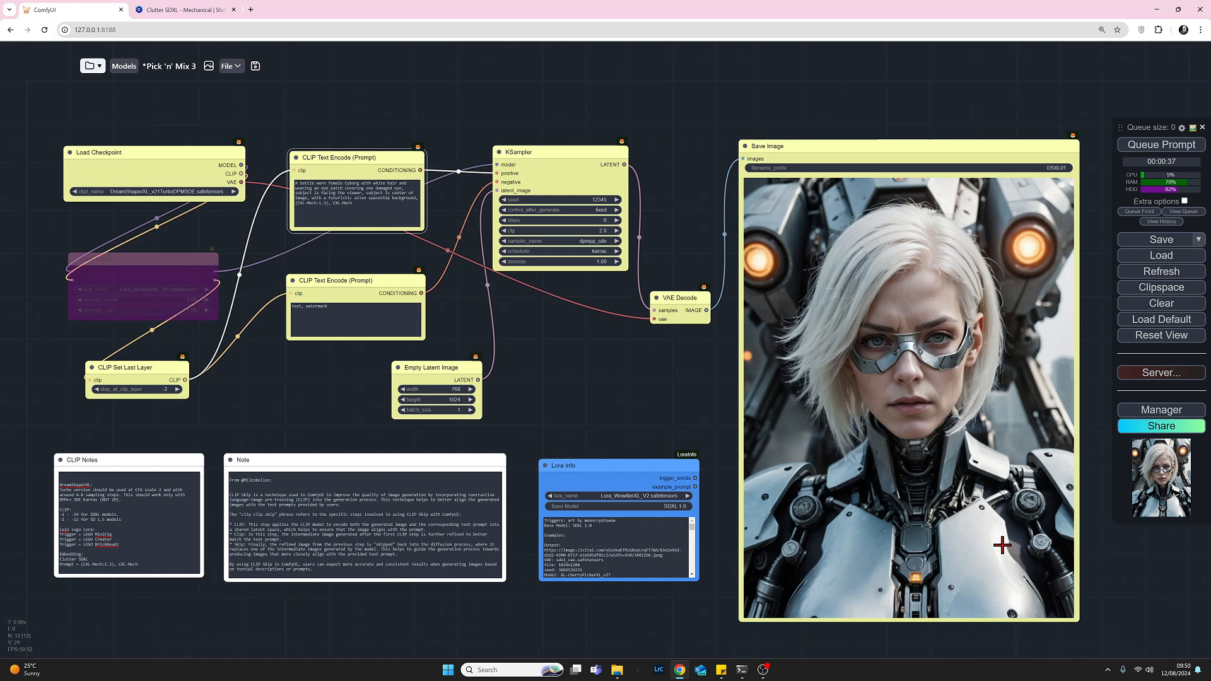
mouse_move(875, 377)
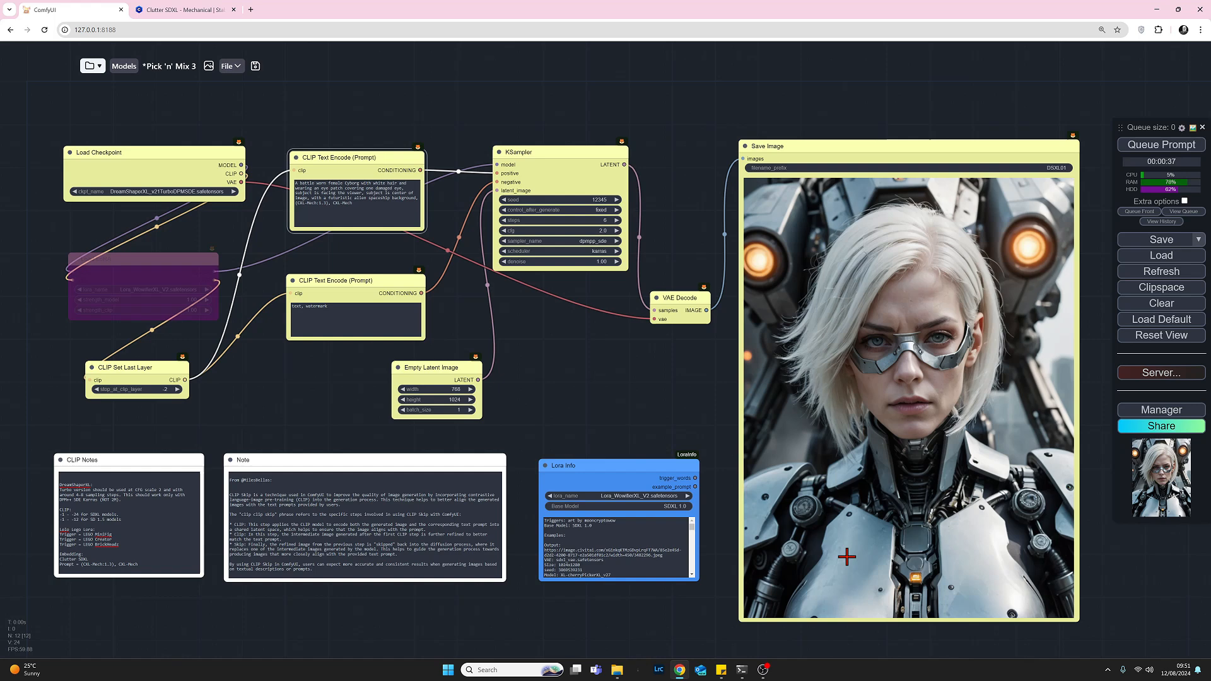
mouse_move(50, 250)
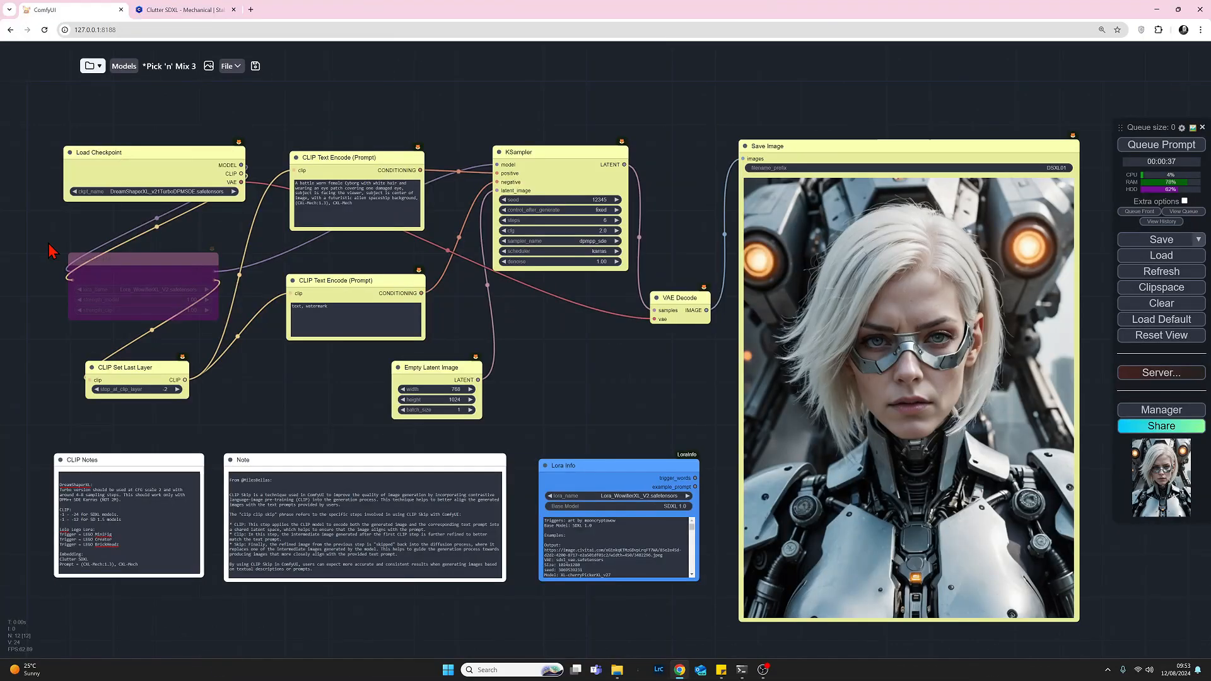
Step: Un-bypass the WowifierXL Load LoRA node, keeping model and clip strengths at 1.00
right_click(132, 274)
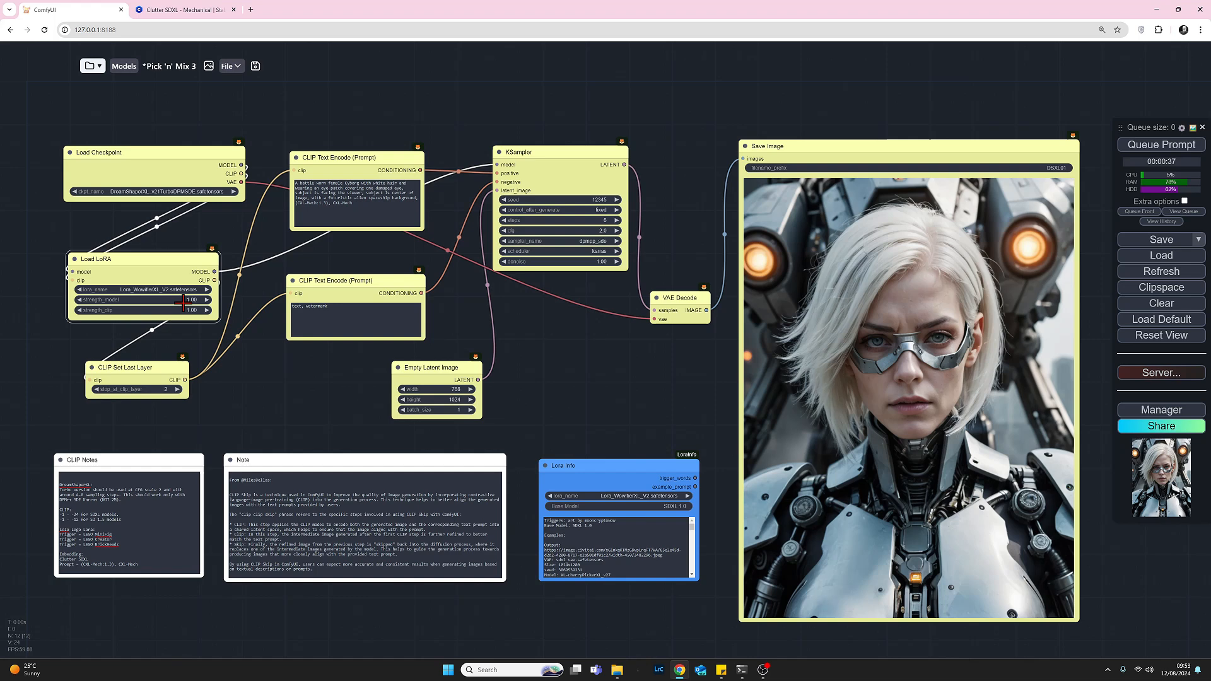
click(124, 66)
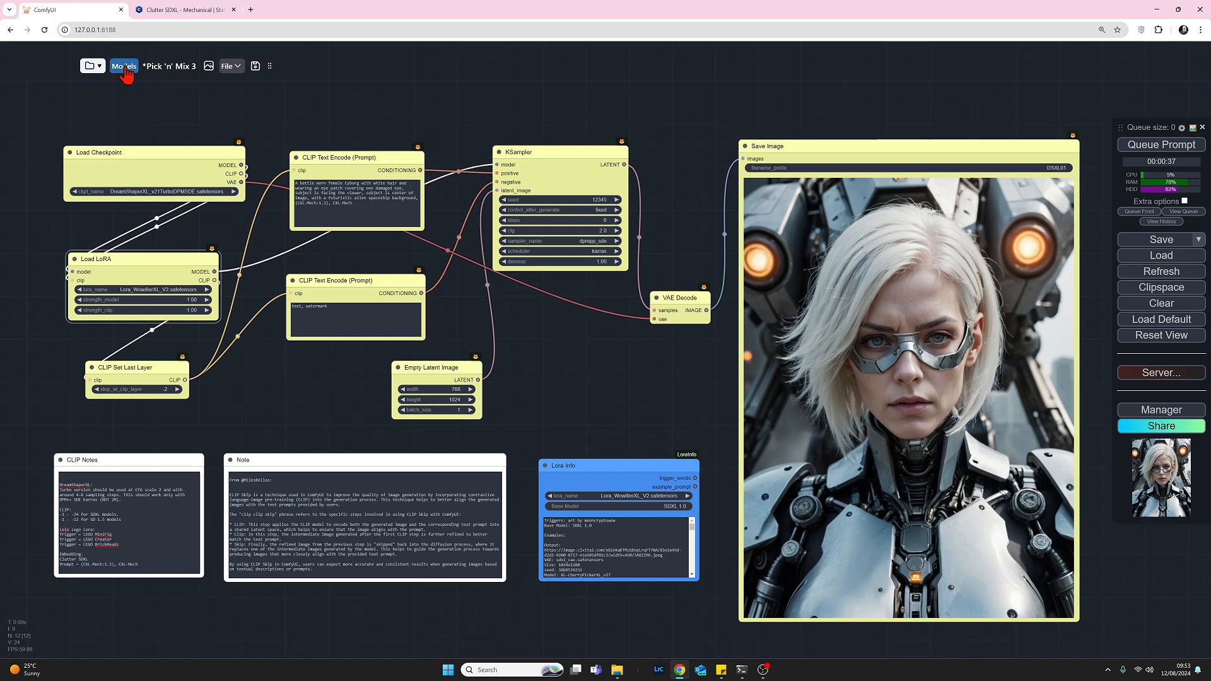
click(124, 67)
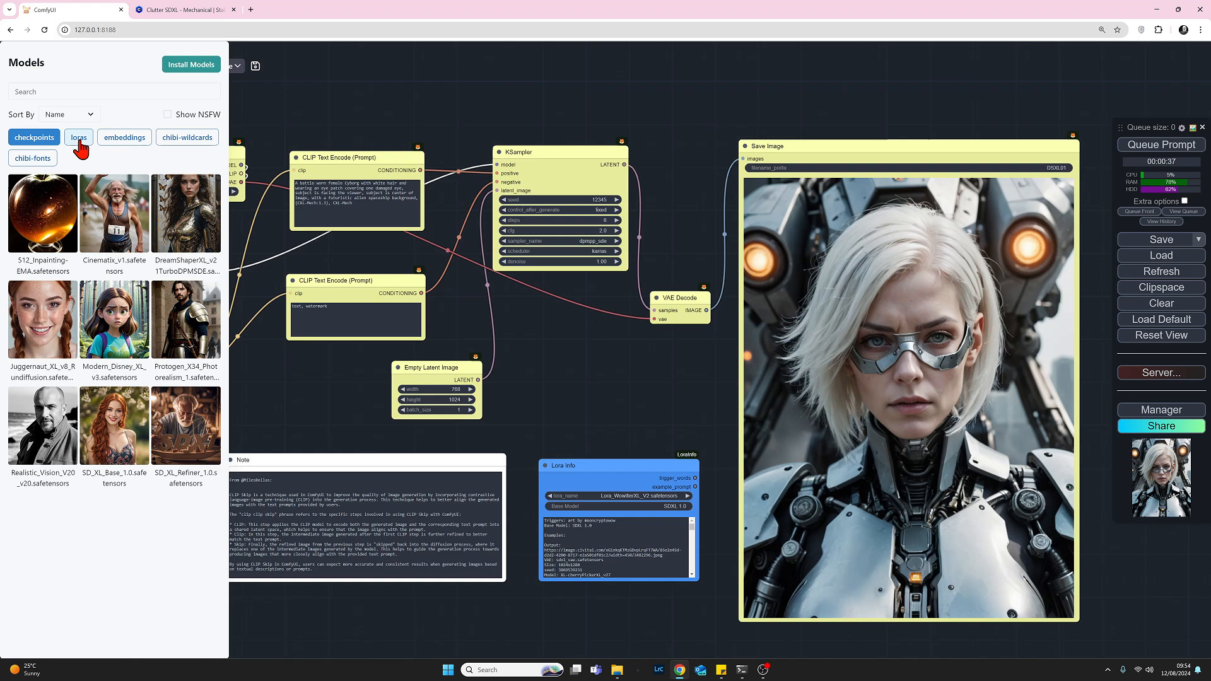
scroll(down, 3)
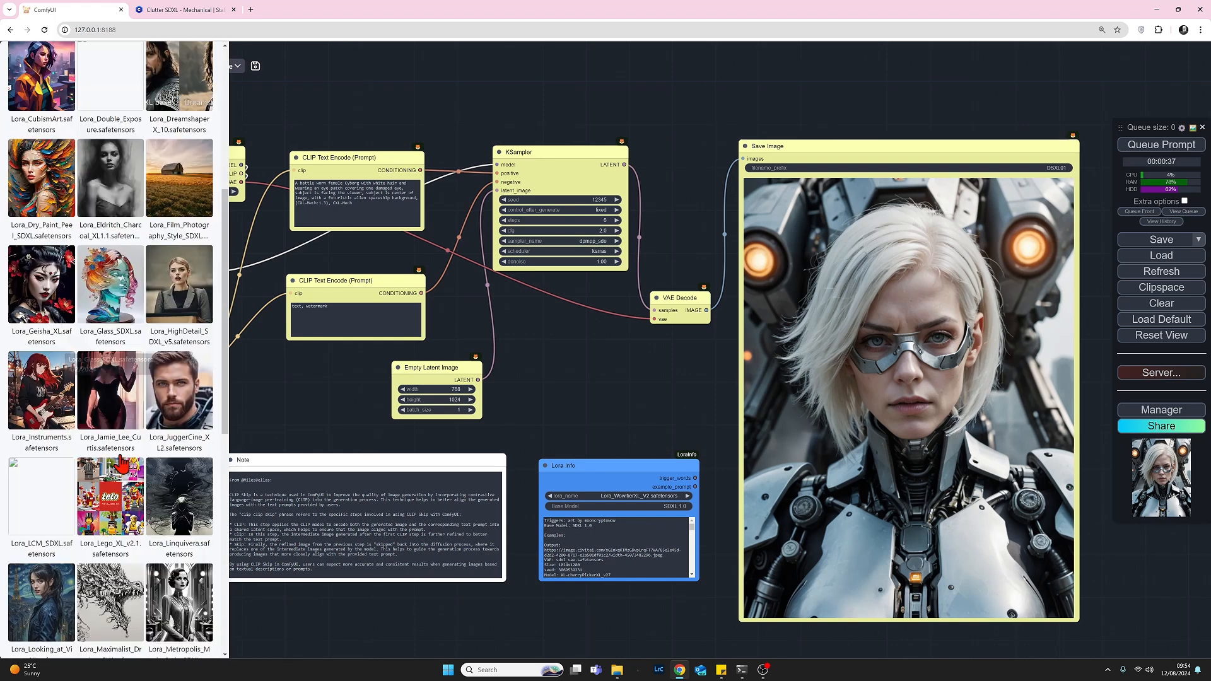
scroll(down, 3)
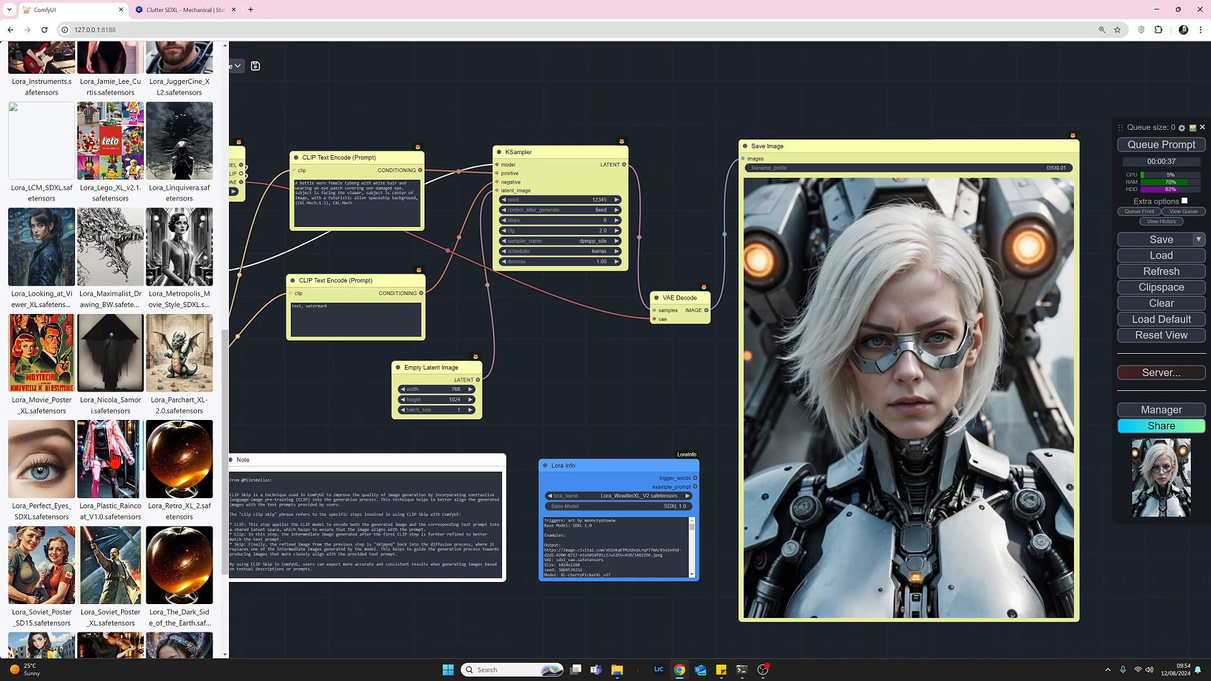
scroll(down, 3)
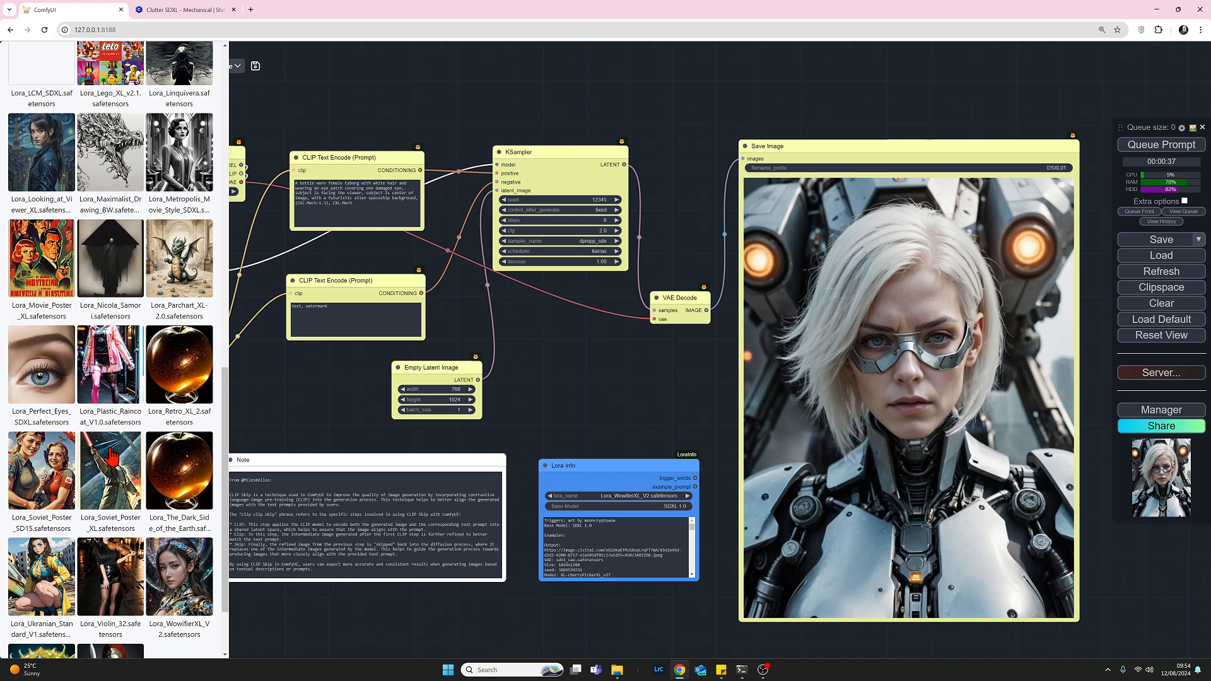
scroll(down, 3)
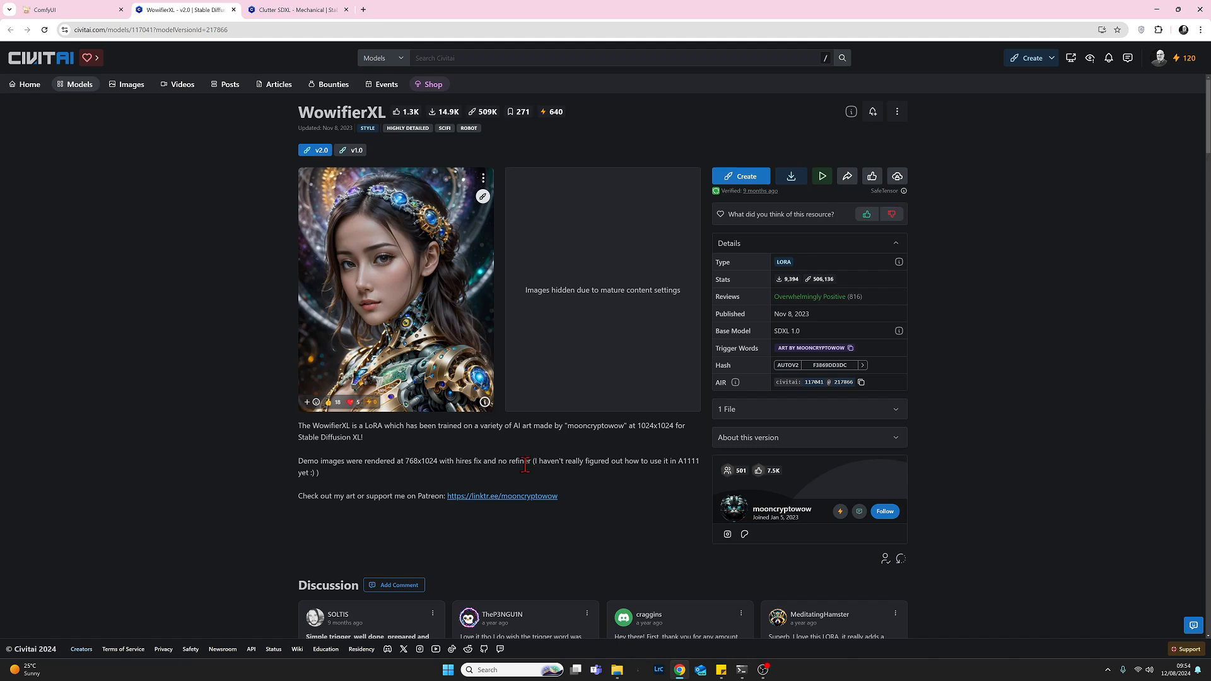
mouse_move(358, 147)
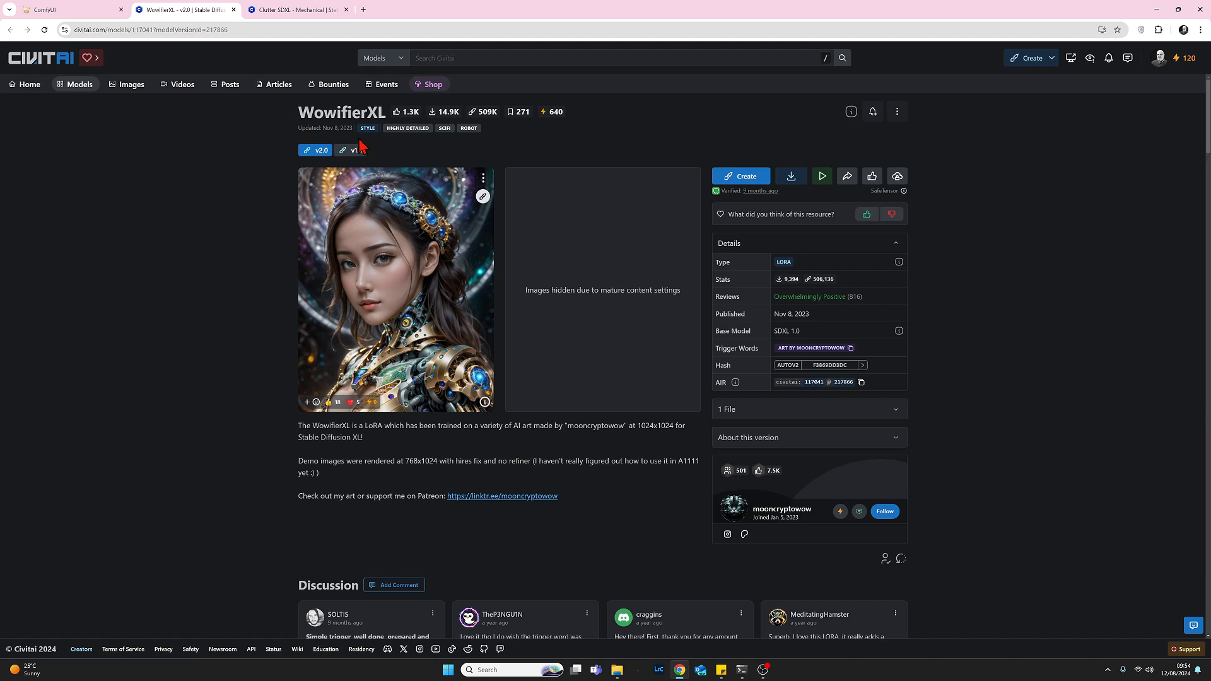
mouse_move(609, 531)
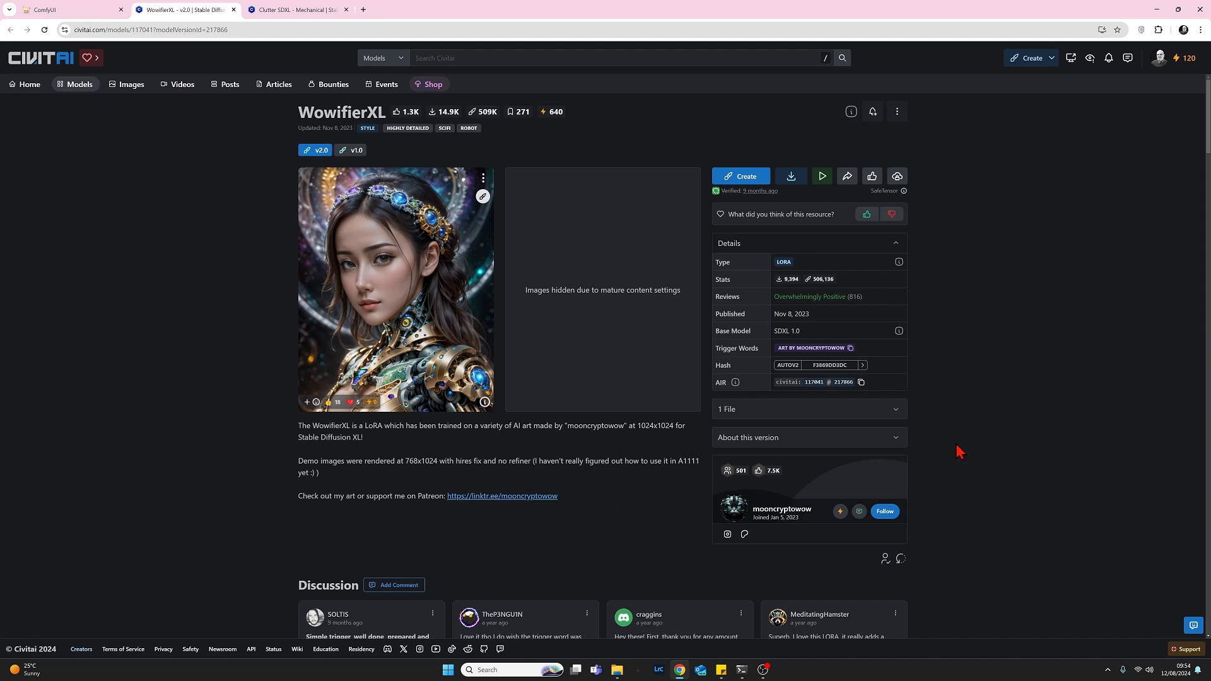
mouse_move(439, 548)
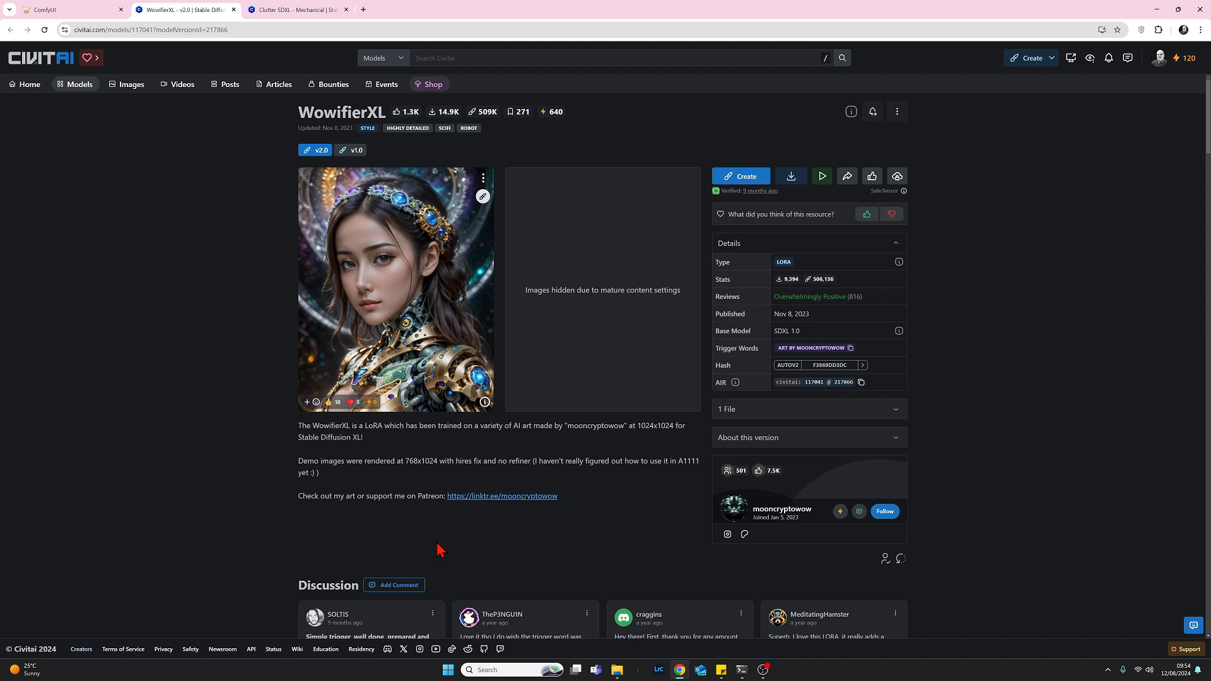
mouse_move(1010, 460)
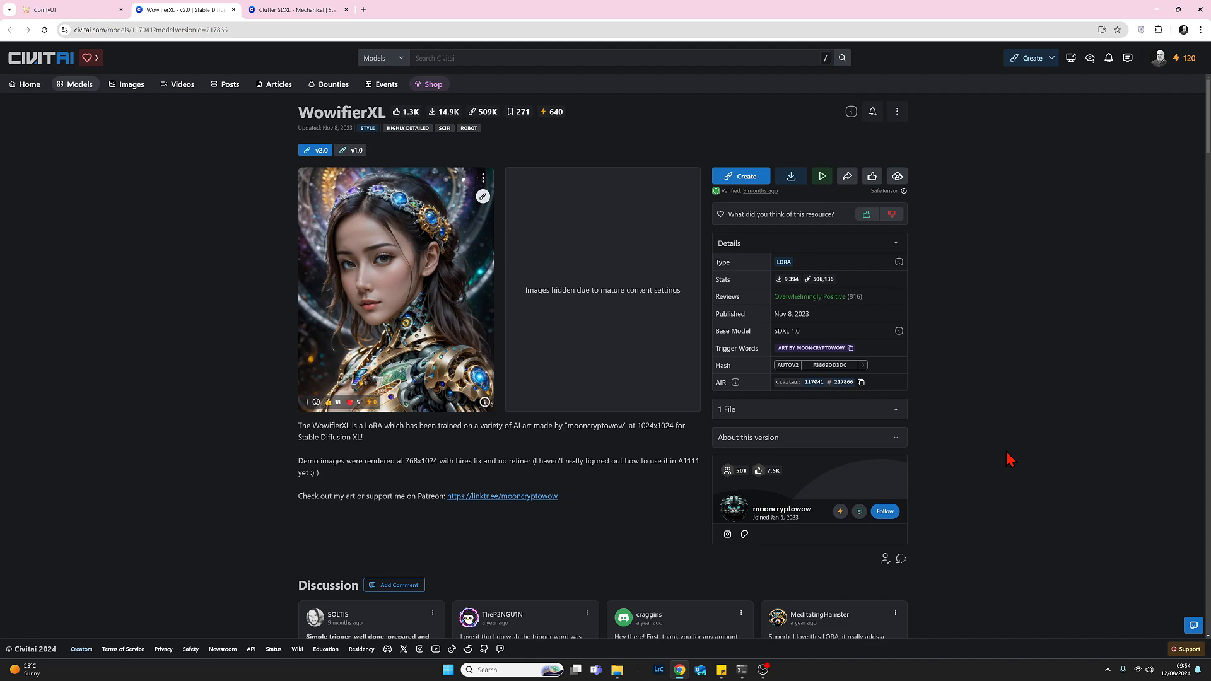
scroll(down, 3)
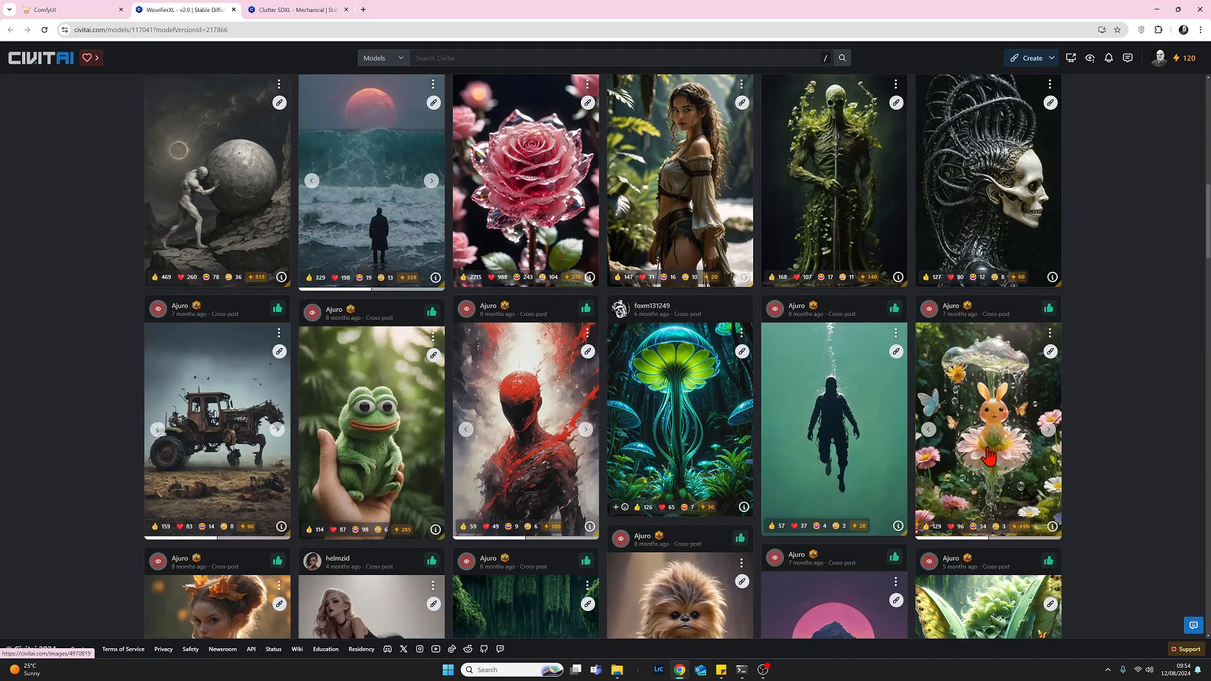
scroll(down, 3)
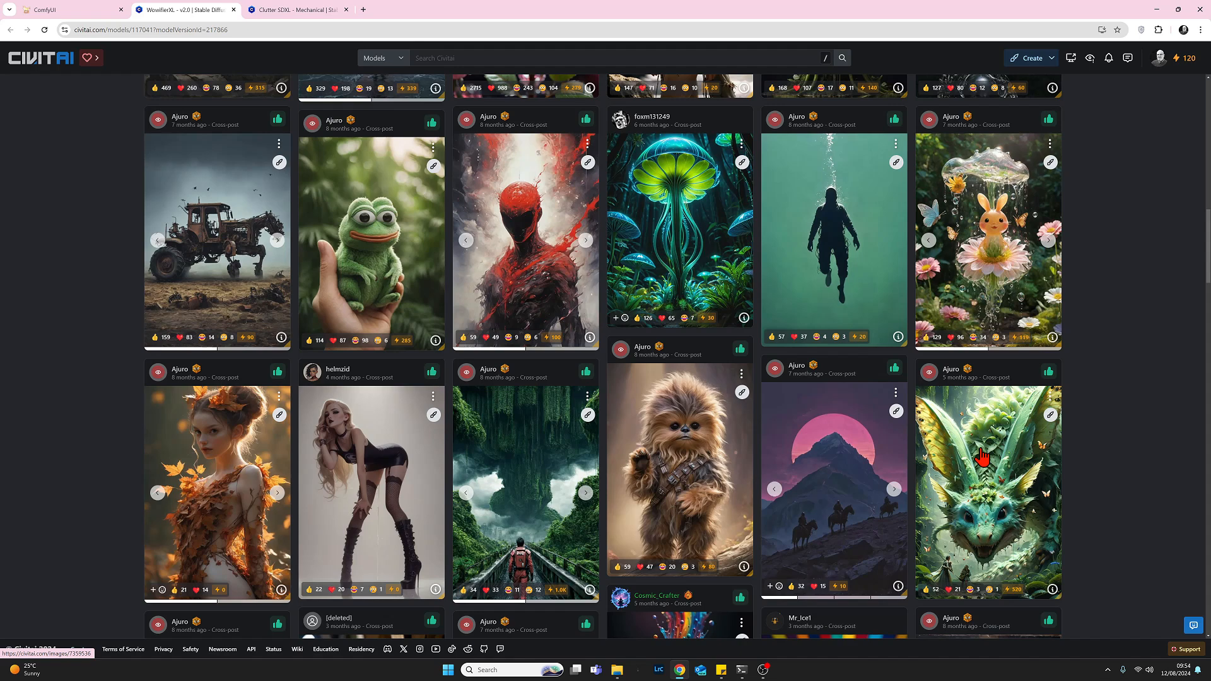
mouse_move(966, 470)
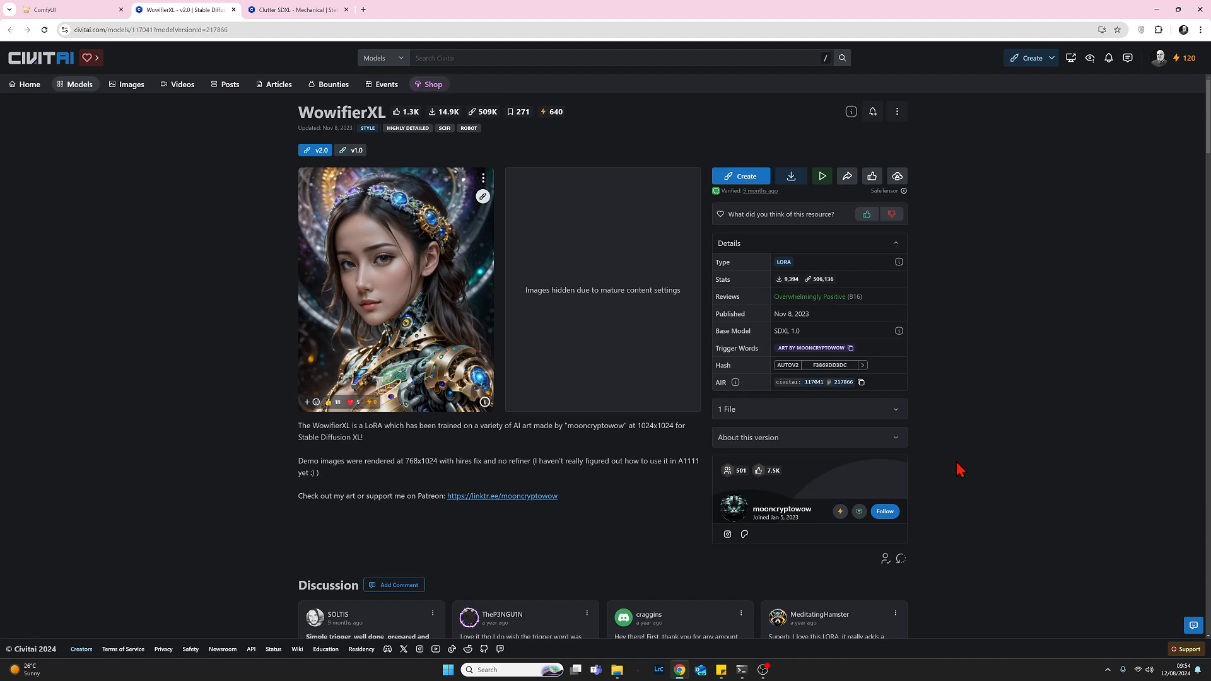
mouse_move(578, 417)
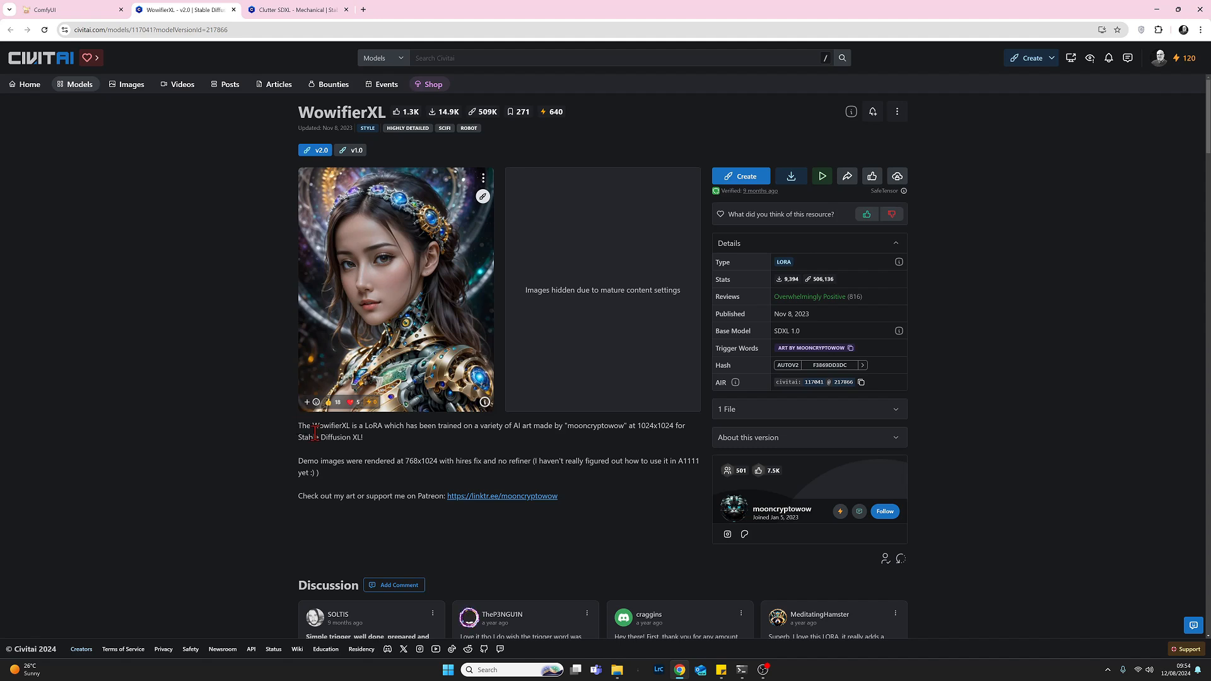
mouse_move(386, 476)
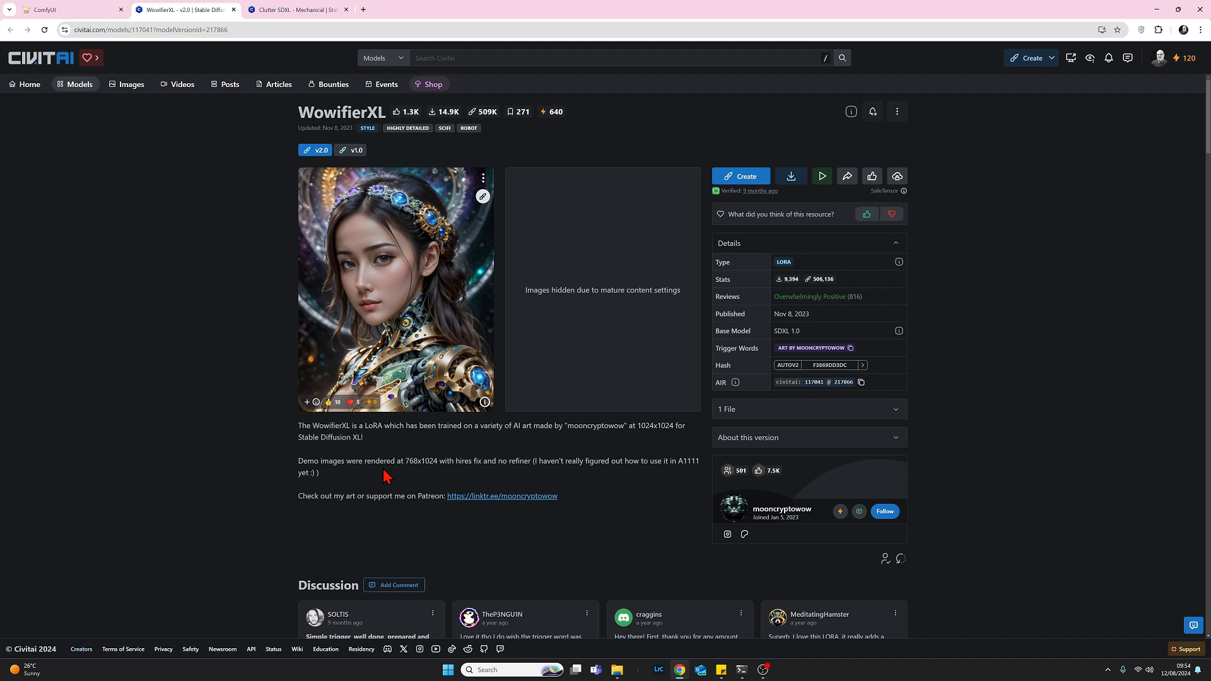
mouse_move(761, 557)
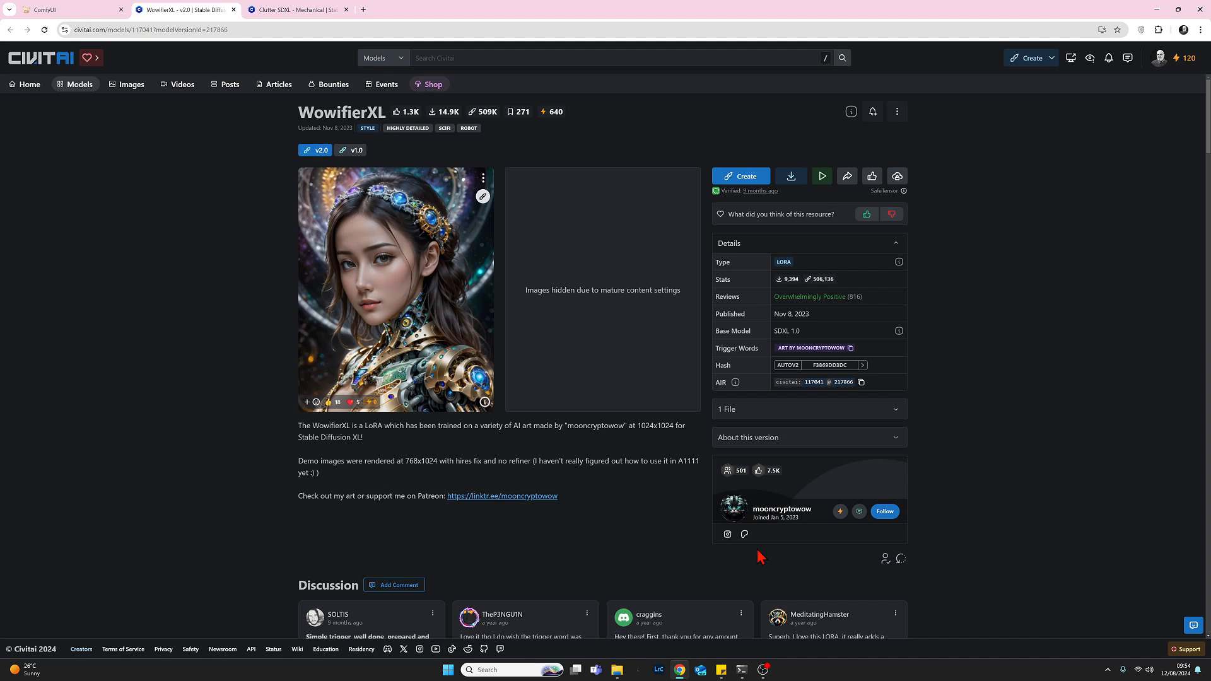
mouse_move(738, 523)
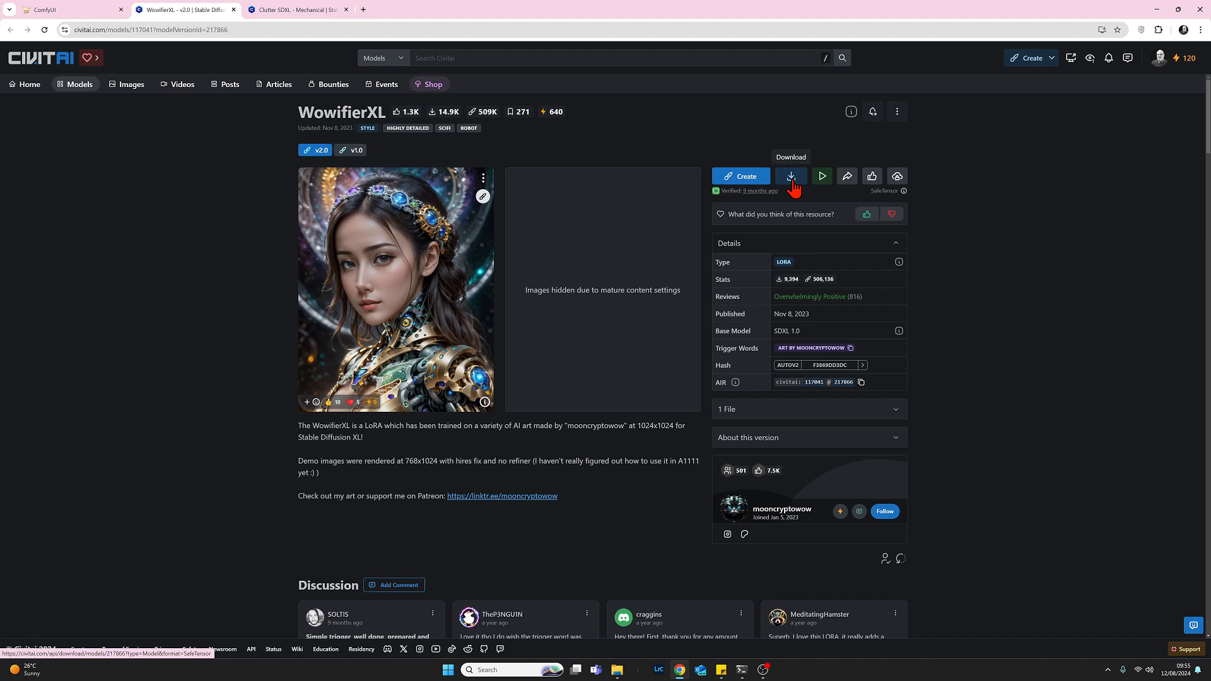
mouse_move(783, 198)
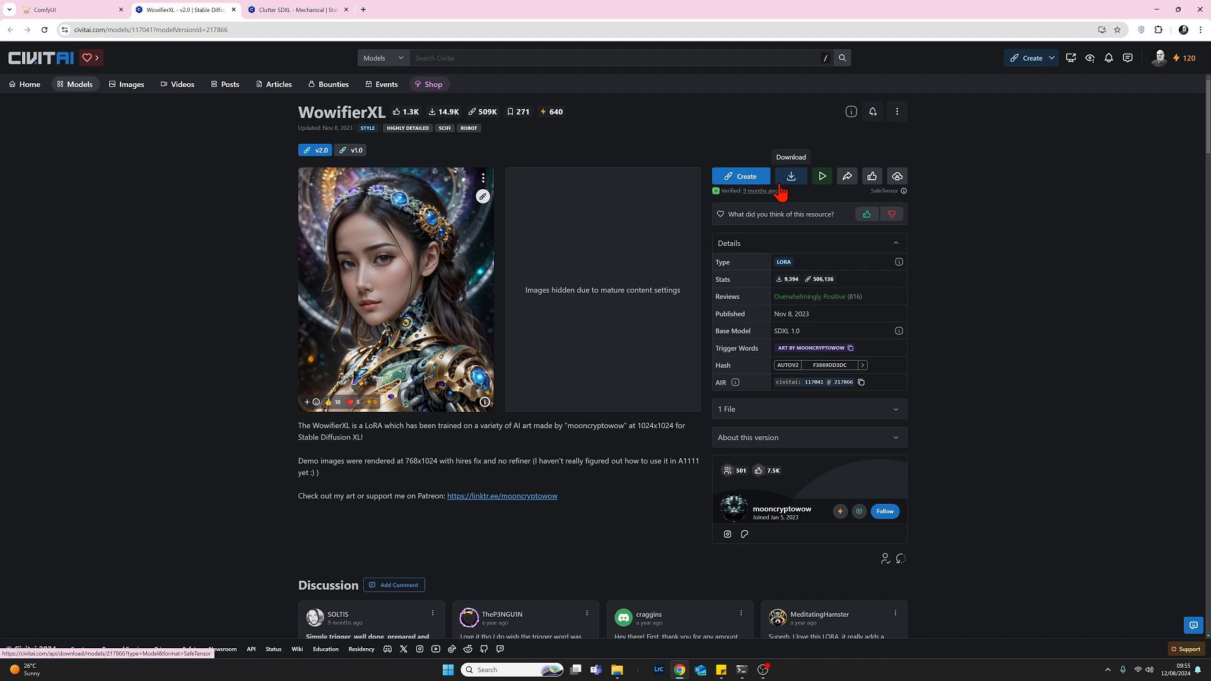
mouse_move(726, 363)
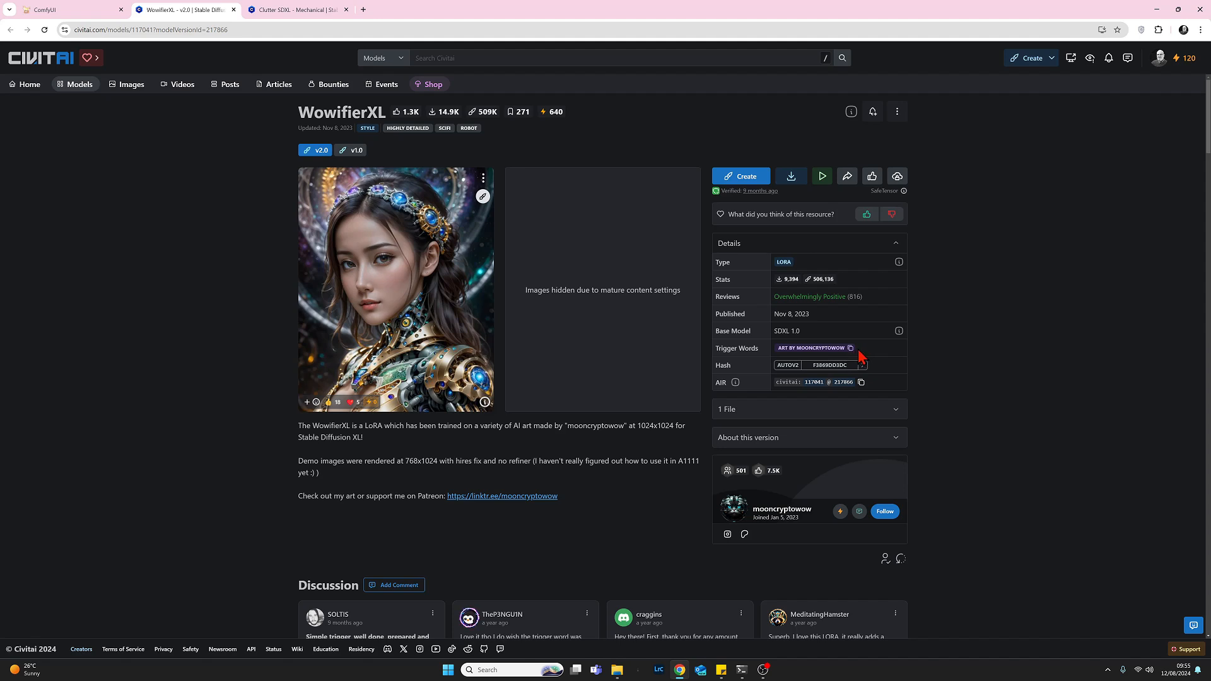
mouse_move(644, 358)
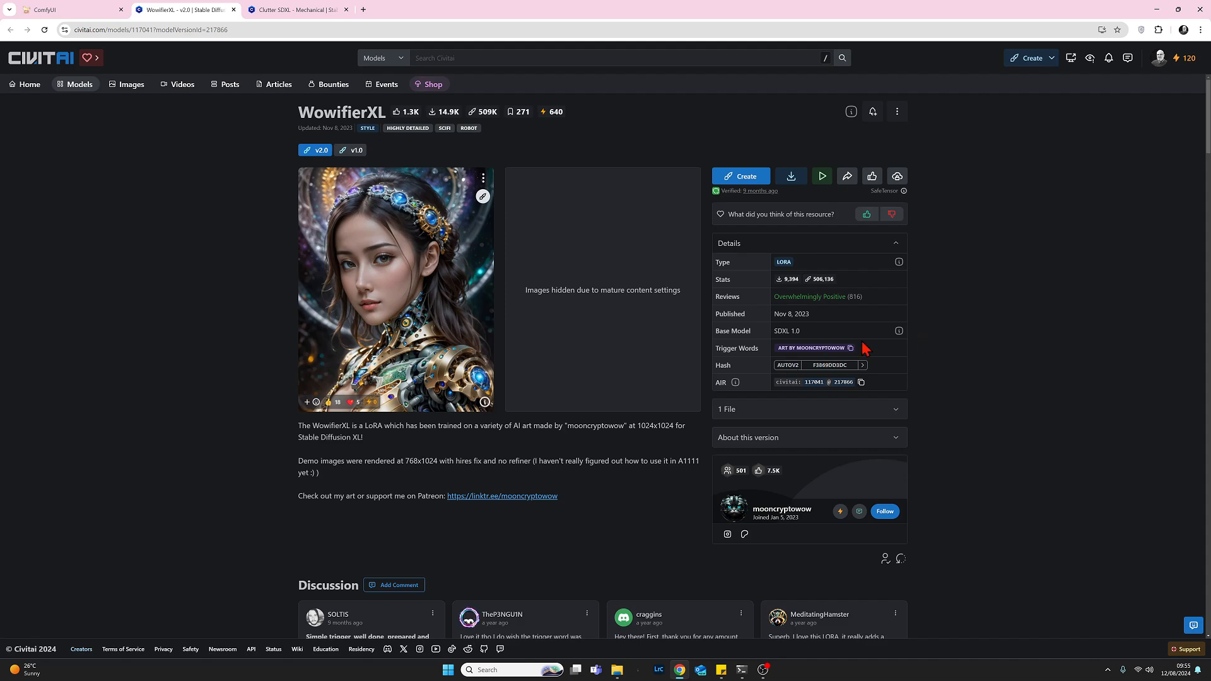
scroll(down, 3)
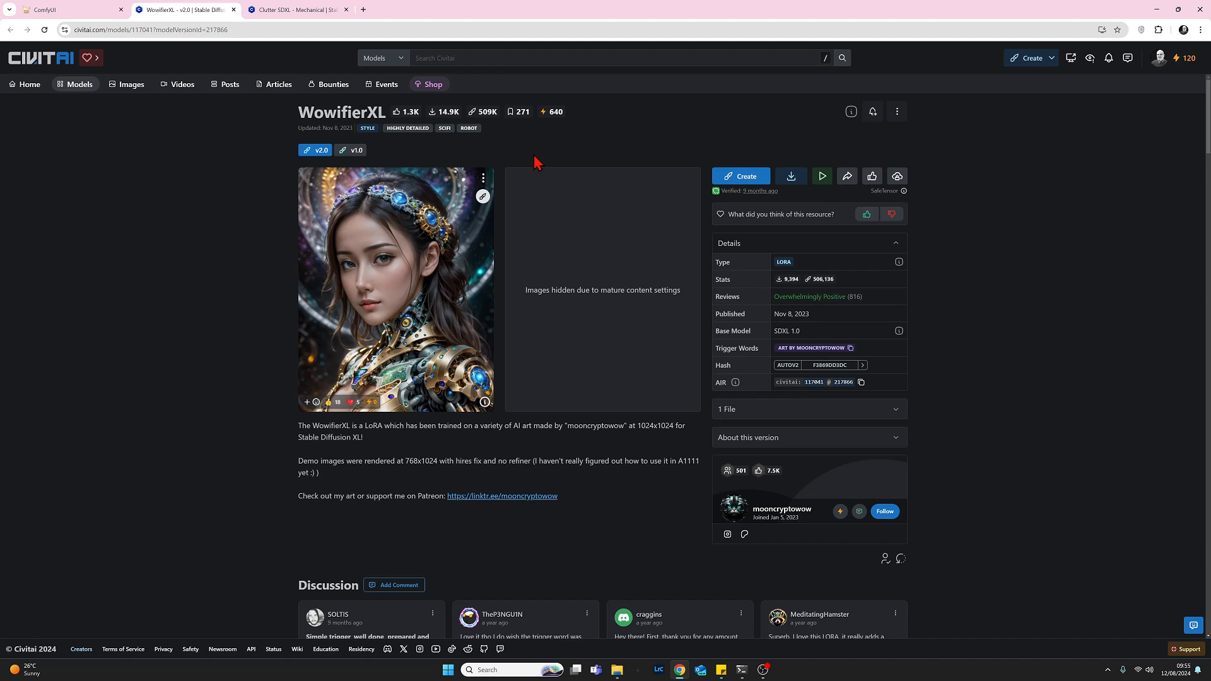
mouse_move(210, 100)
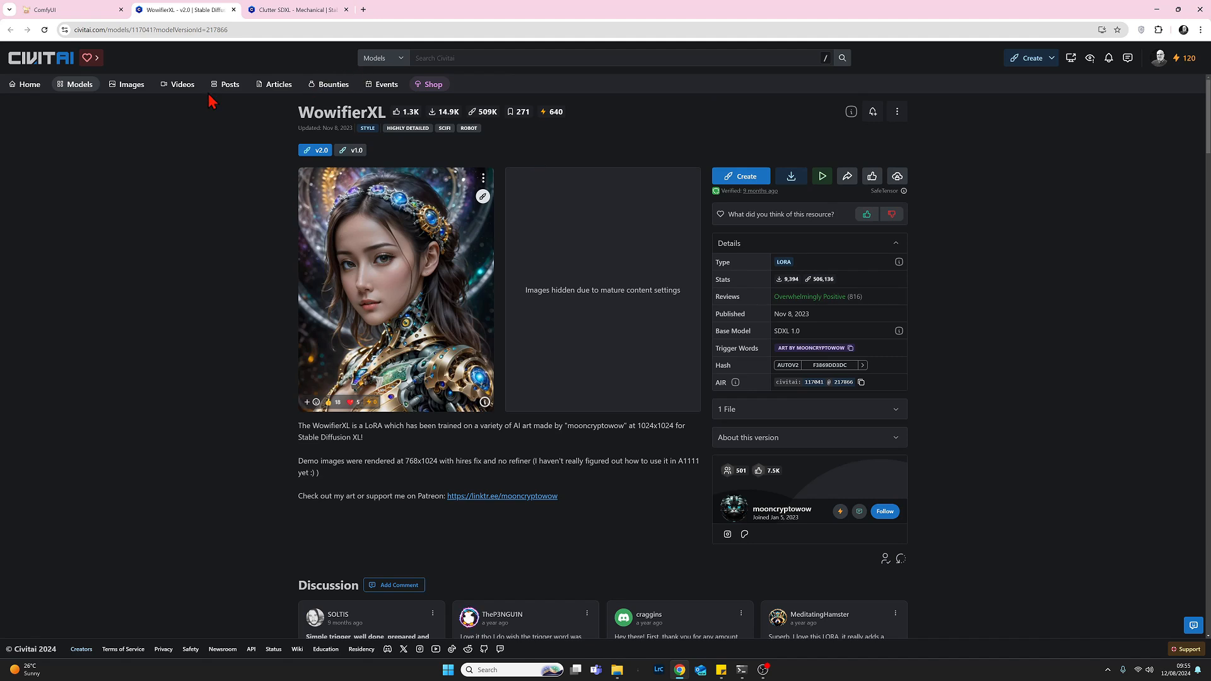
mouse_move(223, 100)
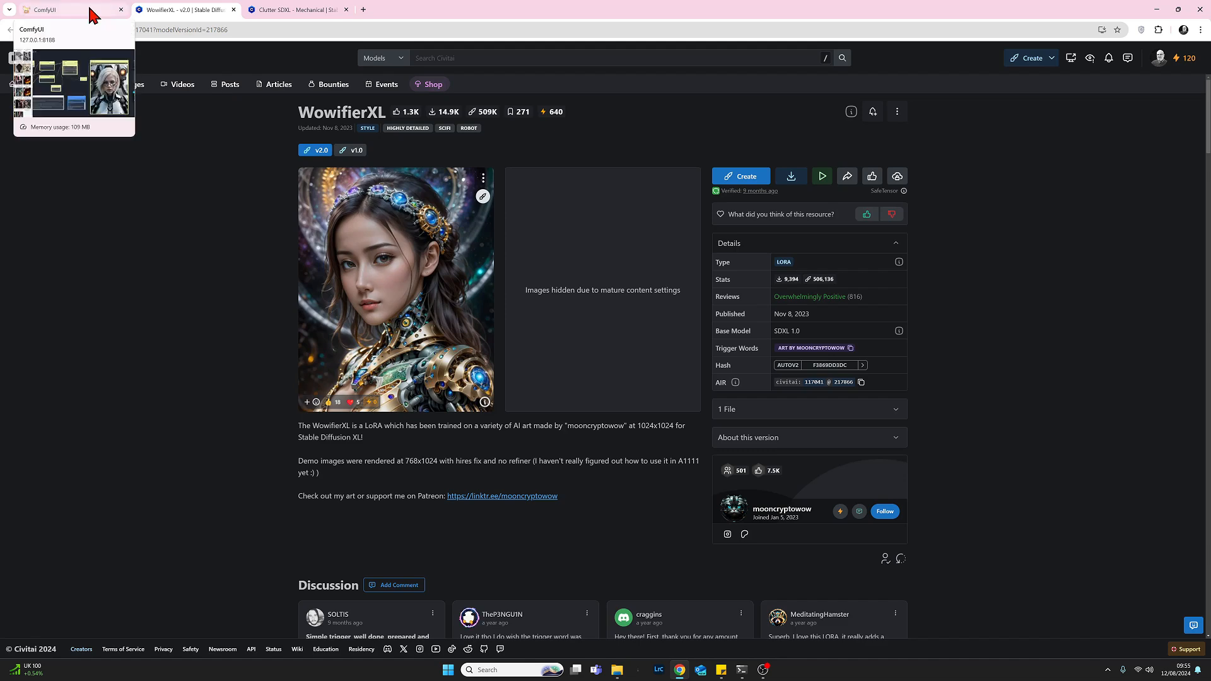
Step: Return to the ComfyUI canvas showing the Load LoRA and CLIP Set Last Layer nodes
click(69, 10)
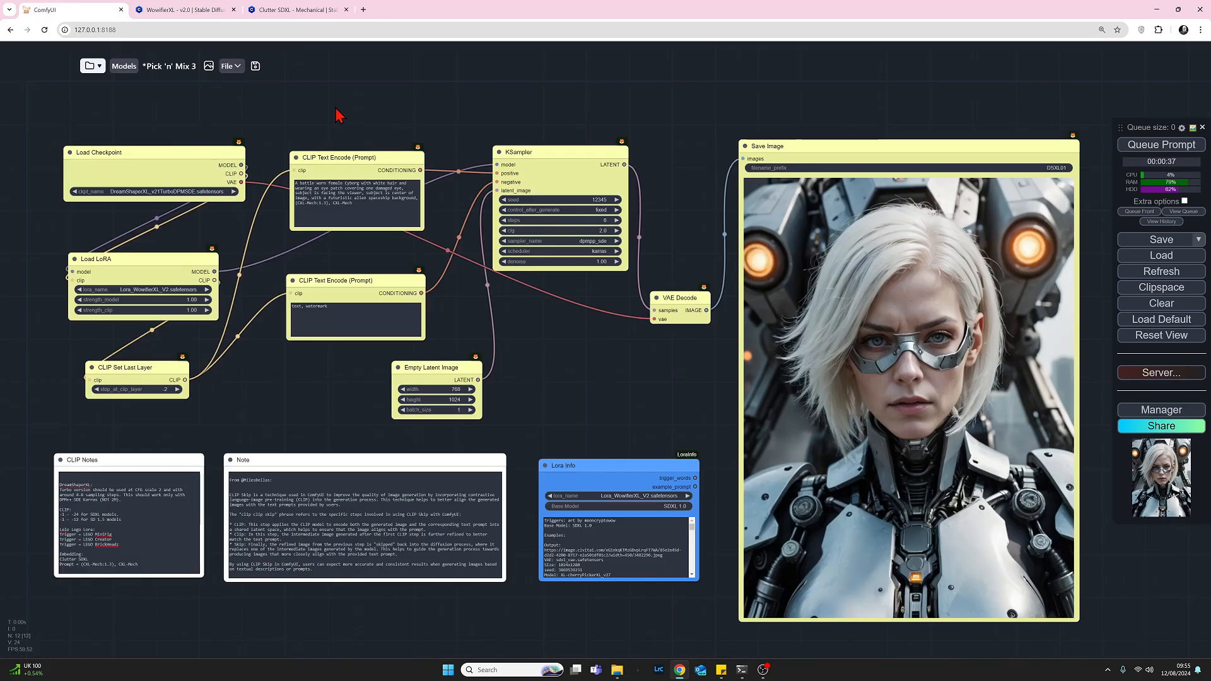
click(142, 288)
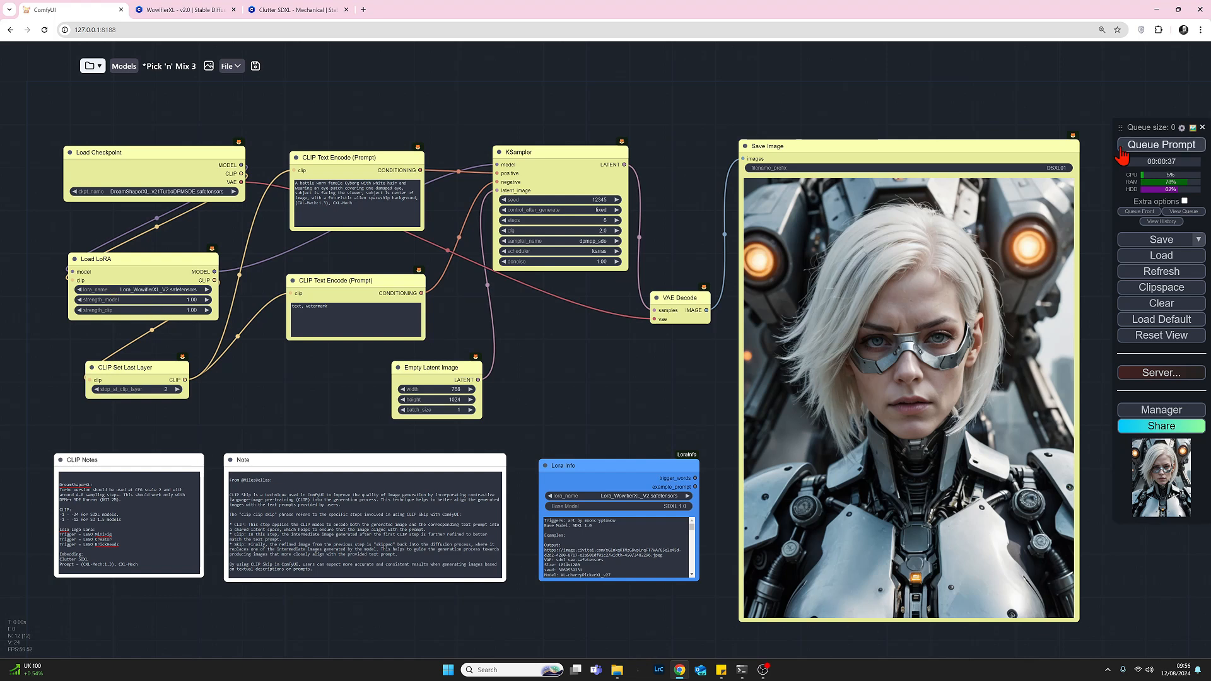
click(1161, 144)
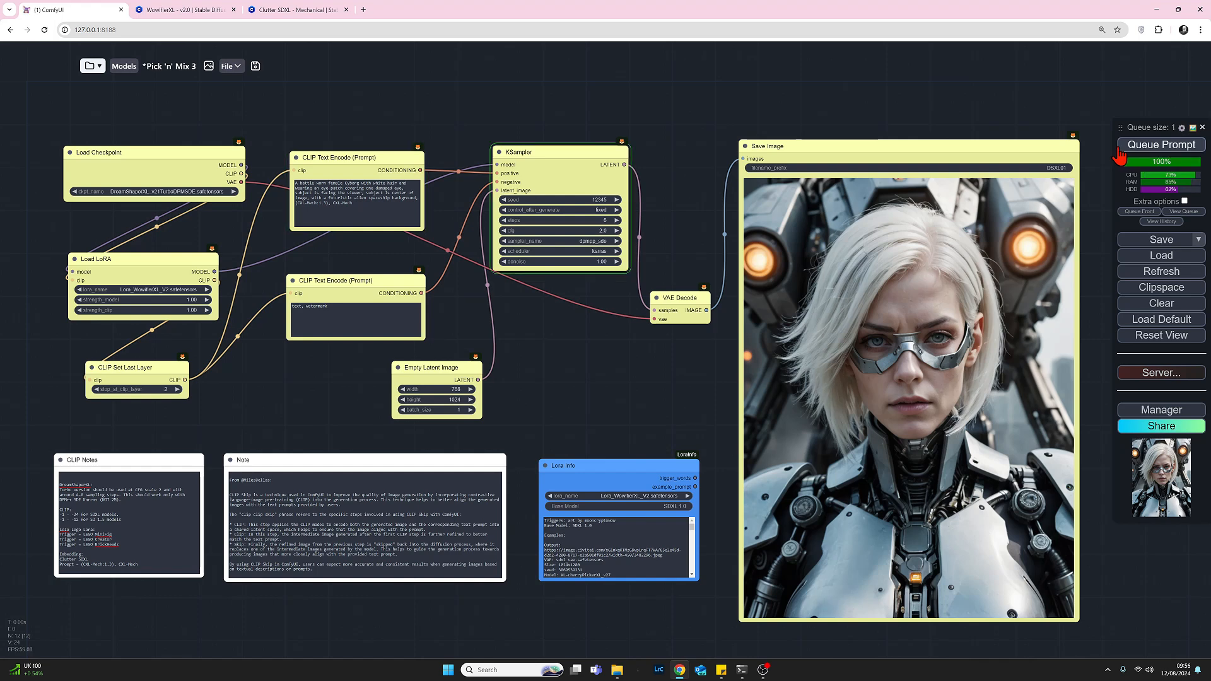
click(1161, 144)
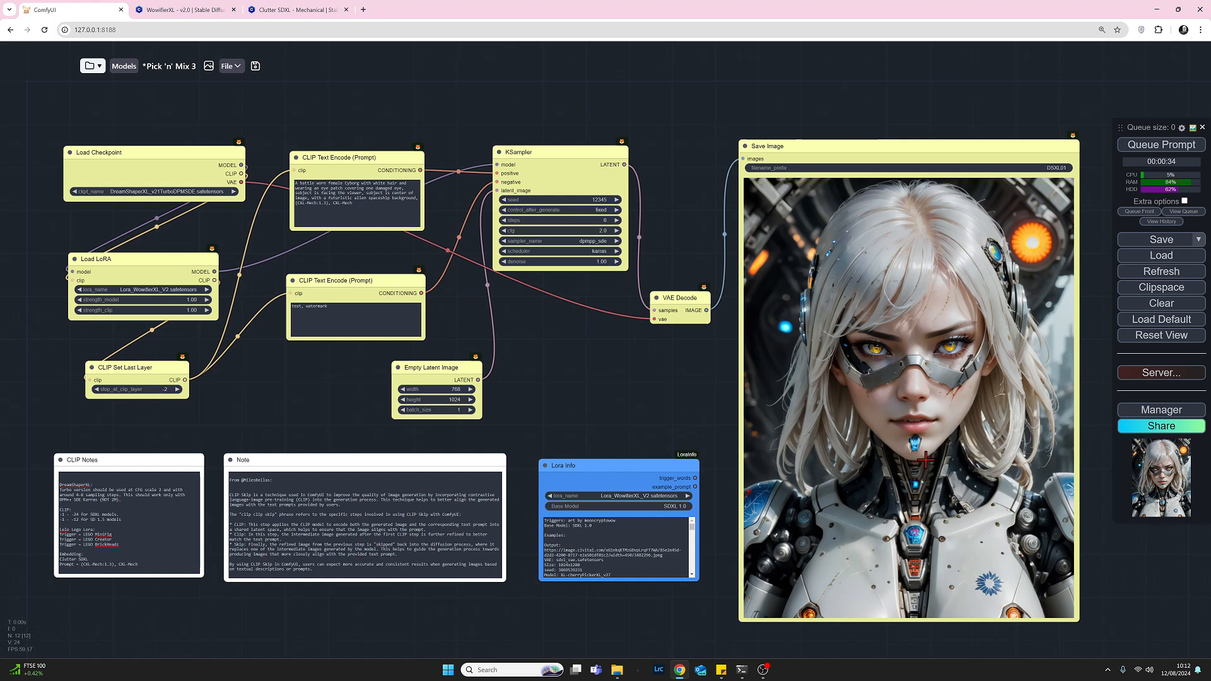
mouse_move(823, 462)
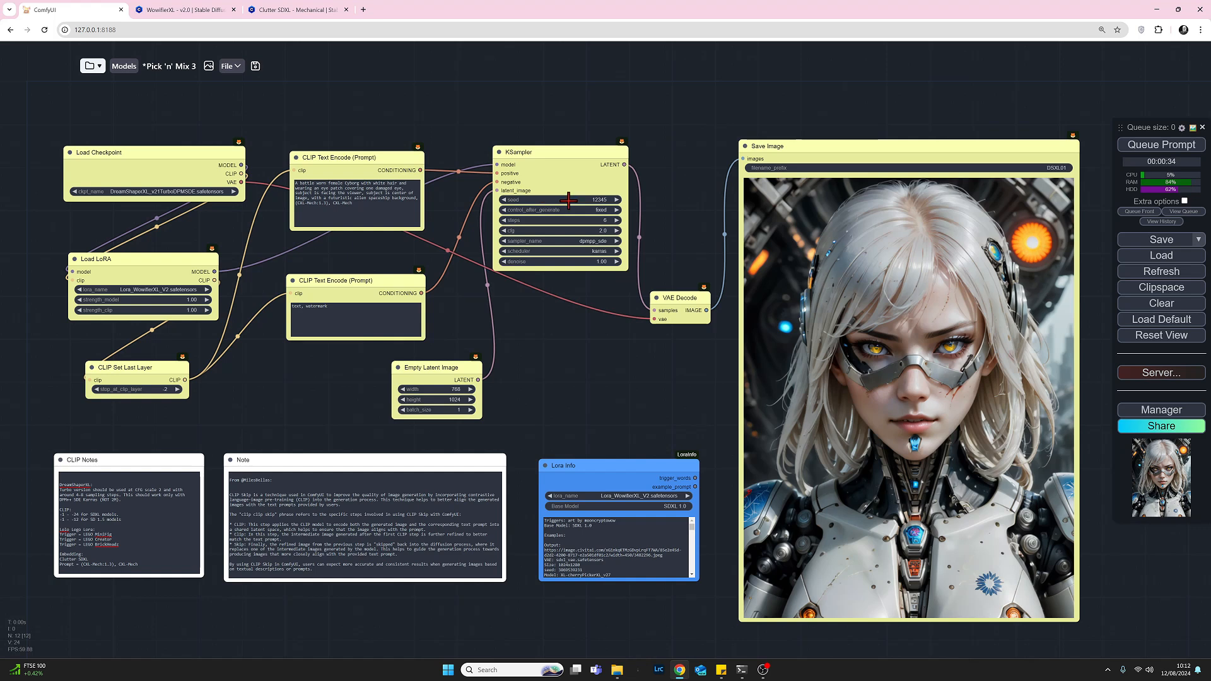
click(584, 199)
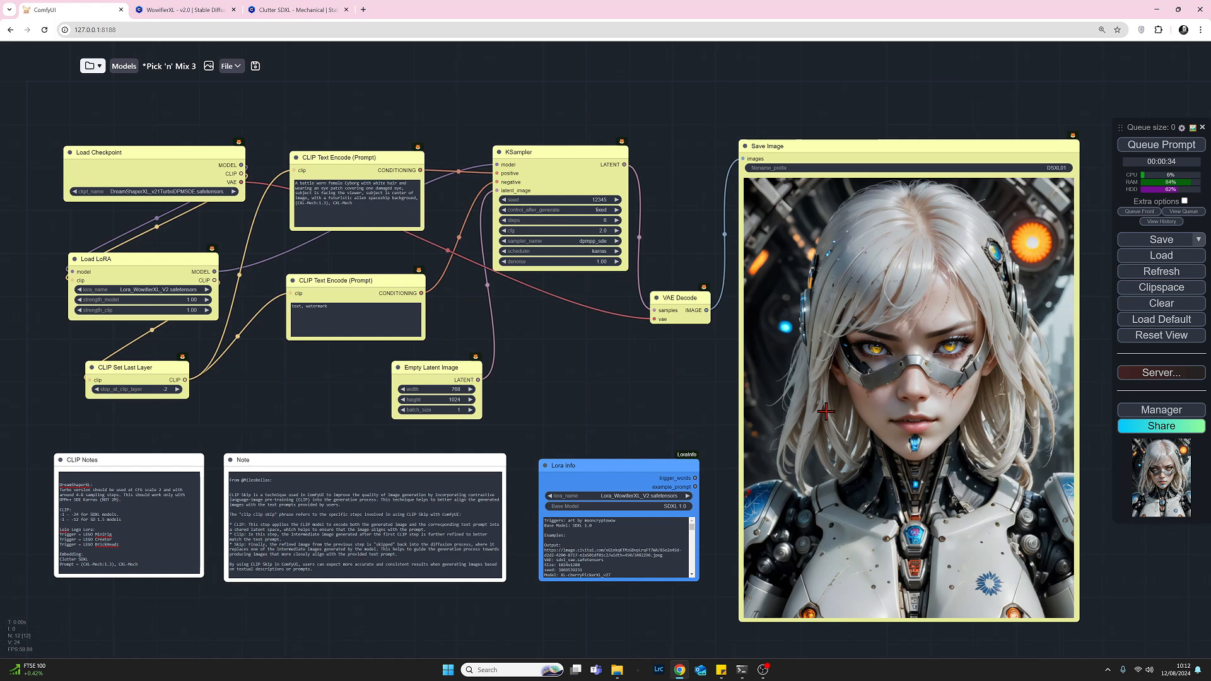
mouse_move(907, 427)
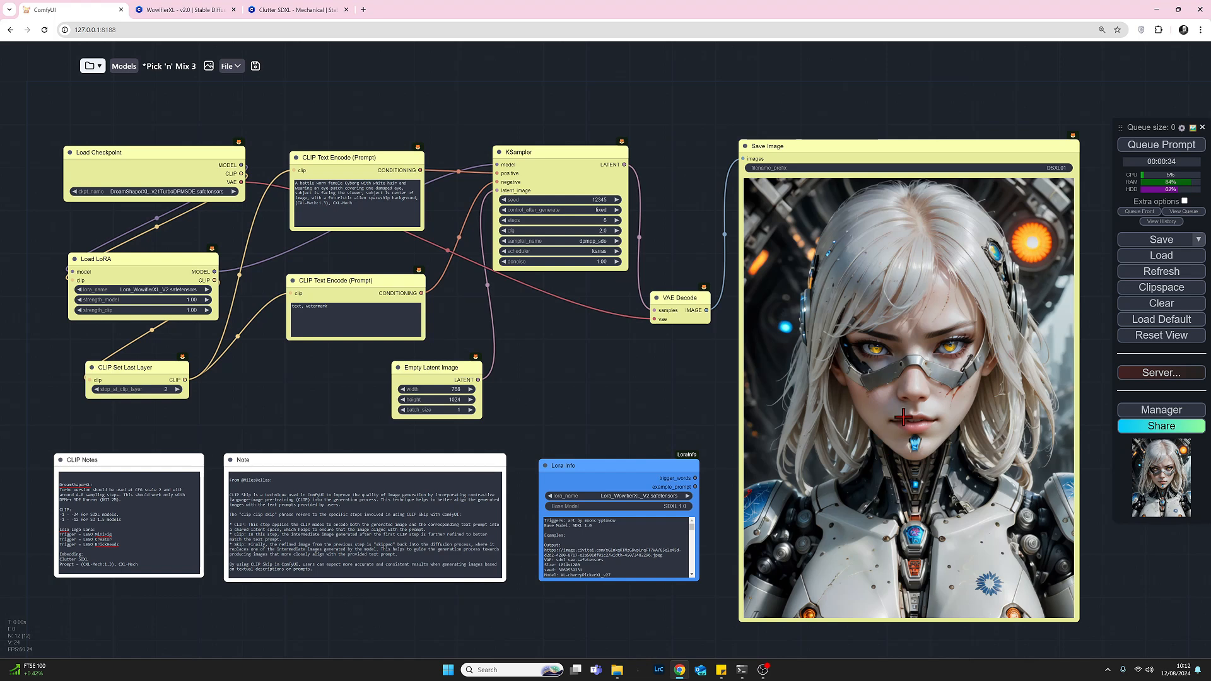
mouse_move(971, 424)
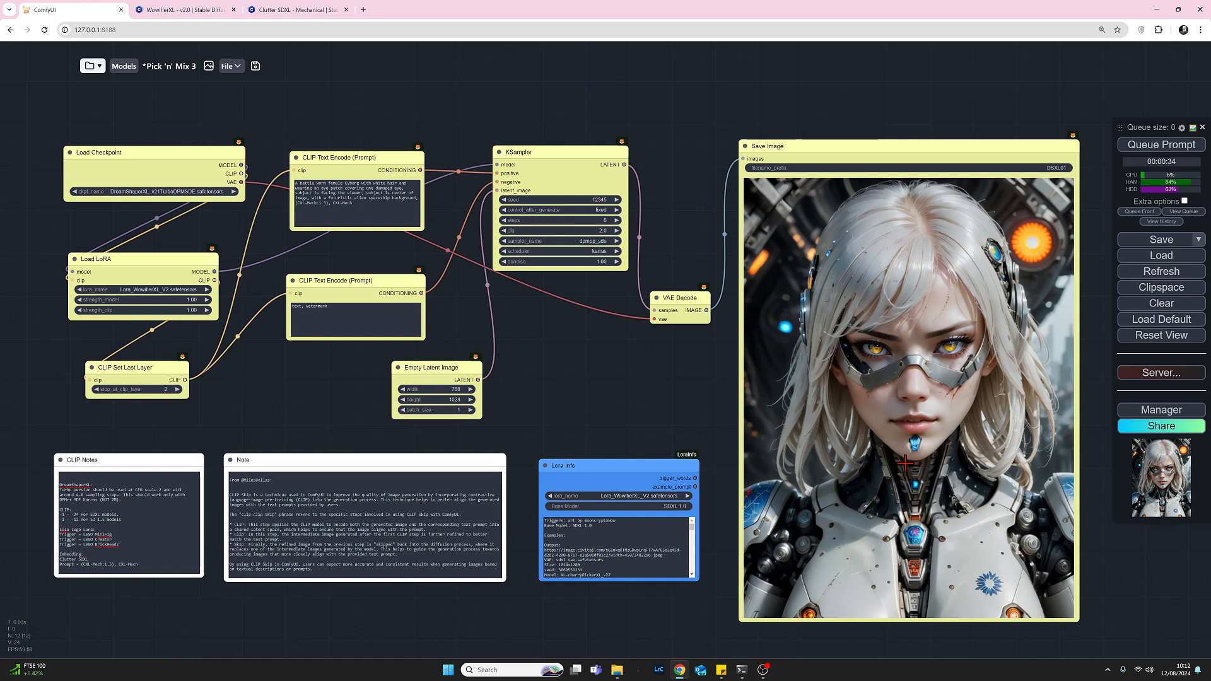
mouse_move(895, 449)
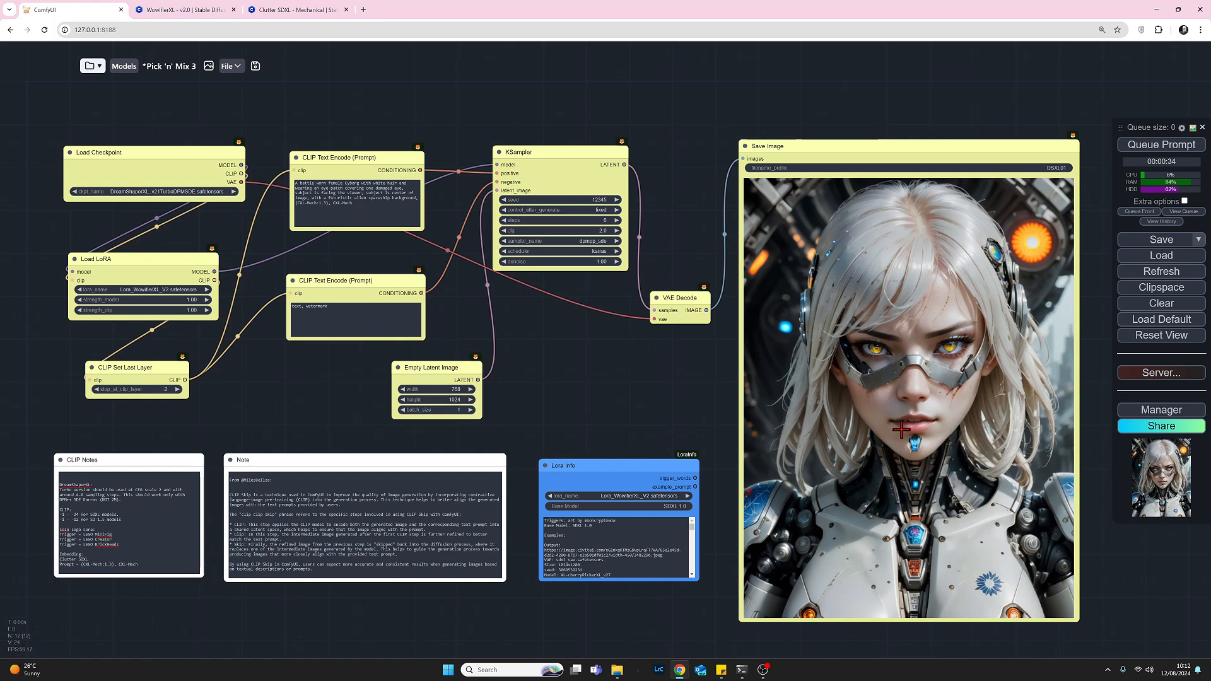
mouse_move(211, 411)
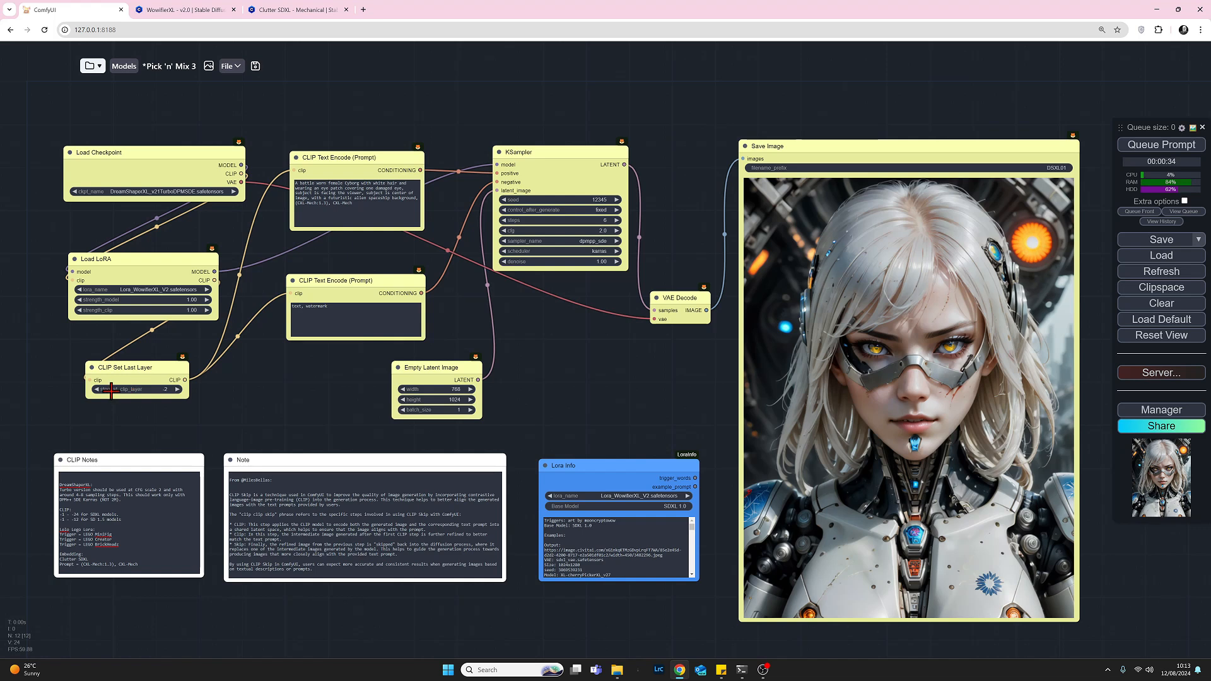
Step: Change stop_at_clip_layer from -2 to -3 and queue a new render
click(110, 389)
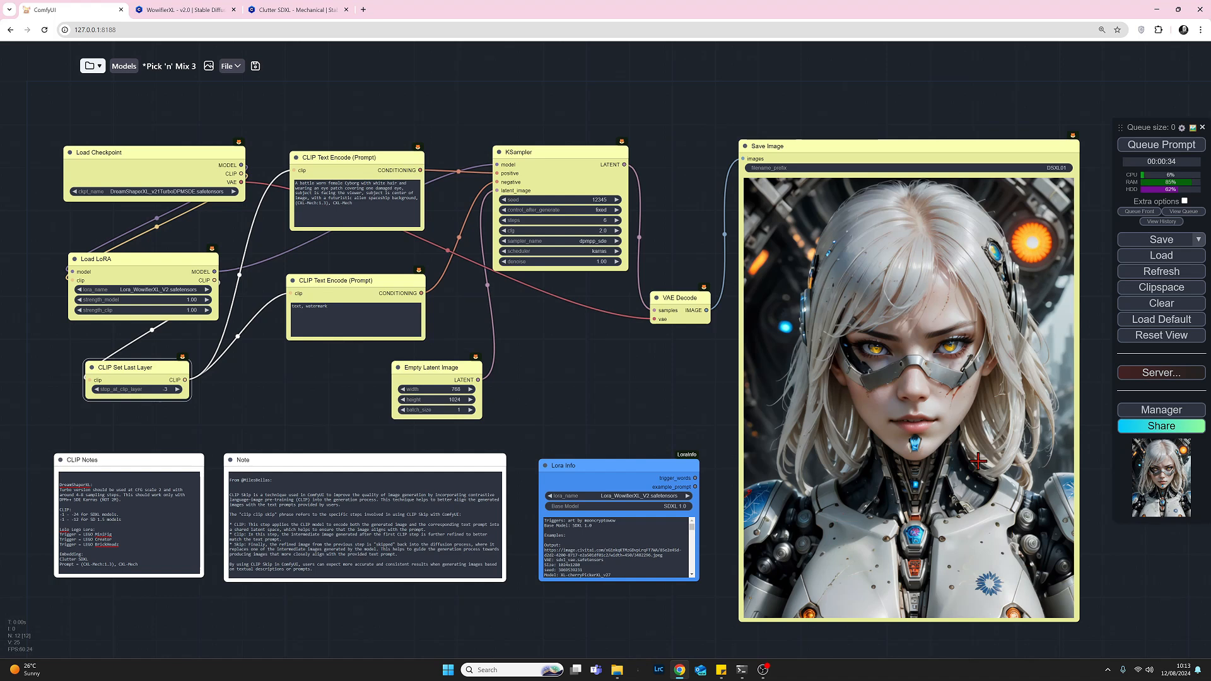
mouse_move(828, 311)
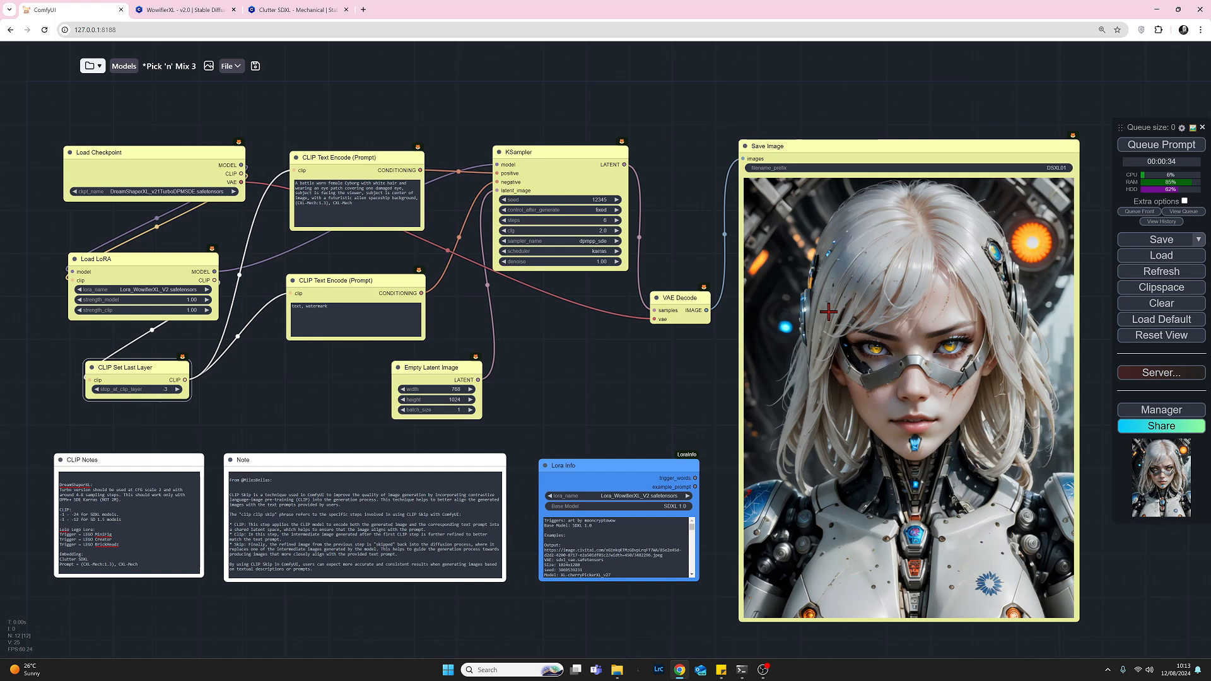
mouse_move(917, 362)
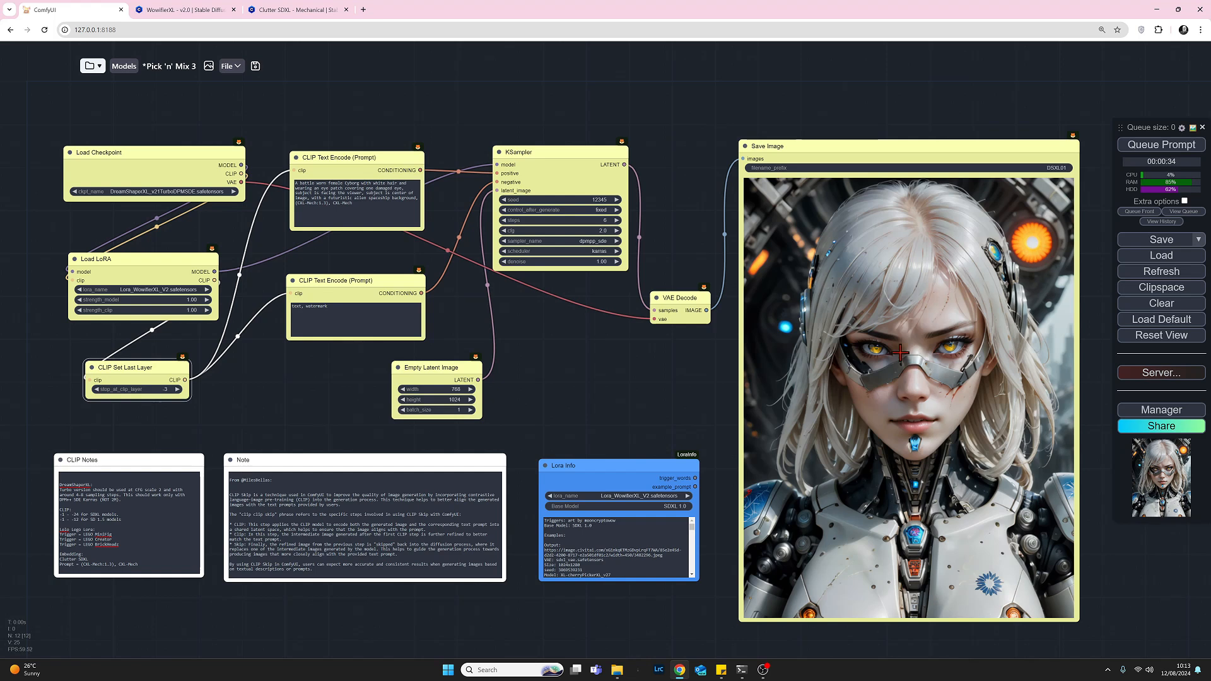
mouse_move(896, 380)
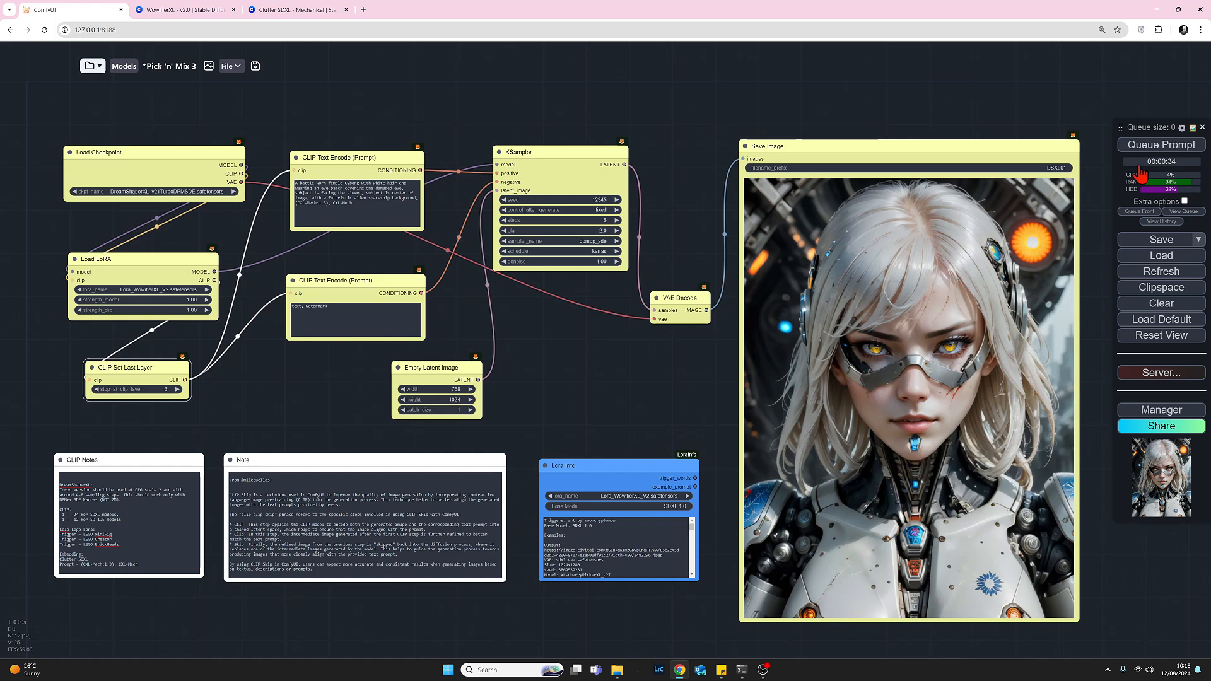
click(1161, 144)
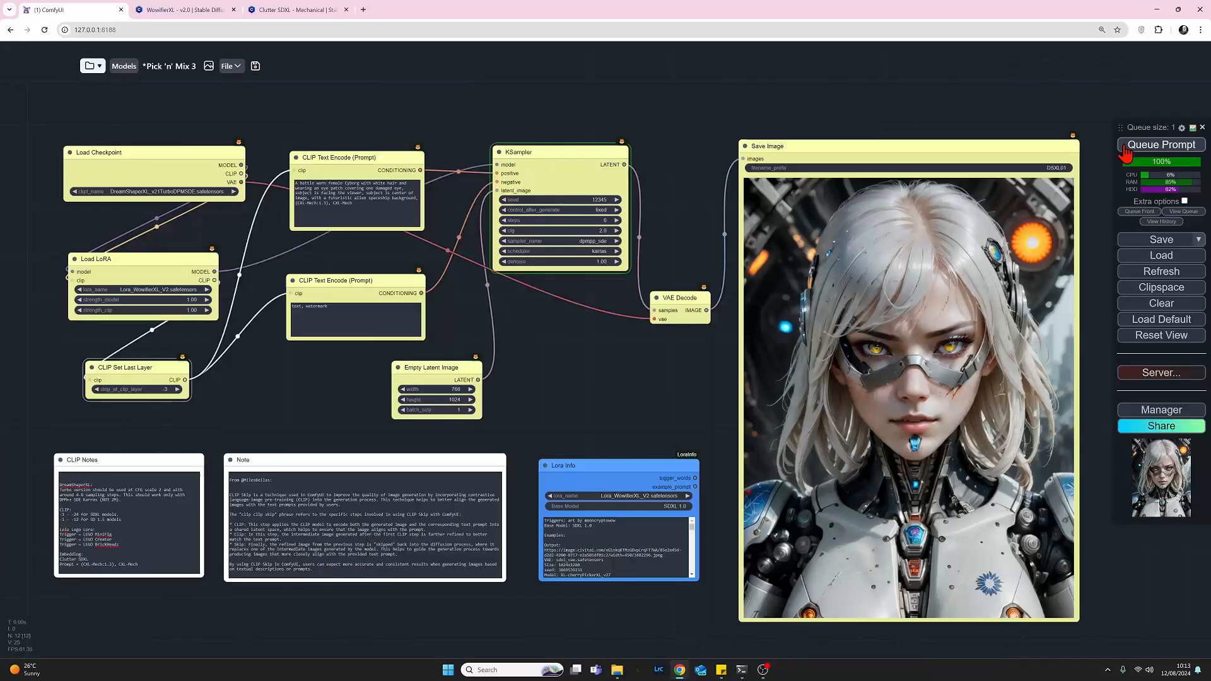
click(1161, 145)
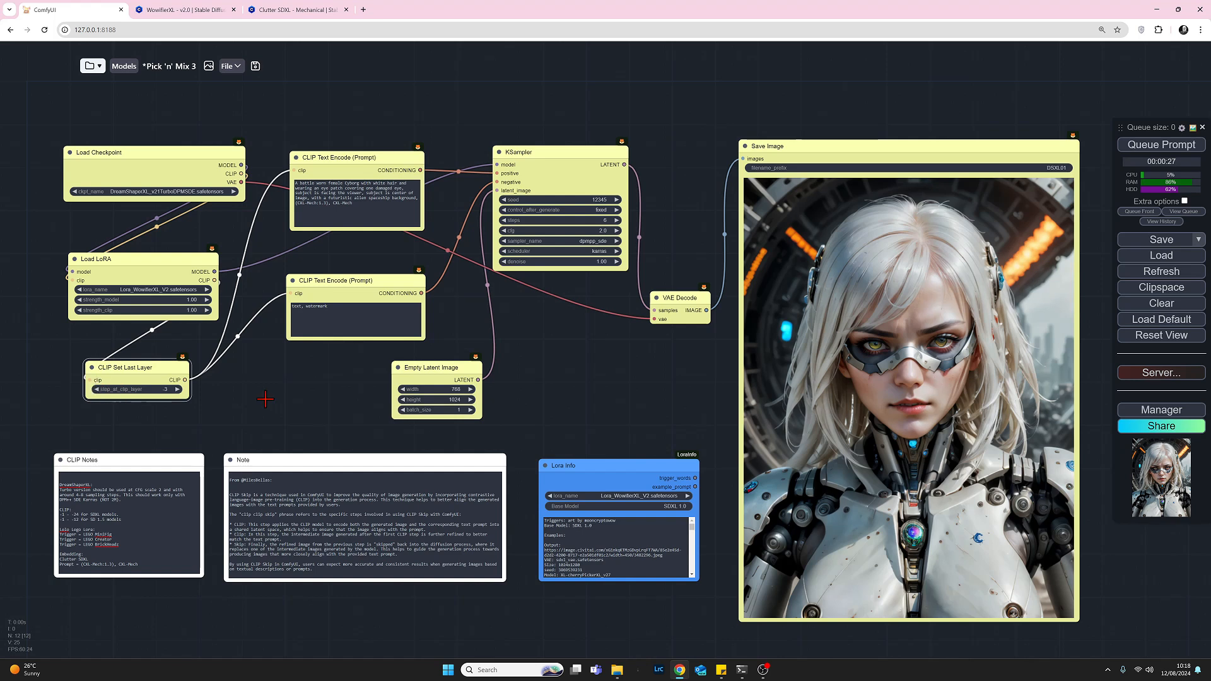
mouse_move(197, 417)
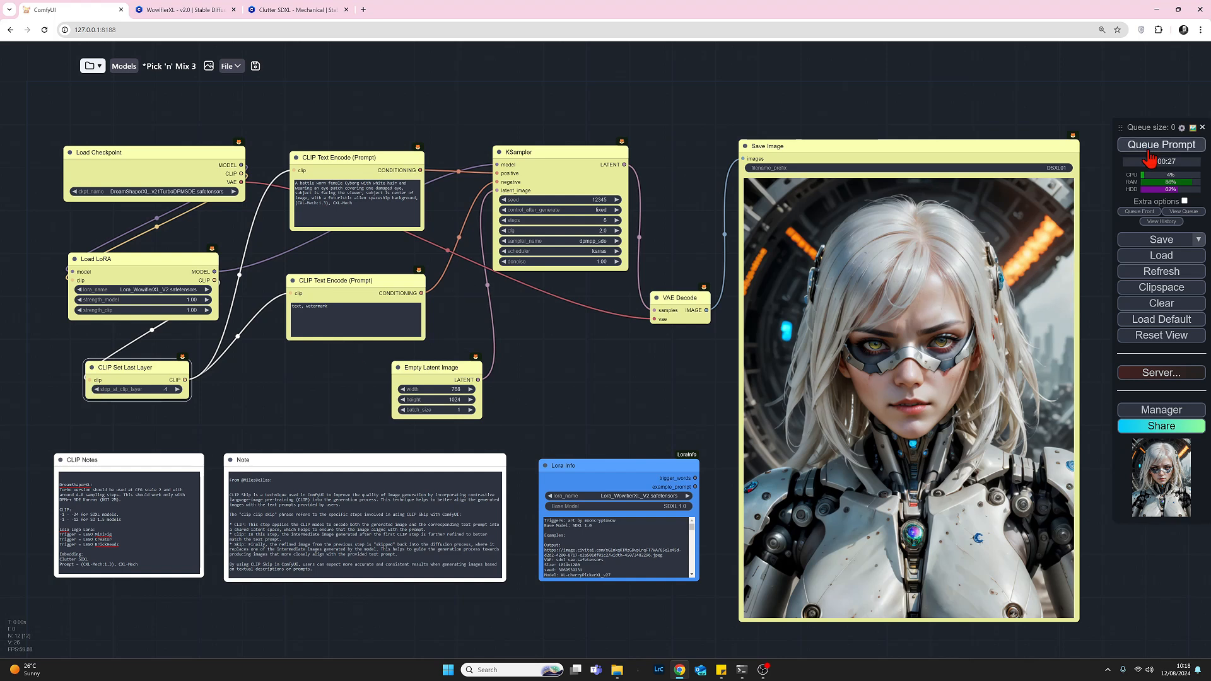
Step: Queue a render with stop_at_clip_layer at -4, yielding a forehead-implant portrait
click(1161, 144)
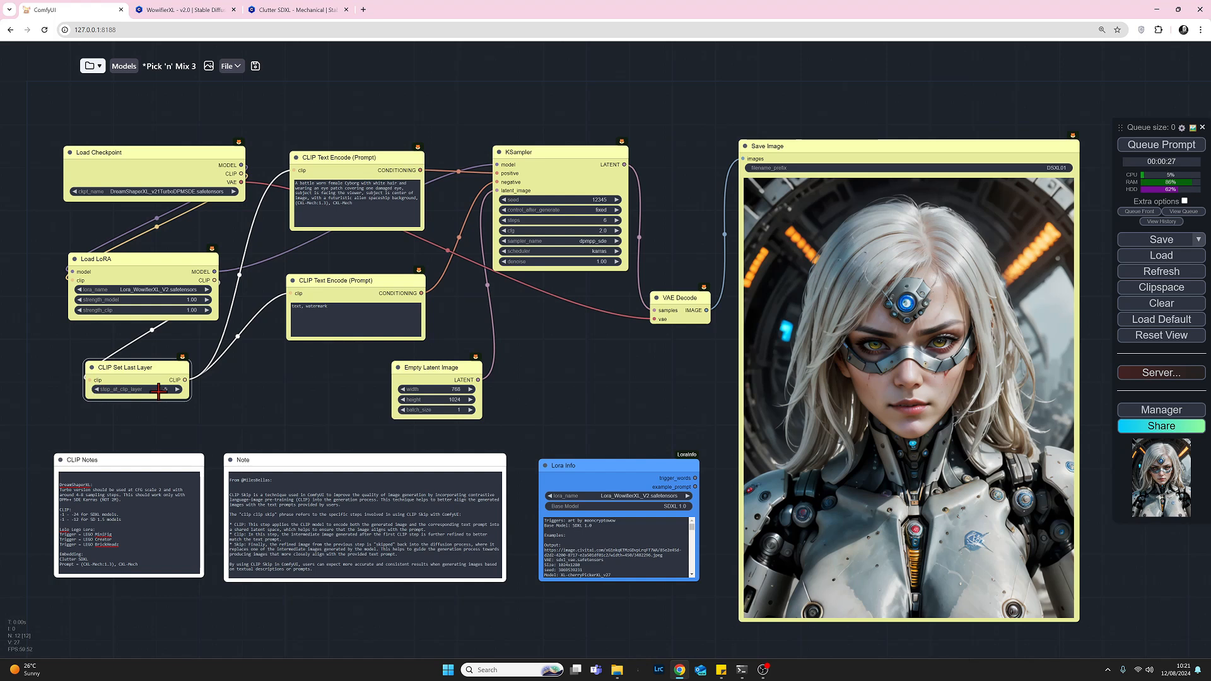
mouse_move(1139, 146)
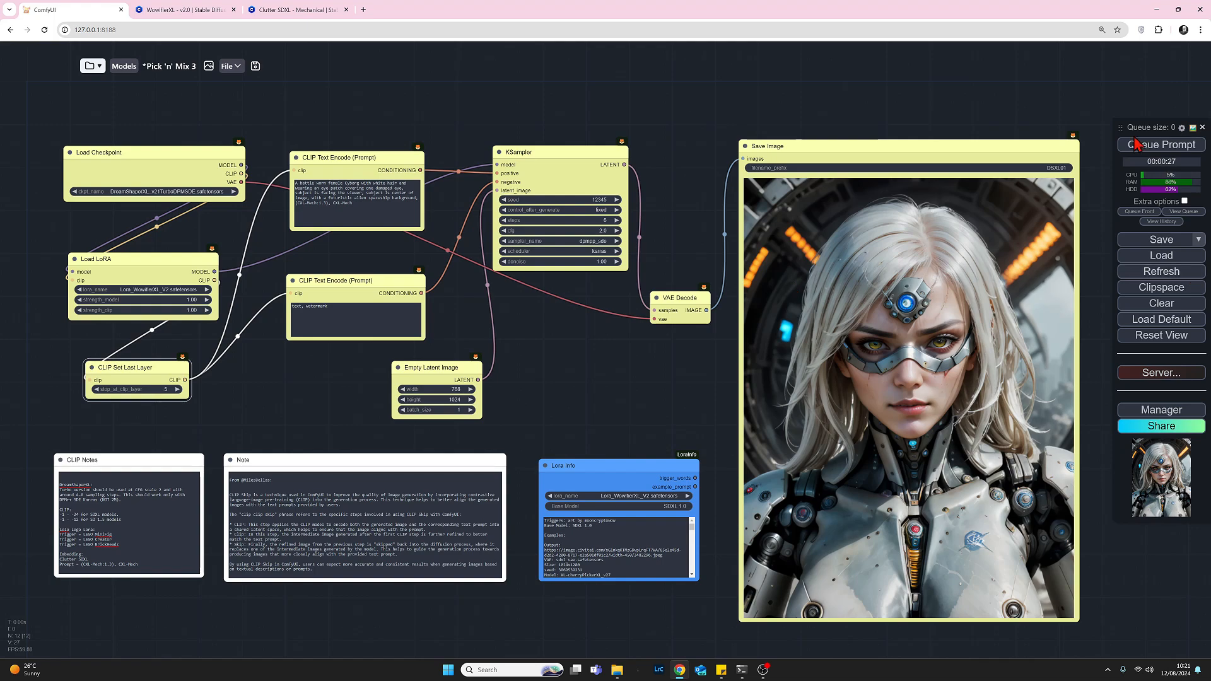
Step: Queue a render with stop_at_clip_layer at -5, yielding short hair and a visor
click(1161, 145)
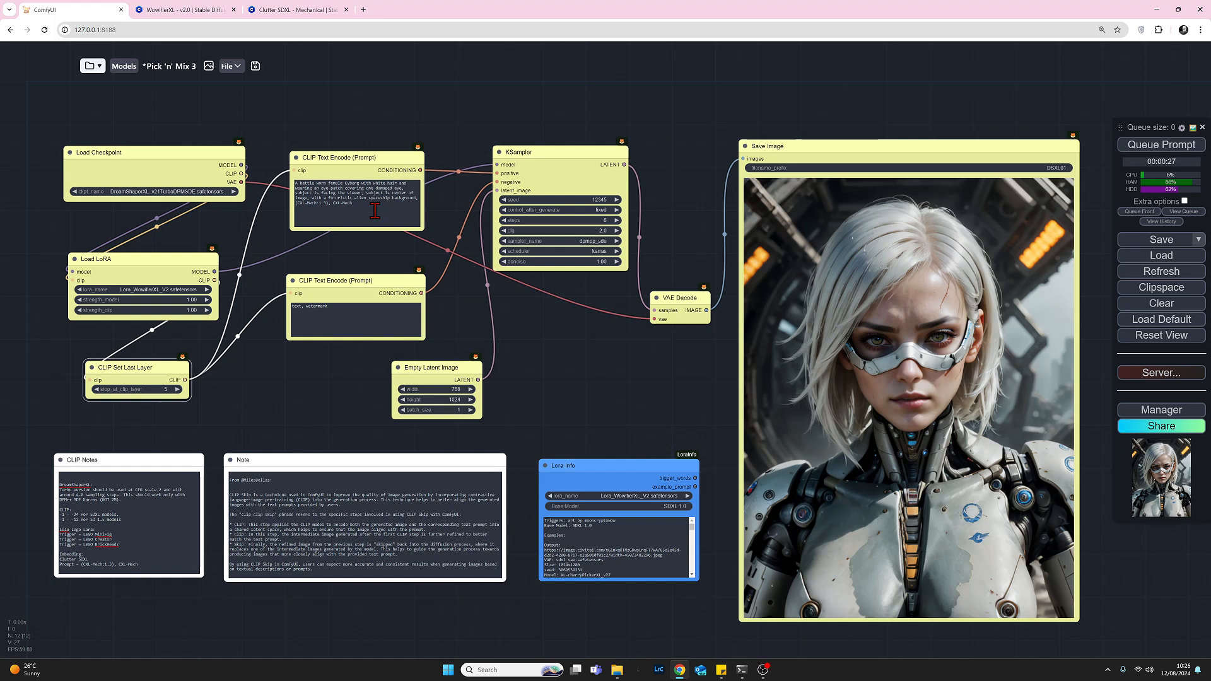
mouse_move(117, 247)
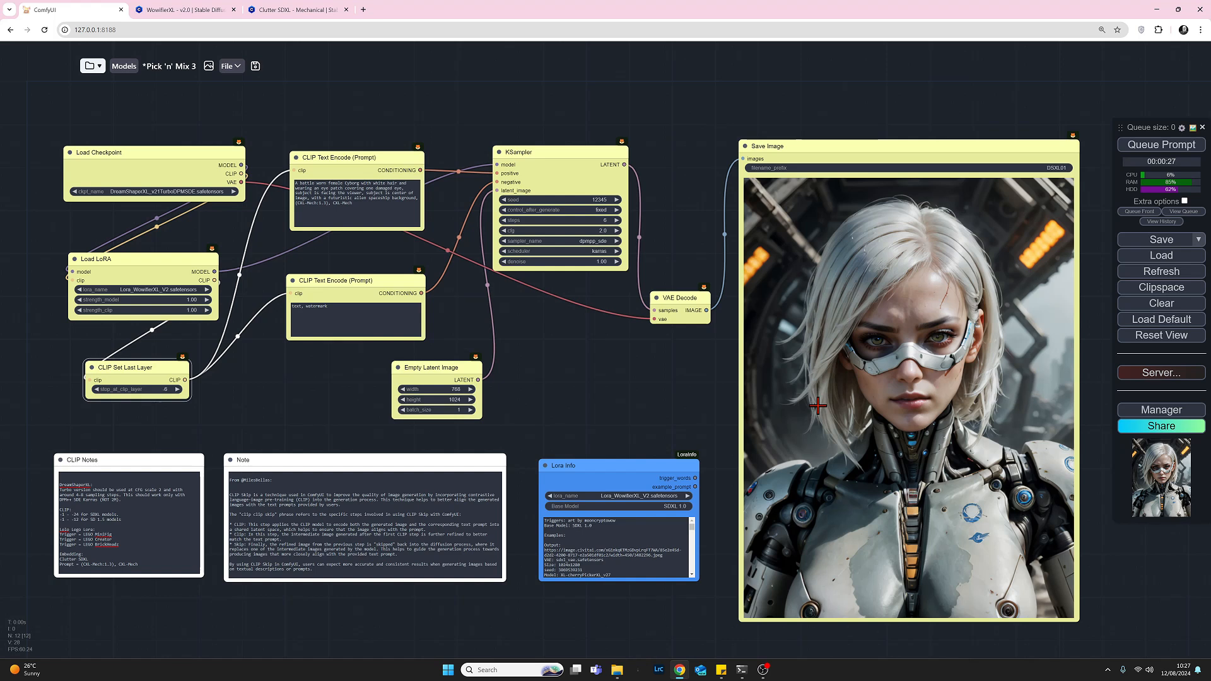
mouse_move(825, 375)
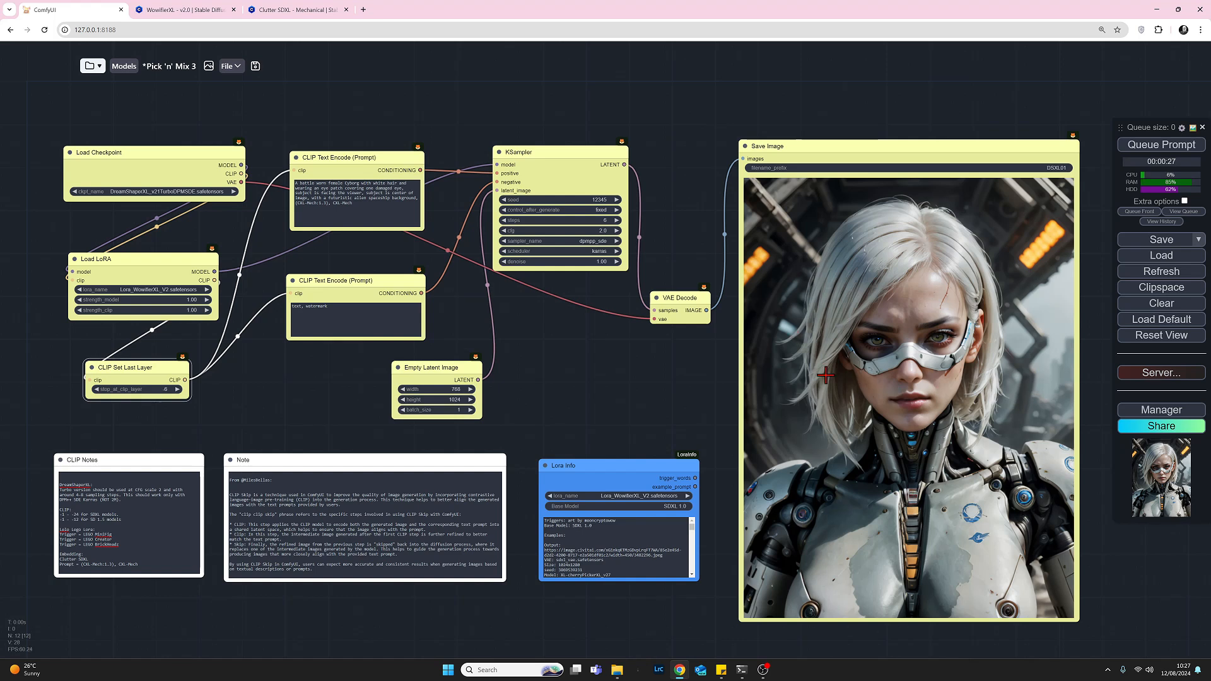
mouse_move(842, 403)
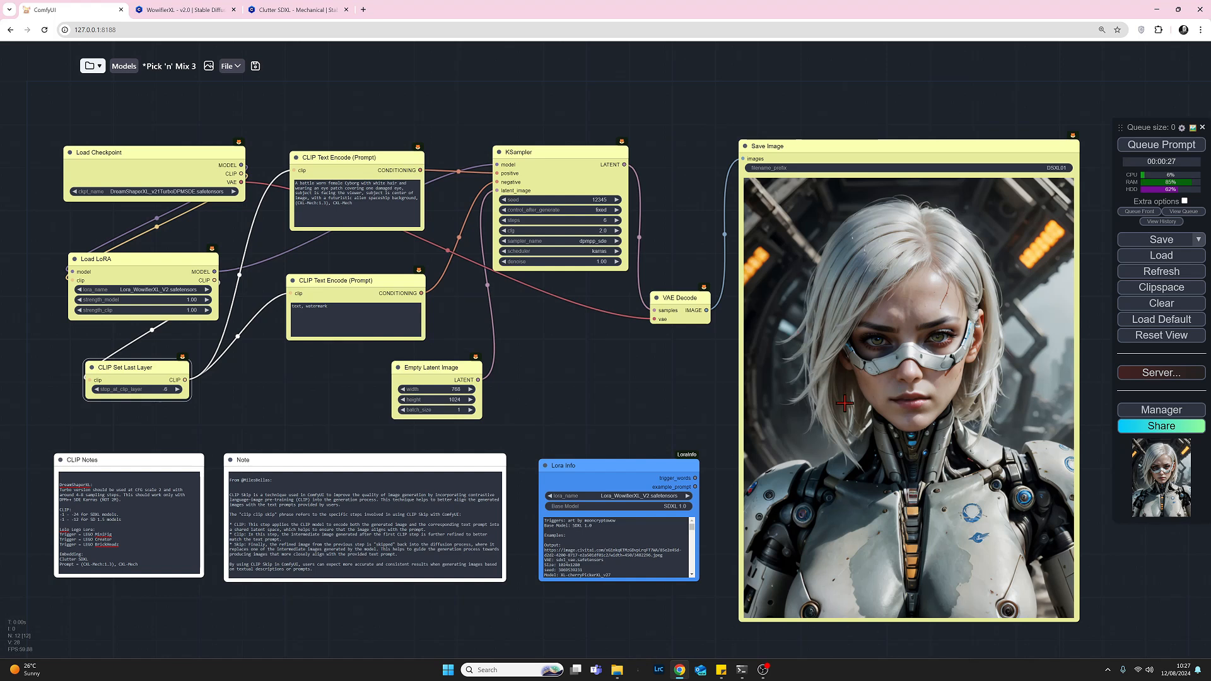
mouse_move(878, 391)
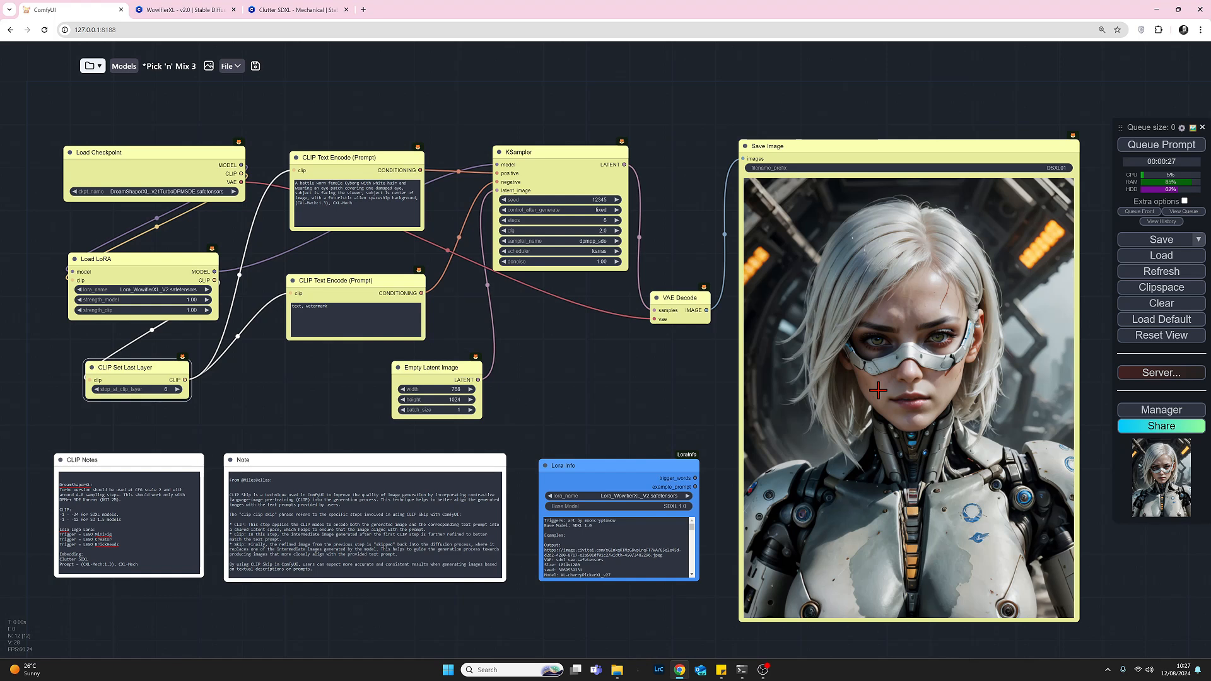
mouse_move(883, 310)
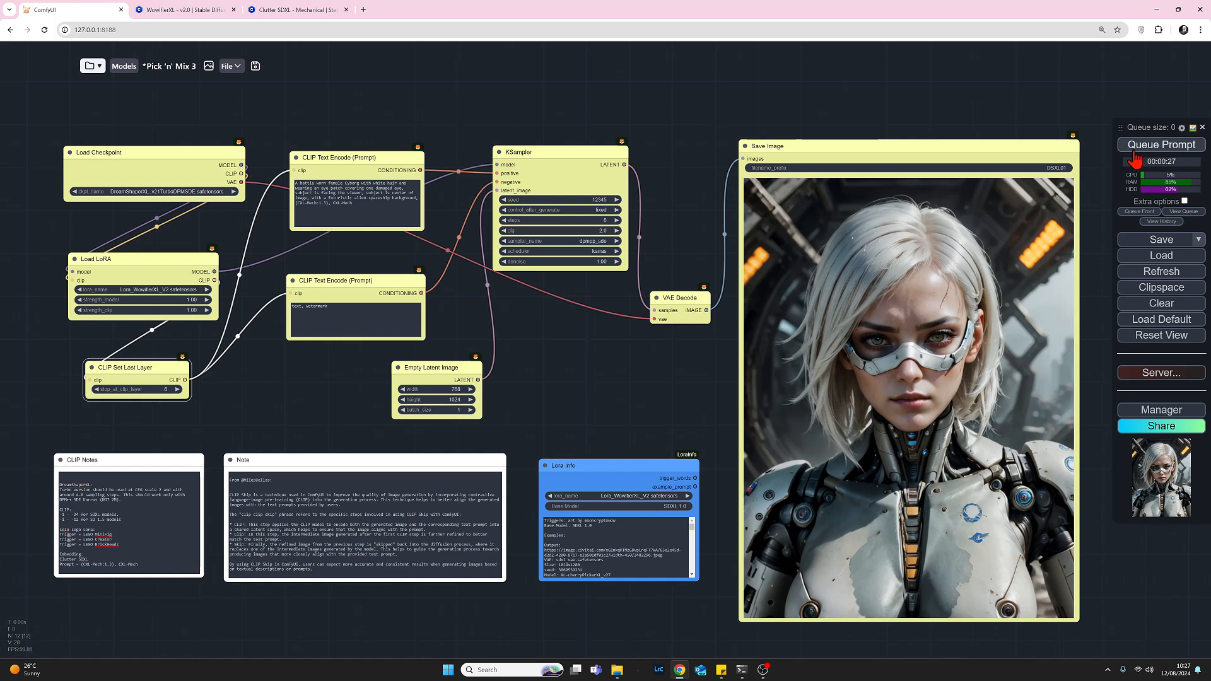
Step: Queue a render with stop_at_clip_layer at -6, yielding a long-haired implant portrait
click(1161, 145)
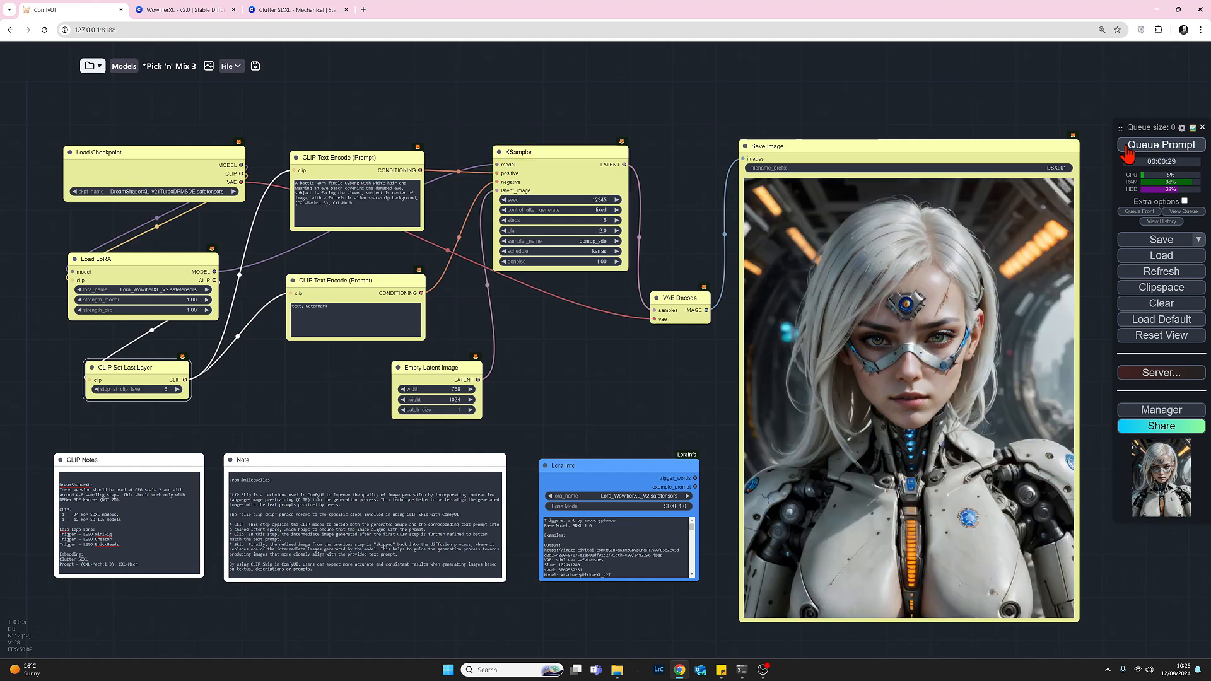